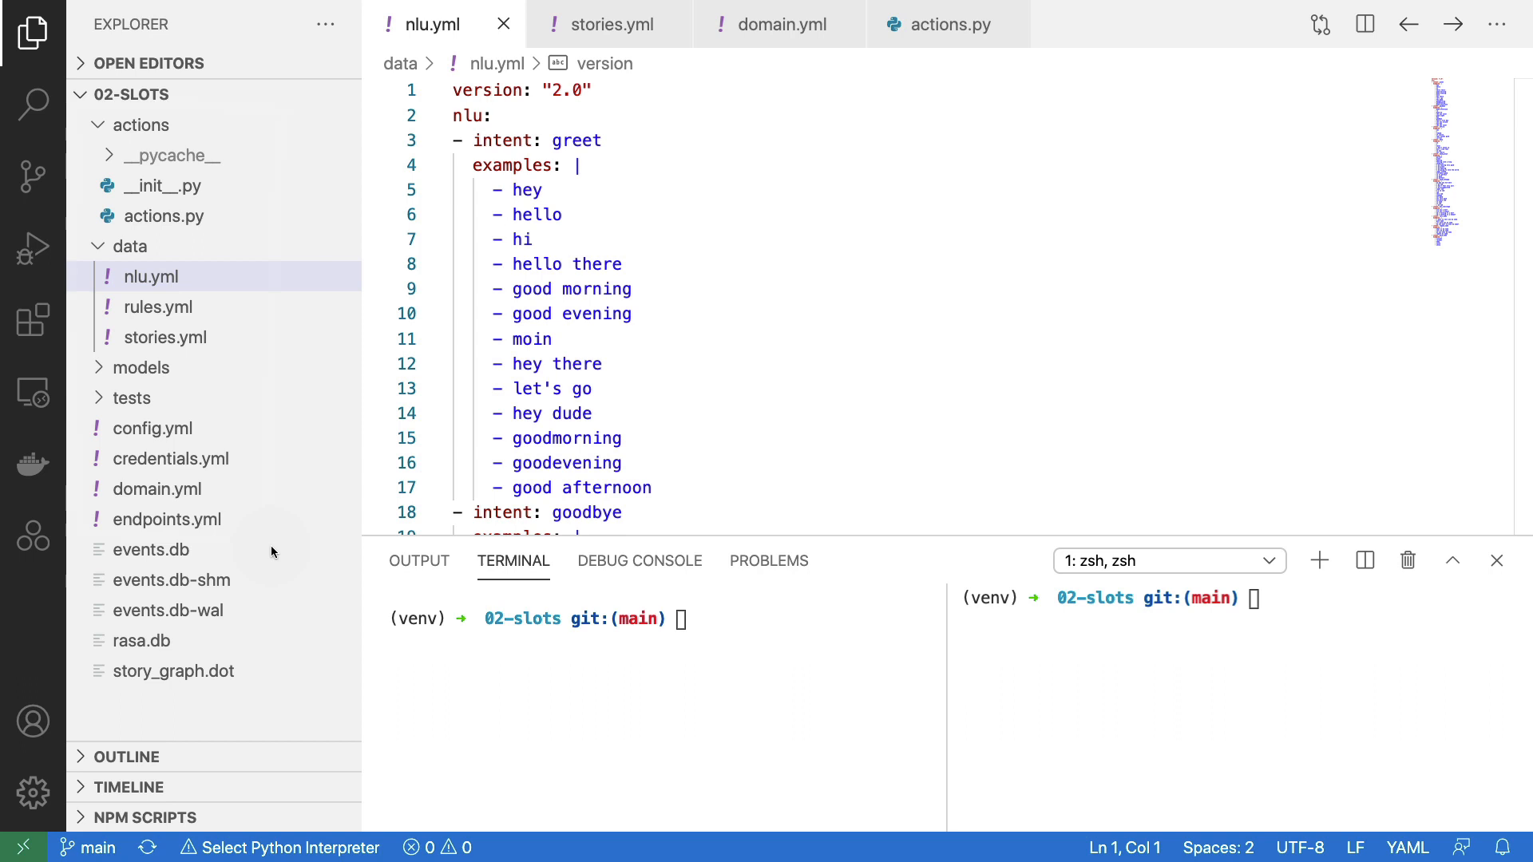
{"action": "mouse_move", "coordinate": [782, 226]}
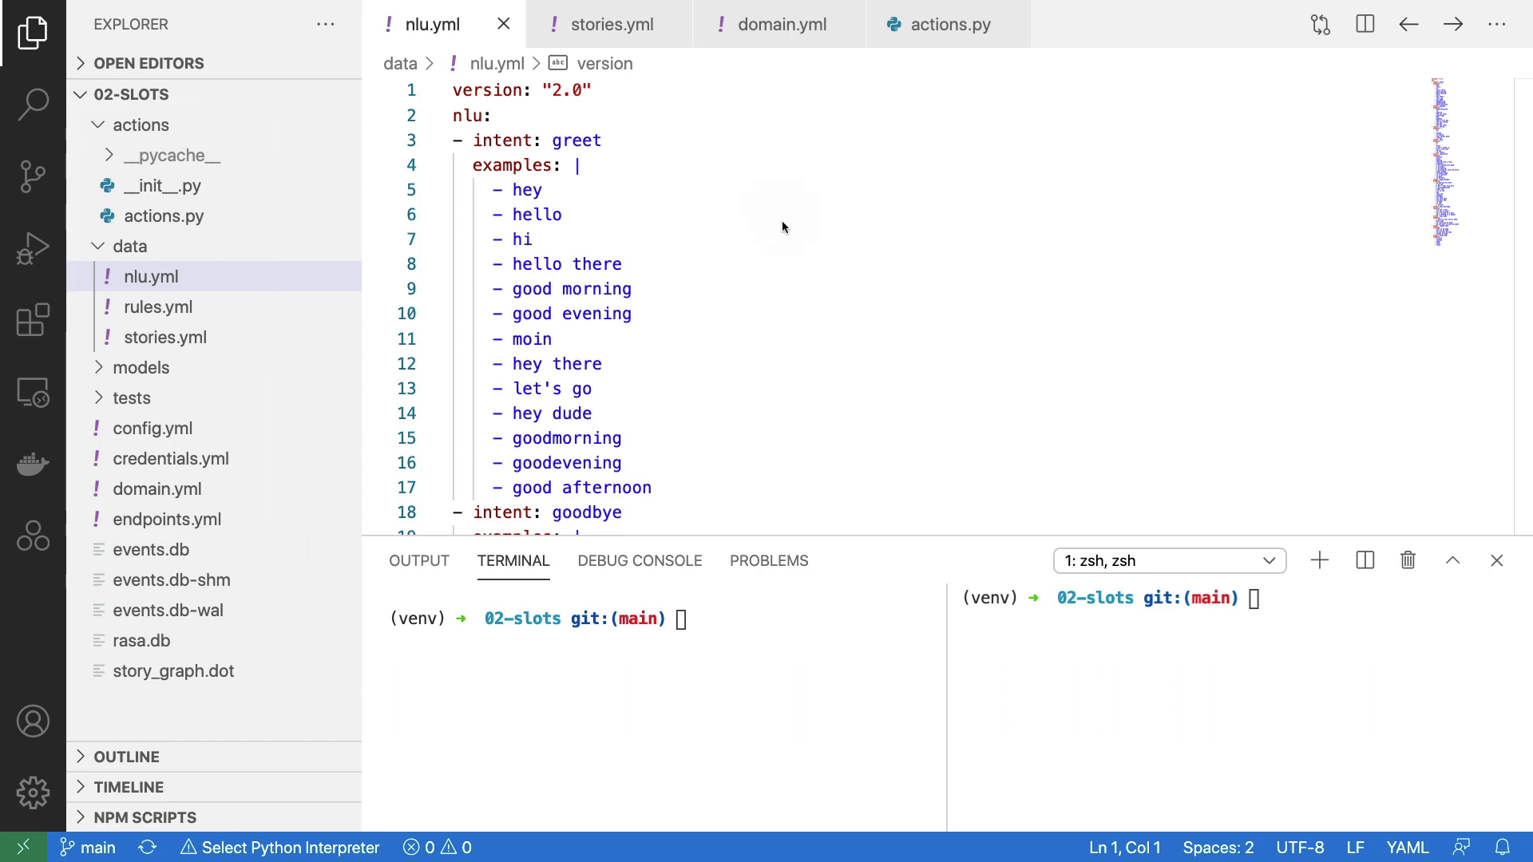
{"action": "mouse_move", "coordinate": [792, 236]}
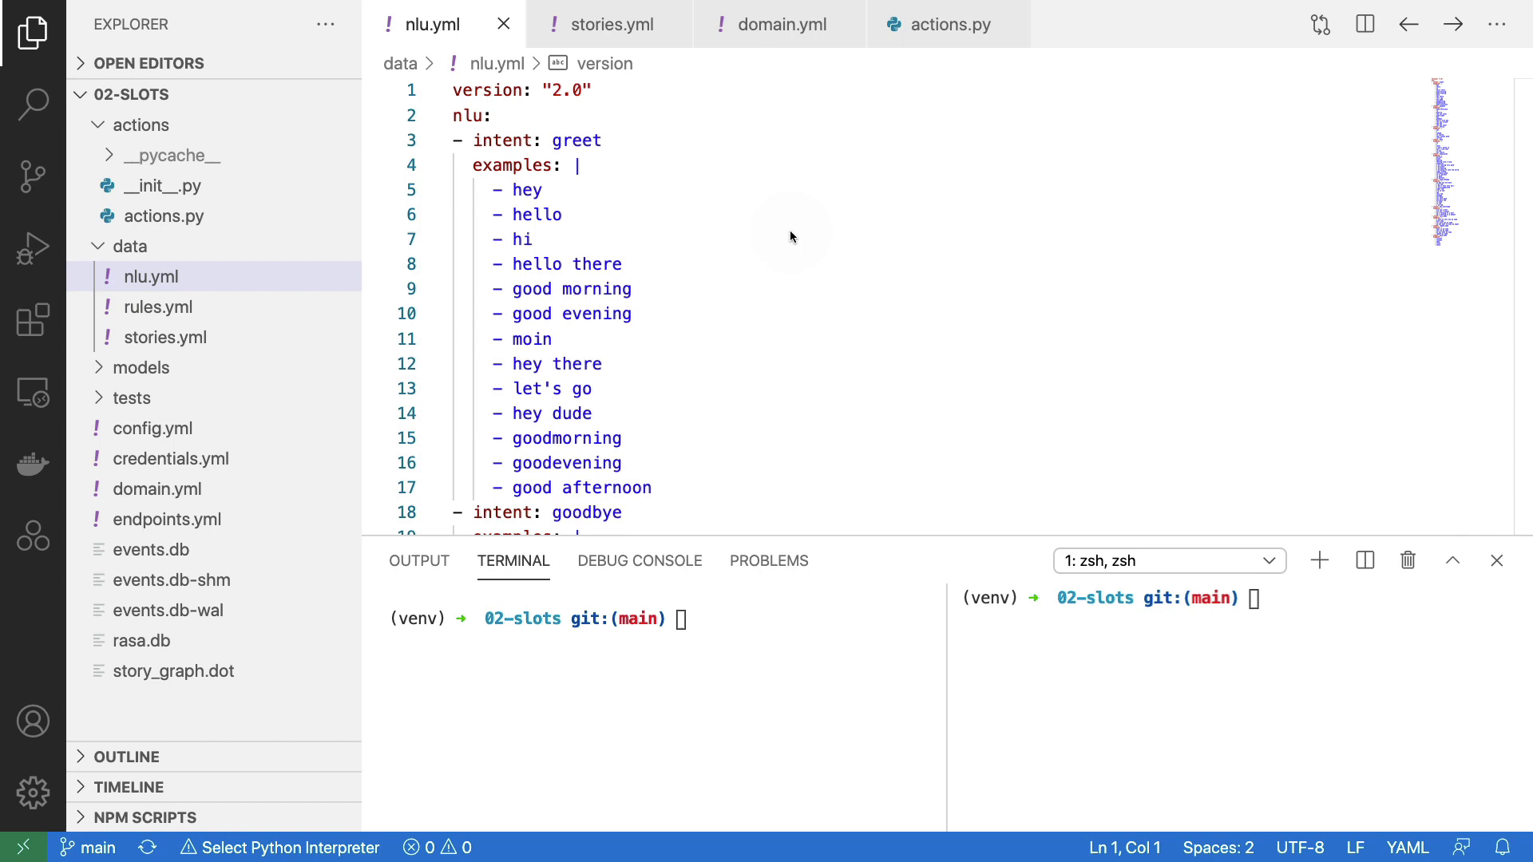
{"action": "mouse_move", "coordinate": [712, 190]}
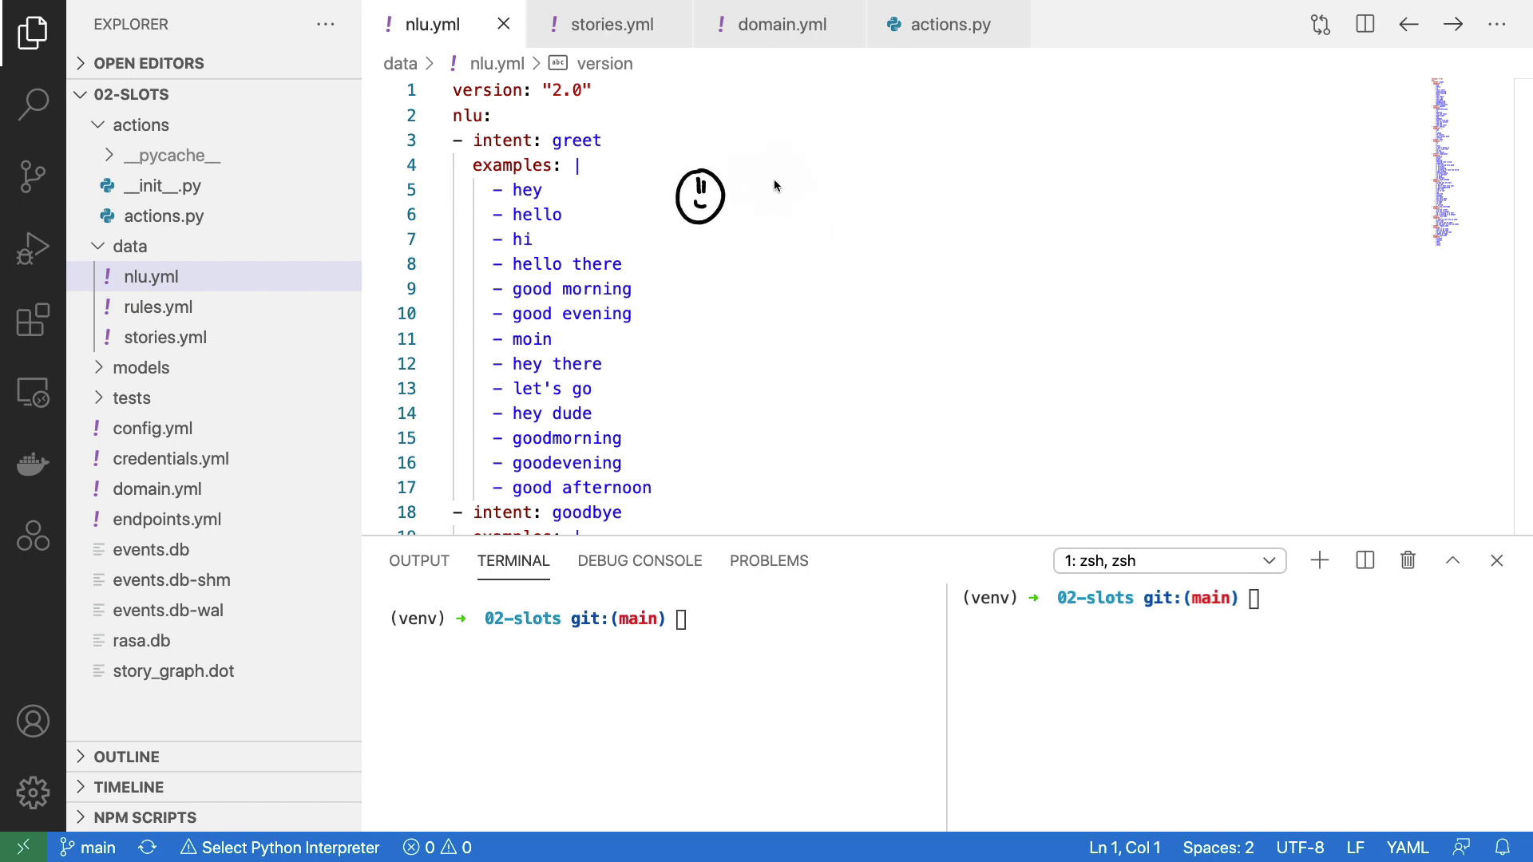
{"action": "mouse_move", "coordinate": [768, 180]}
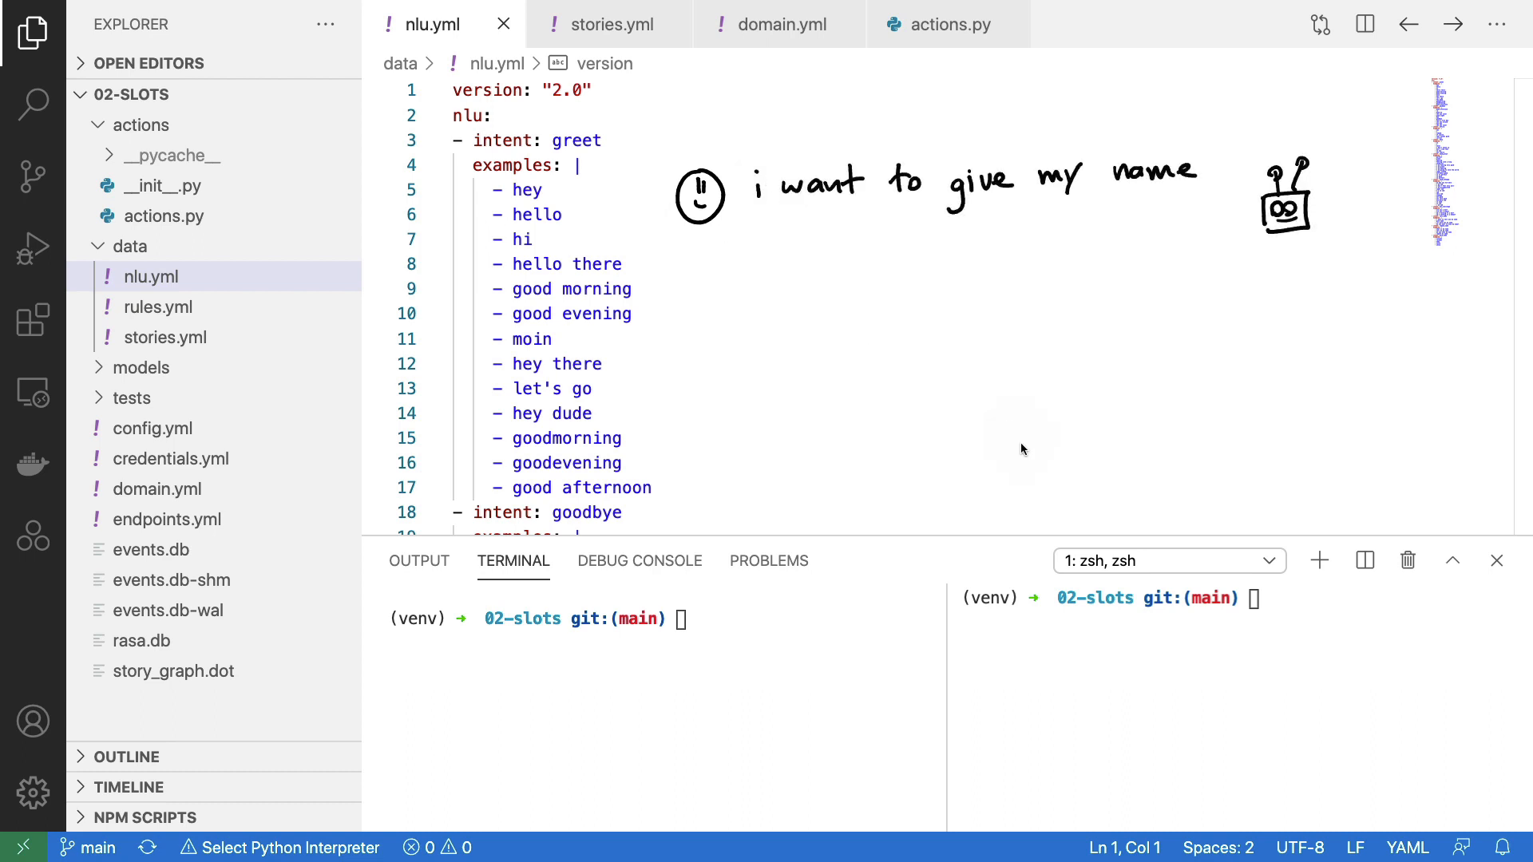
{"action": "mouse_move", "coordinate": [948, 249]}
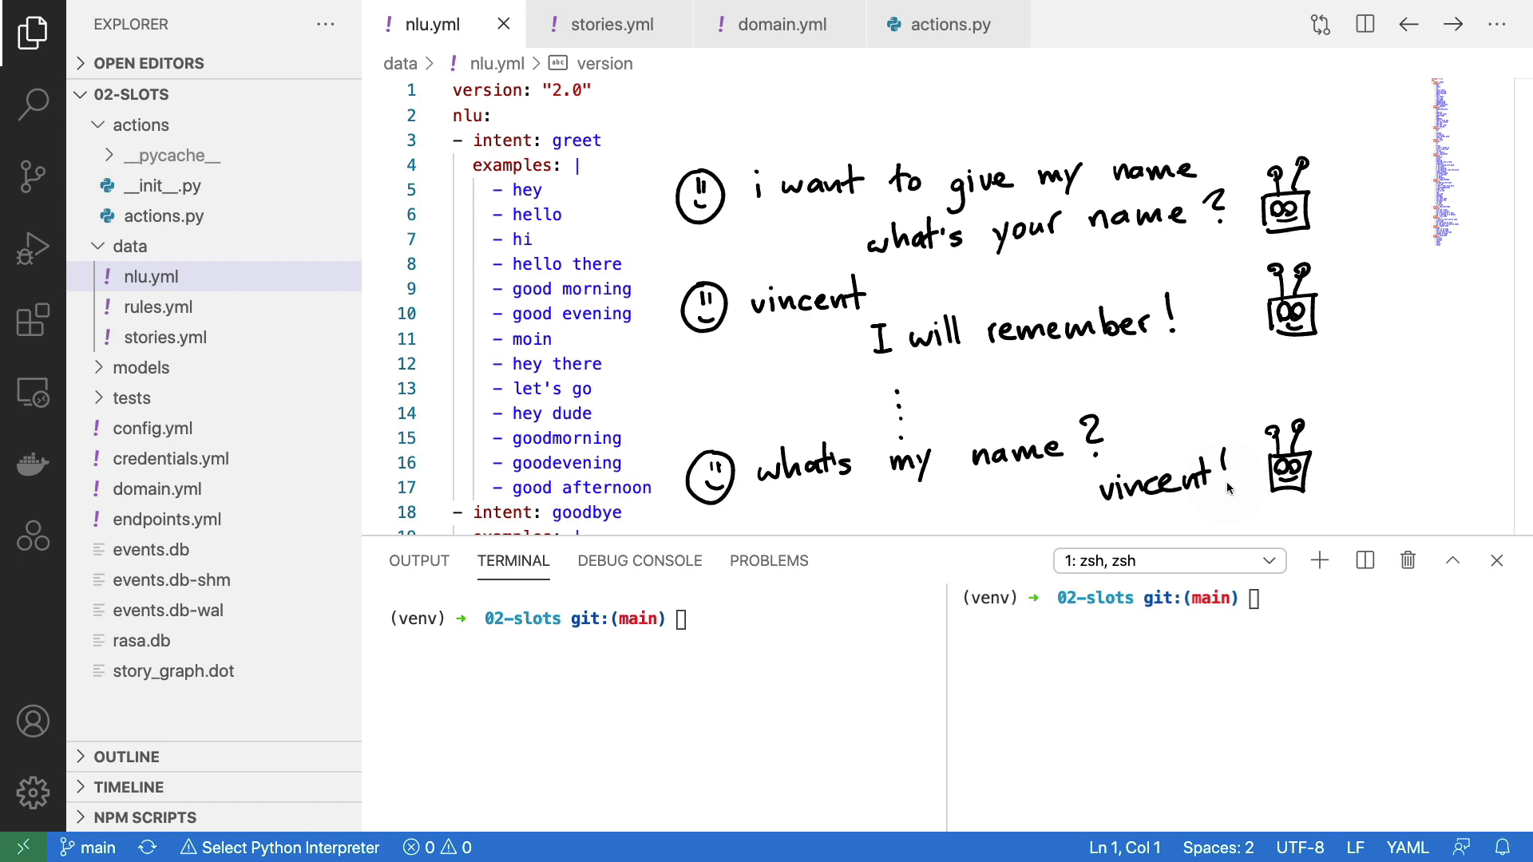
{"action": "mouse_move", "coordinate": [1410, 646]}
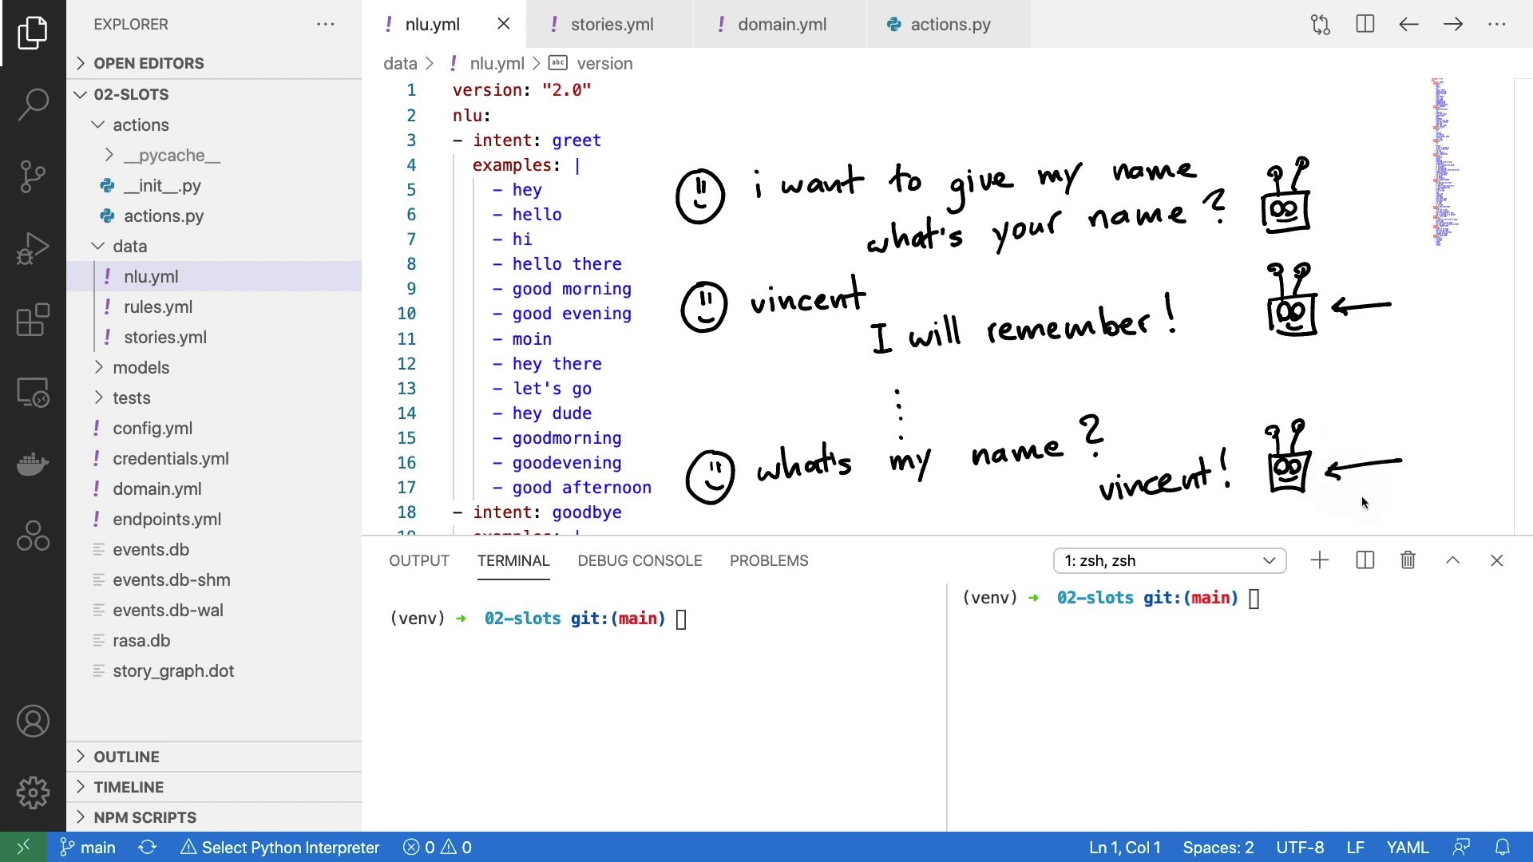
{"action": "mouse_move", "coordinate": [1373, 300]}
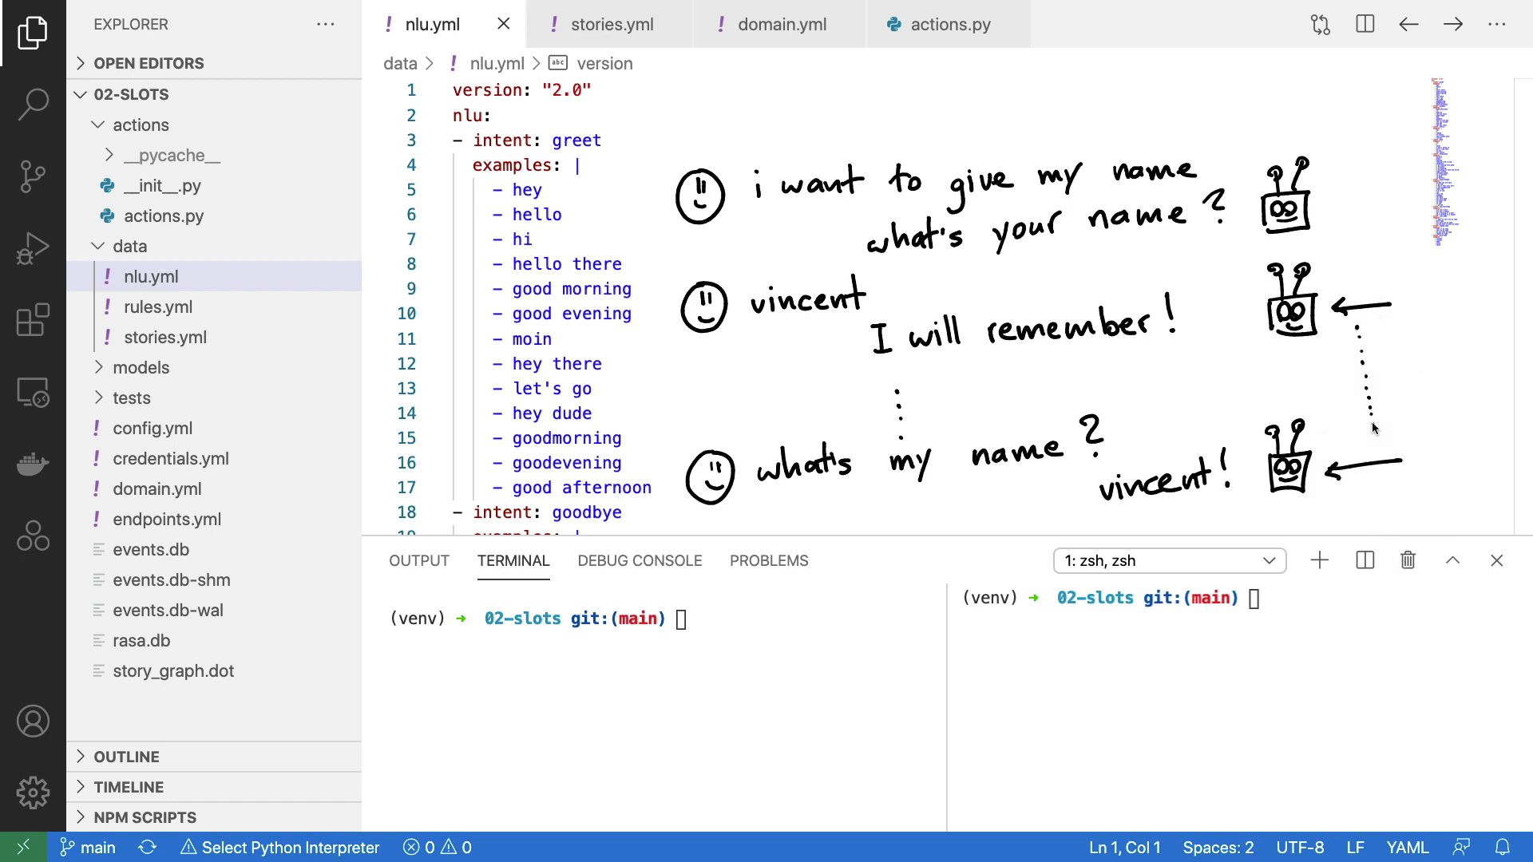
{"action": "mouse_move", "coordinate": [1429, 517]}
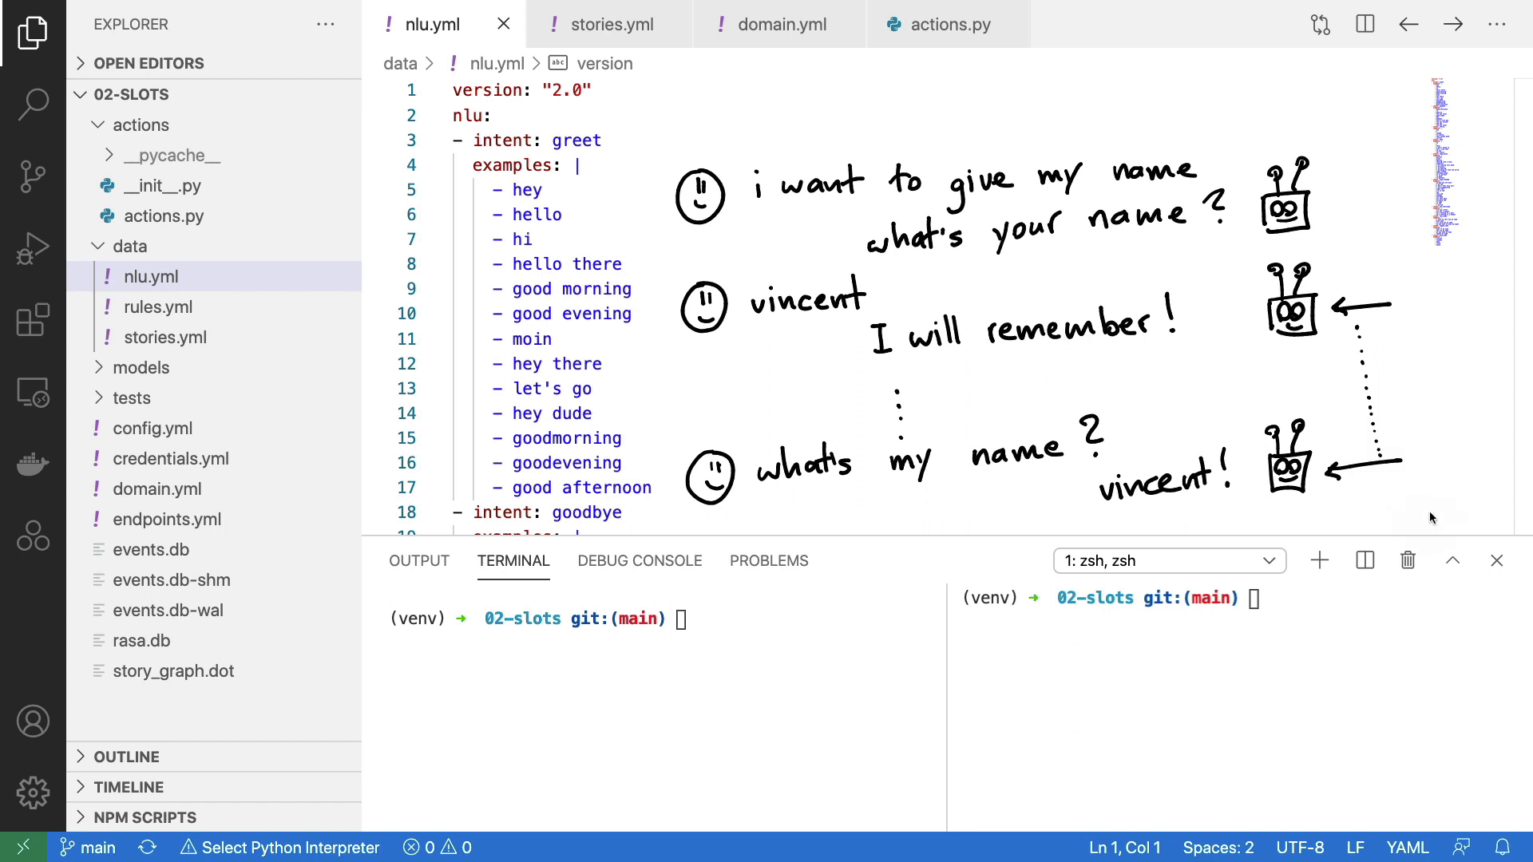
{"action": "mouse_move", "coordinate": [1398, 367]}
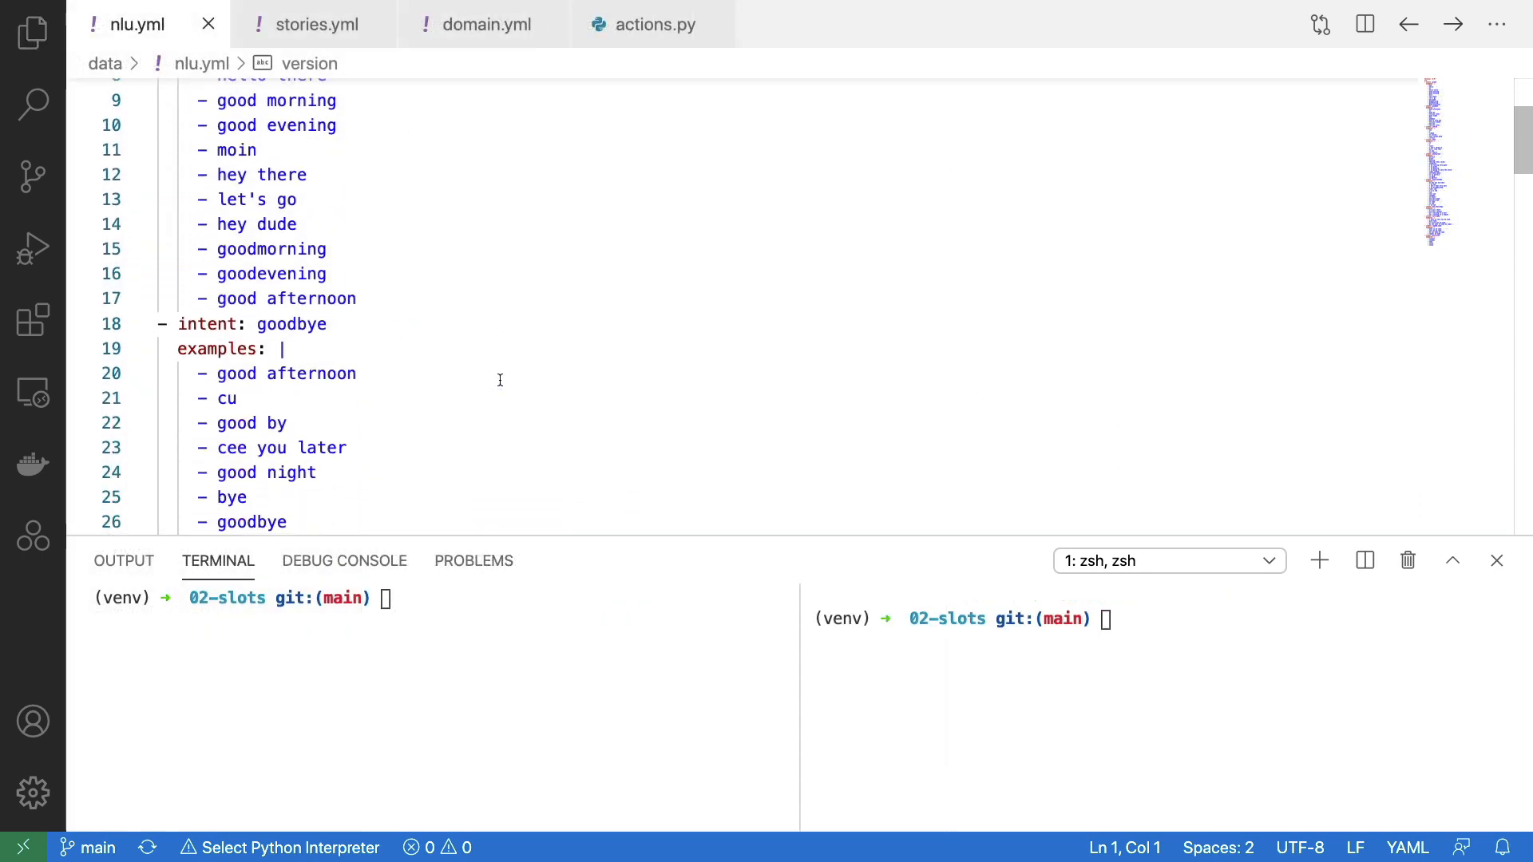
Scroll nlu.yml down to the tell_name, repeat_name and give_name intent examples
{"action": "scroll", "scroll_direction": "down", "scroll_amount": 3}
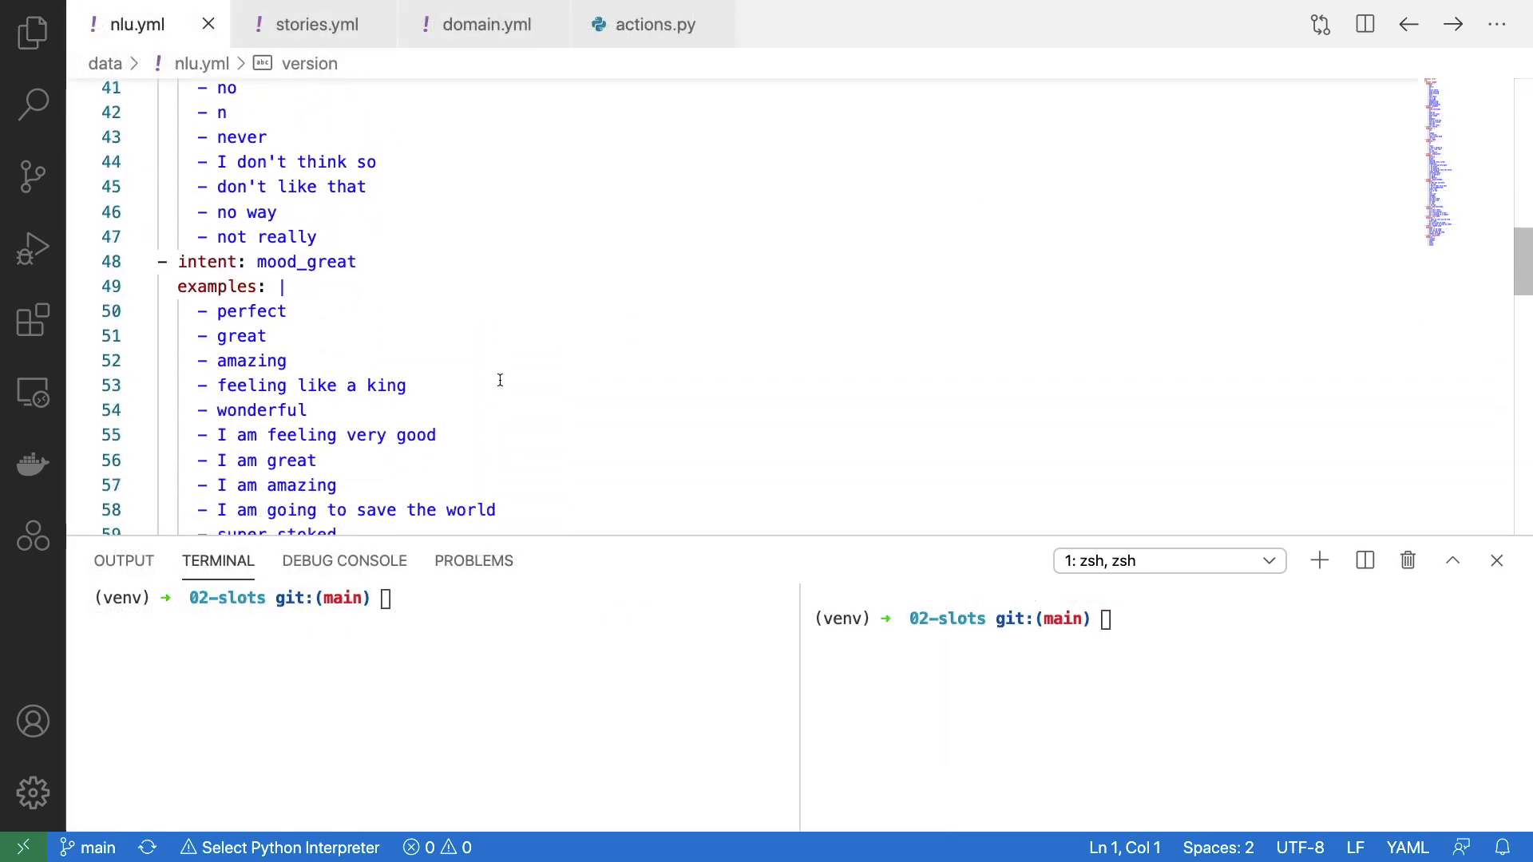
{"action": "scroll", "scroll_direction": "down", "scroll_amount": 3}
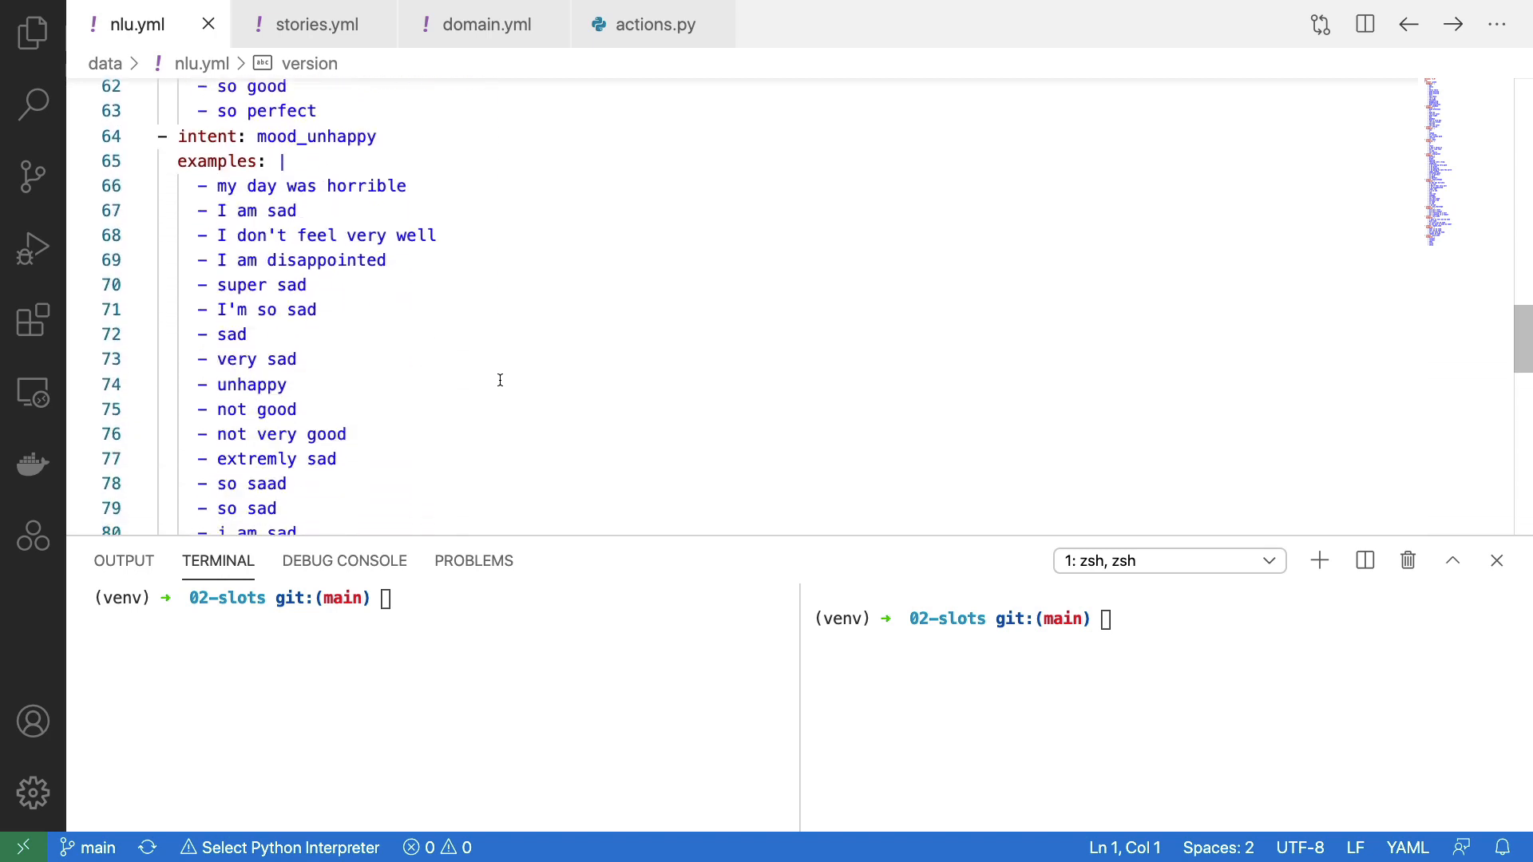
{"action": "scroll", "scroll_direction": "down", "scroll_amount": 3}
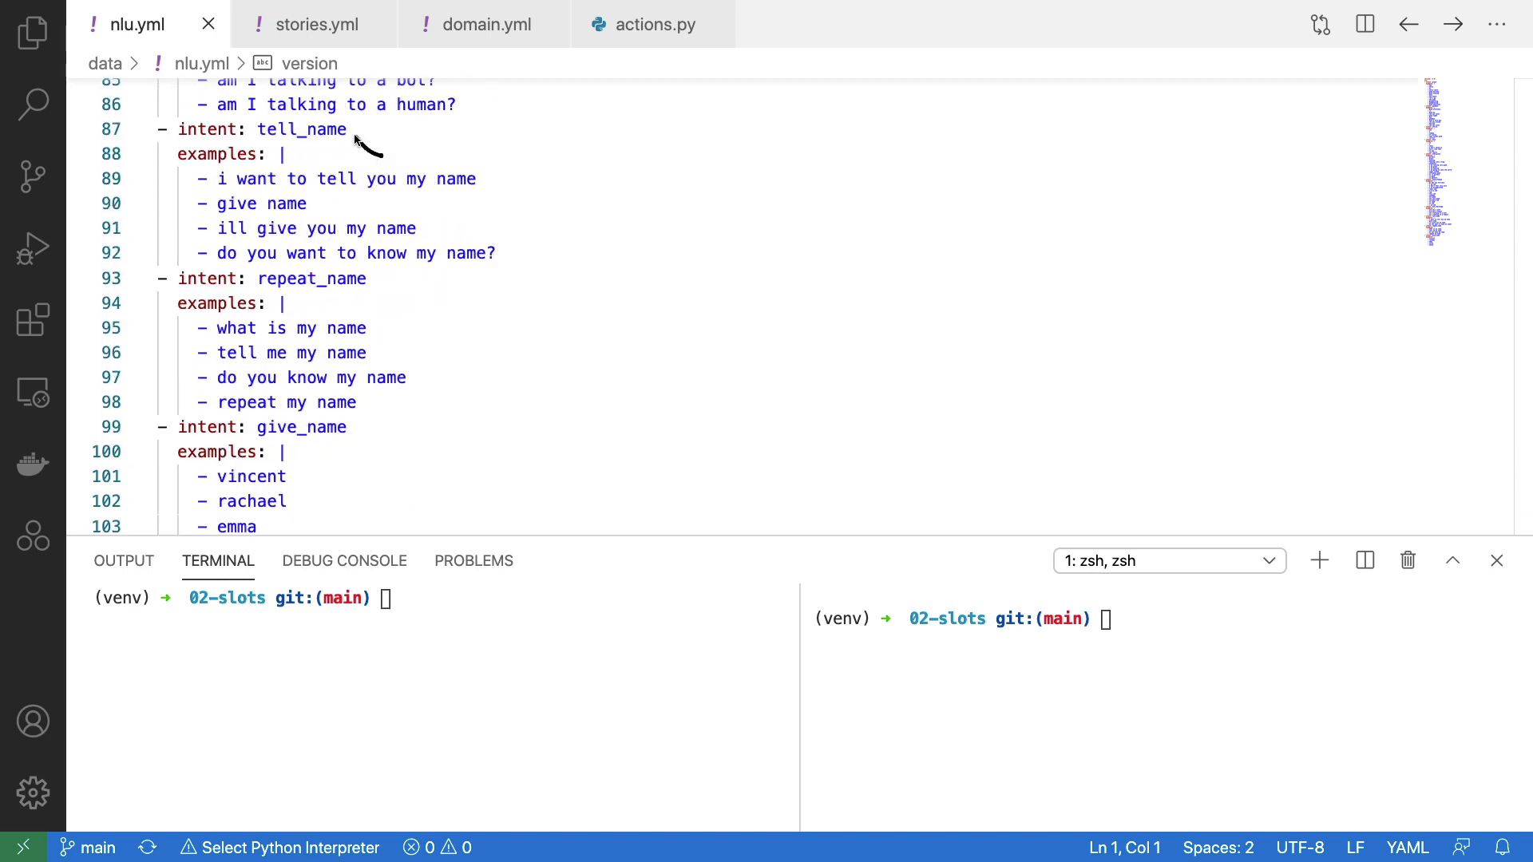
{"action": "mouse_move", "coordinate": [591, 327]}
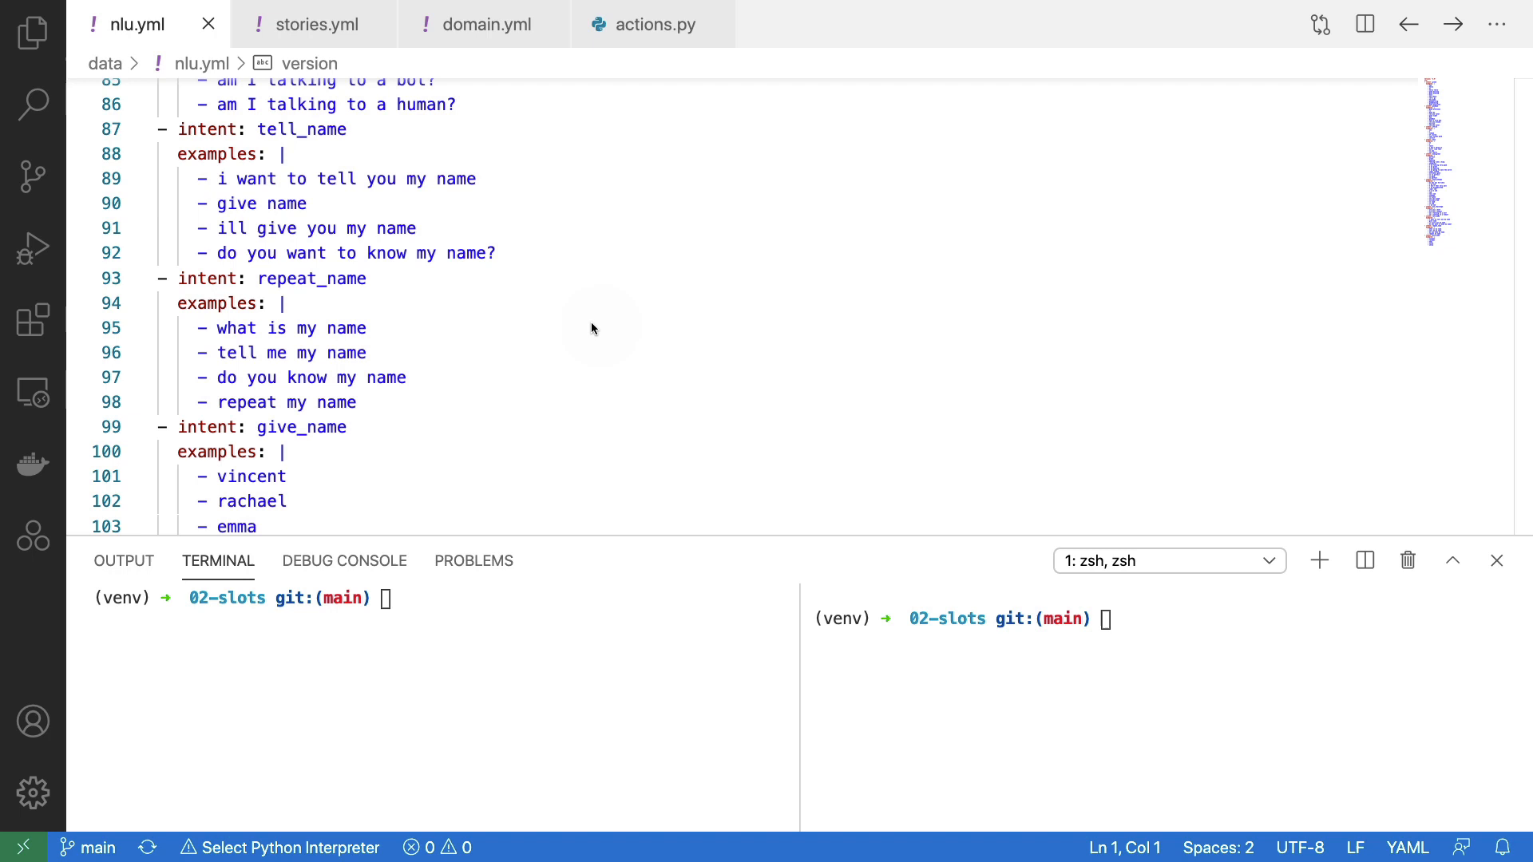
{"action": "mouse_move", "coordinate": [373, 294]}
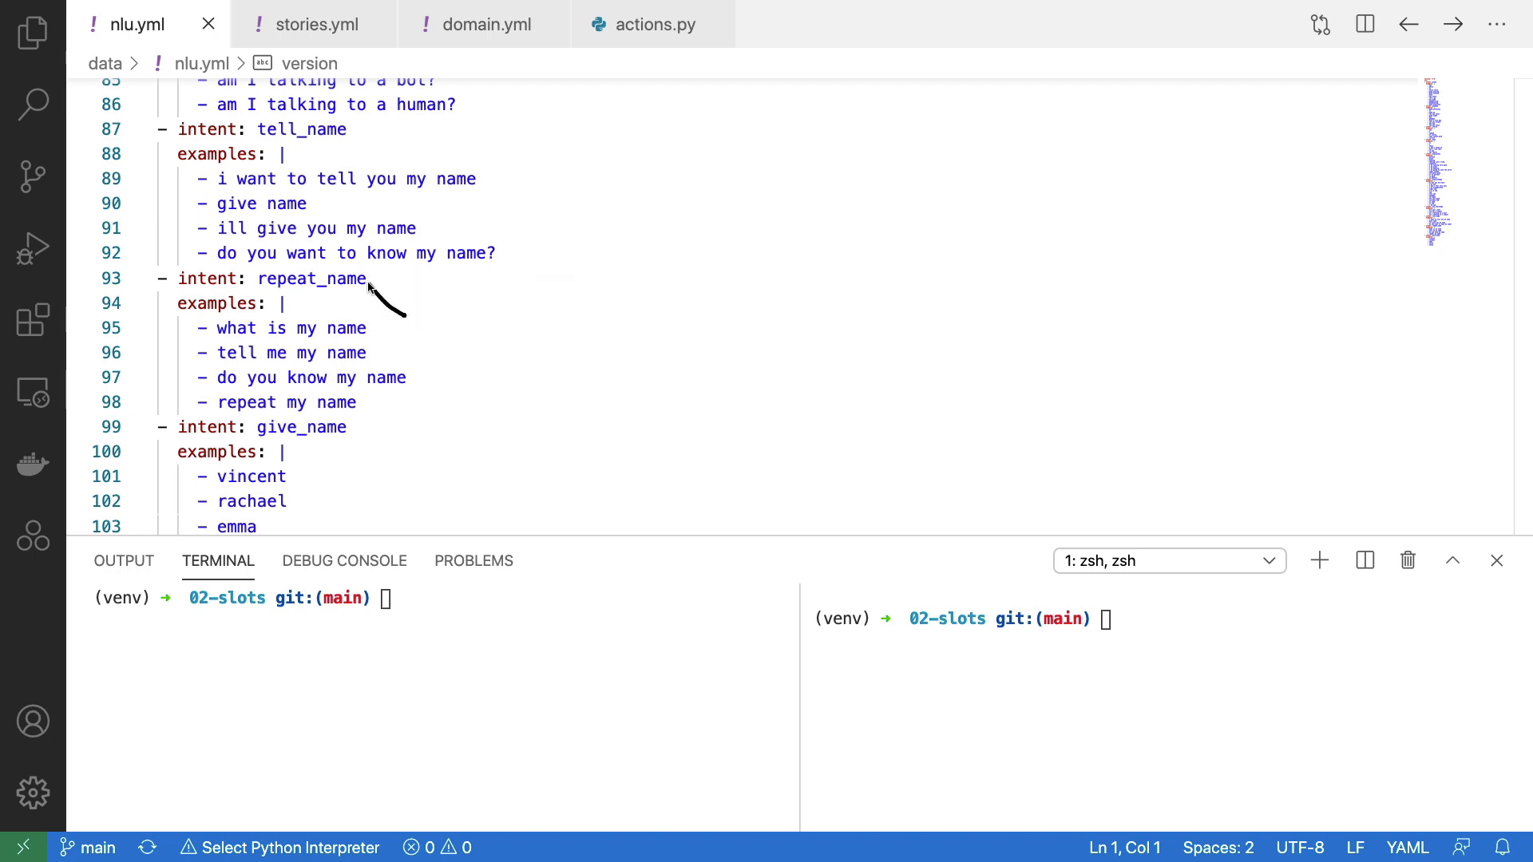
{"action": "mouse_move", "coordinate": [625, 476]}
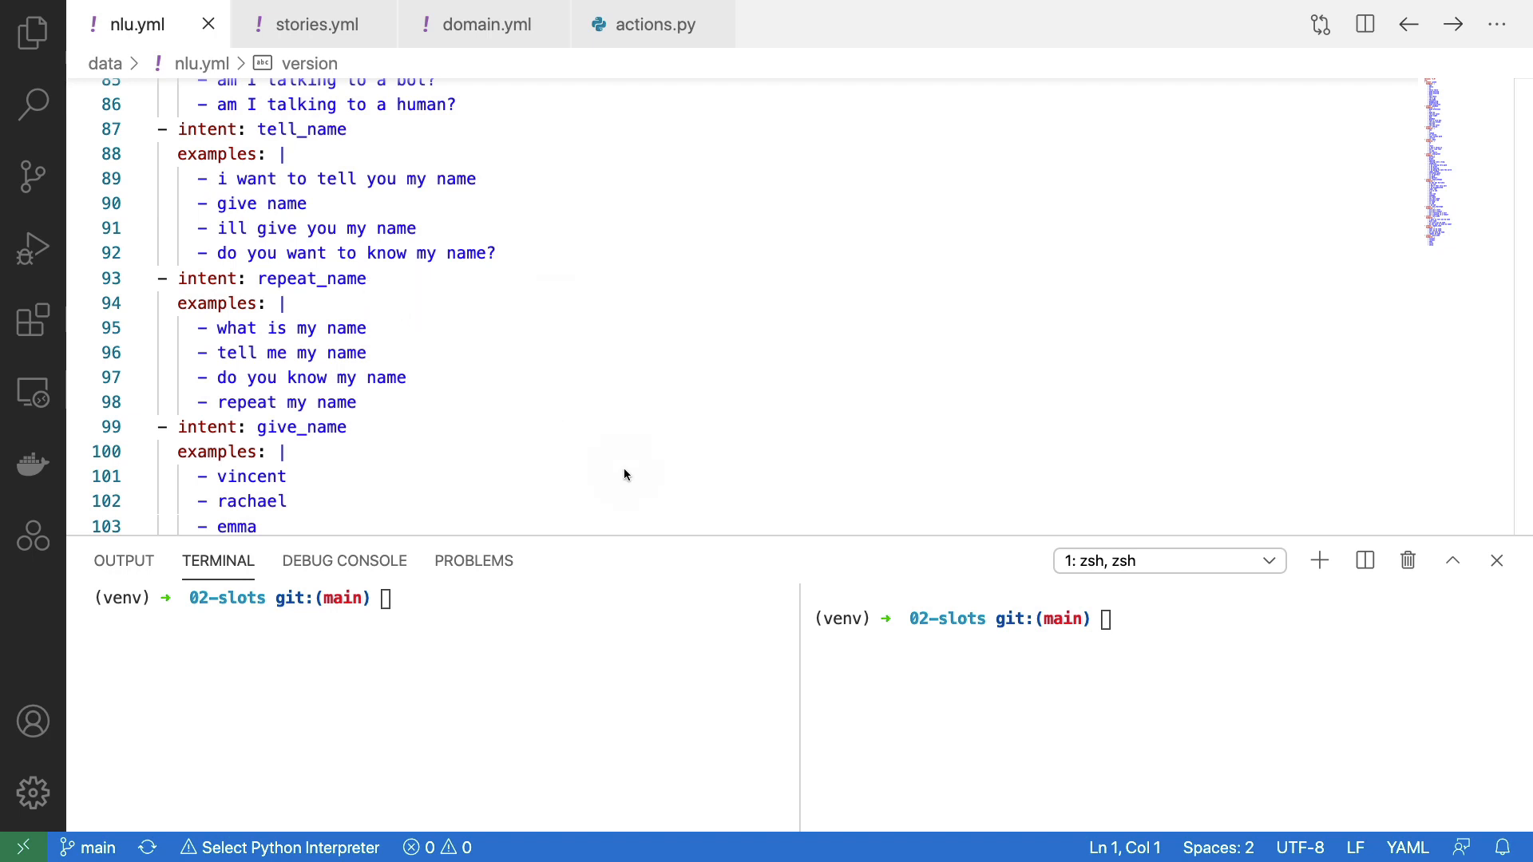
{"action": "mouse_move", "coordinate": [362, 479]}
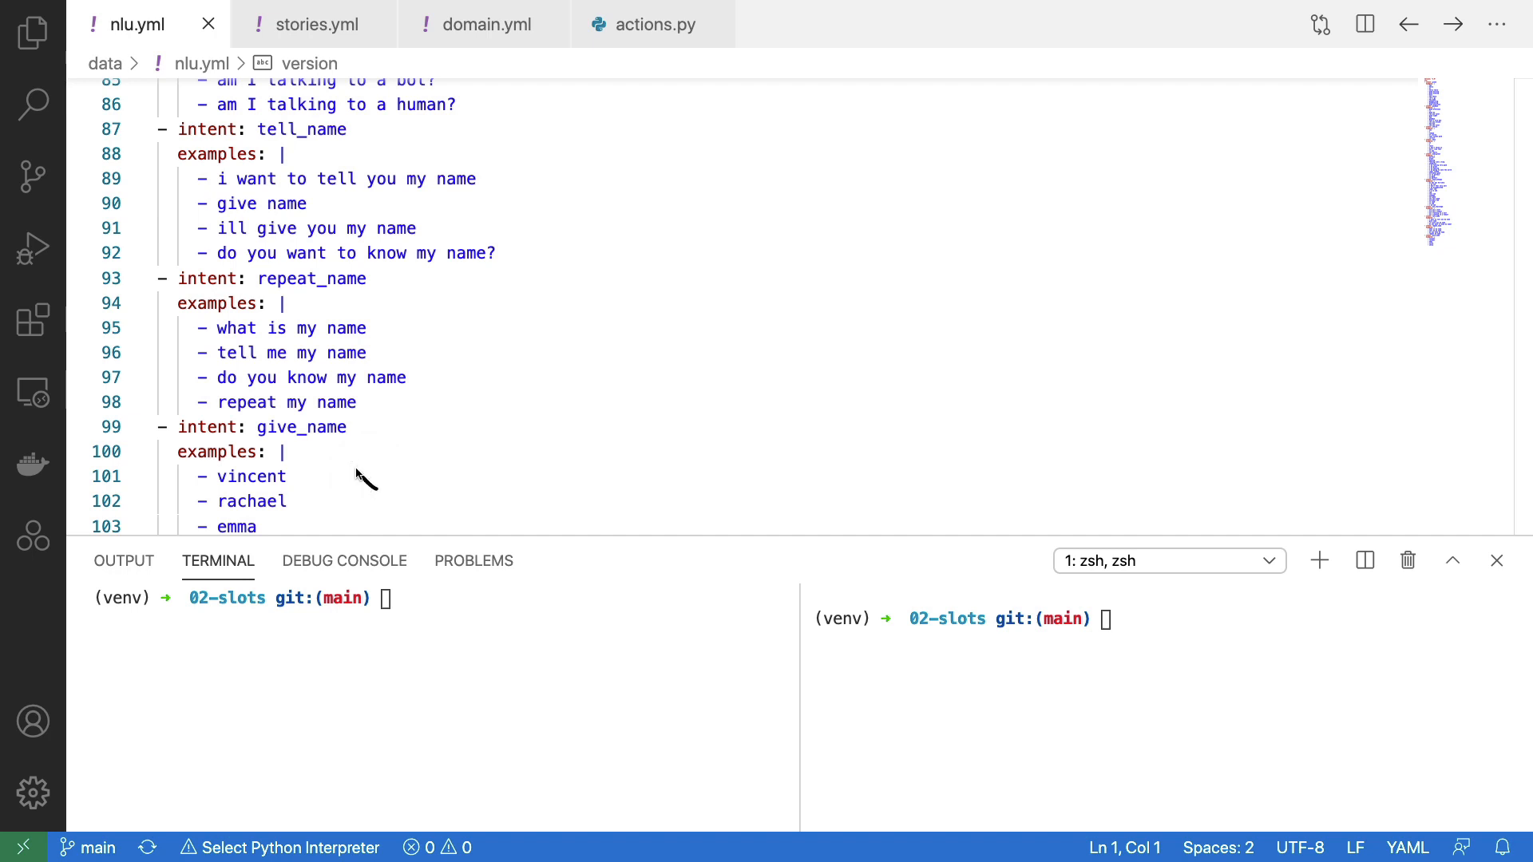
{"action": "mouse_move", "coordinate": [351, 479]}
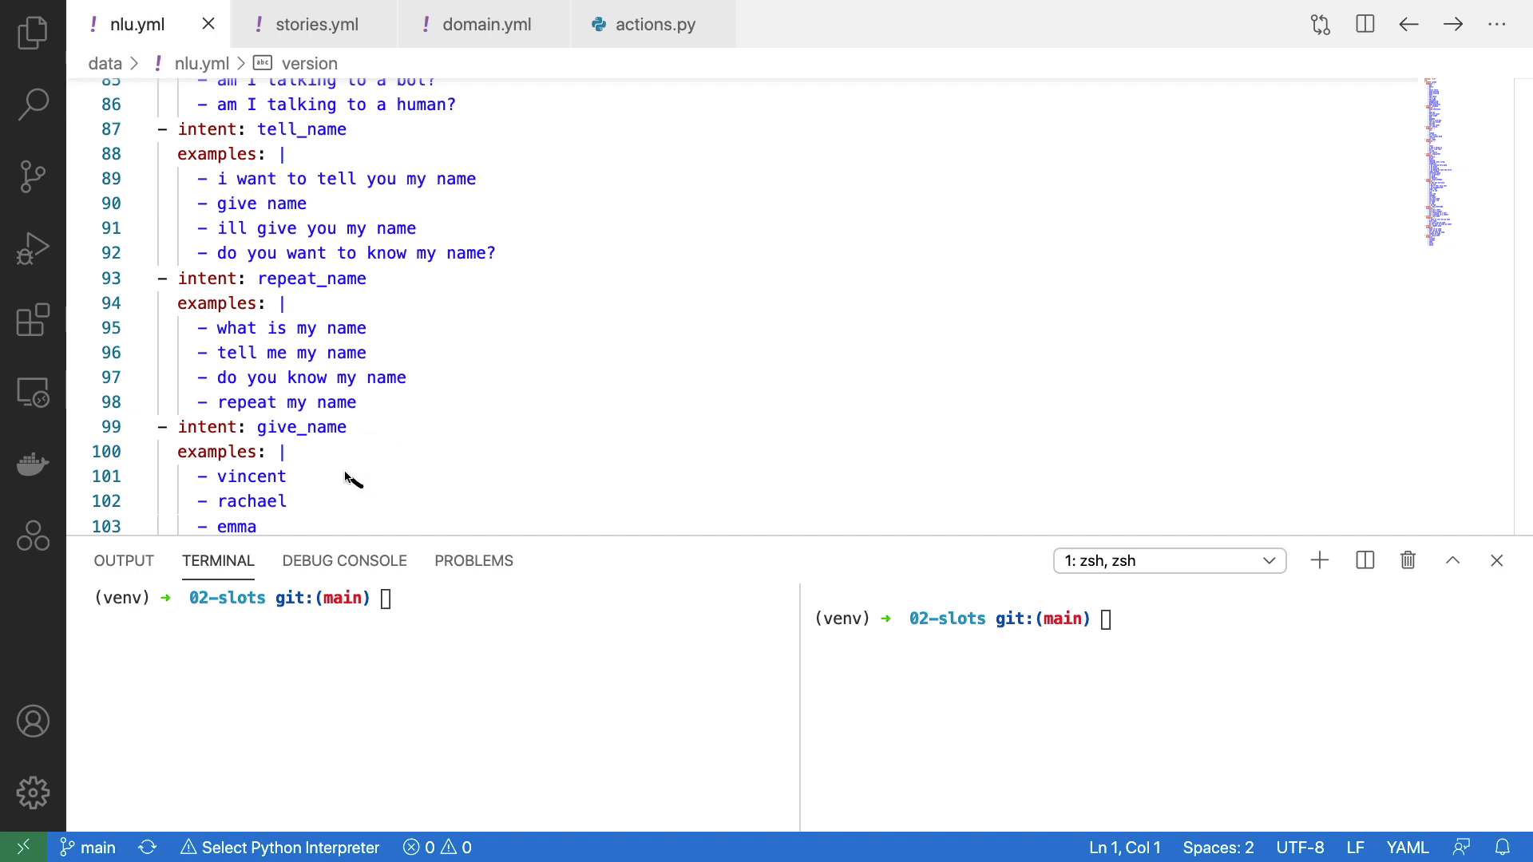
{"action": "mouse_move", "coordinate": [341, 455]}
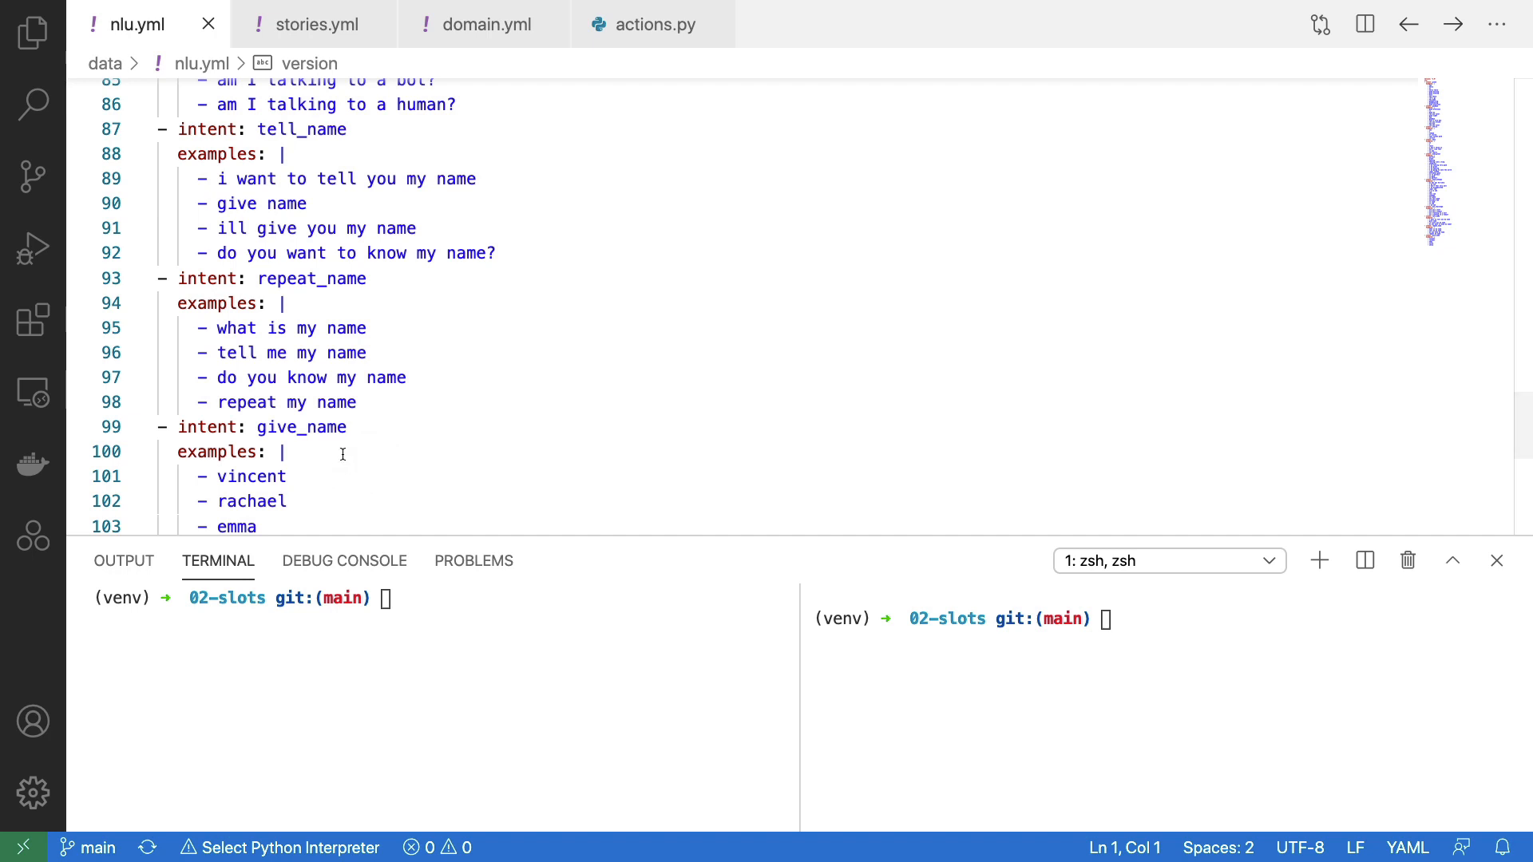
{"action": "scroll", "scroll_direction": "down", "scroll_amount": 3}
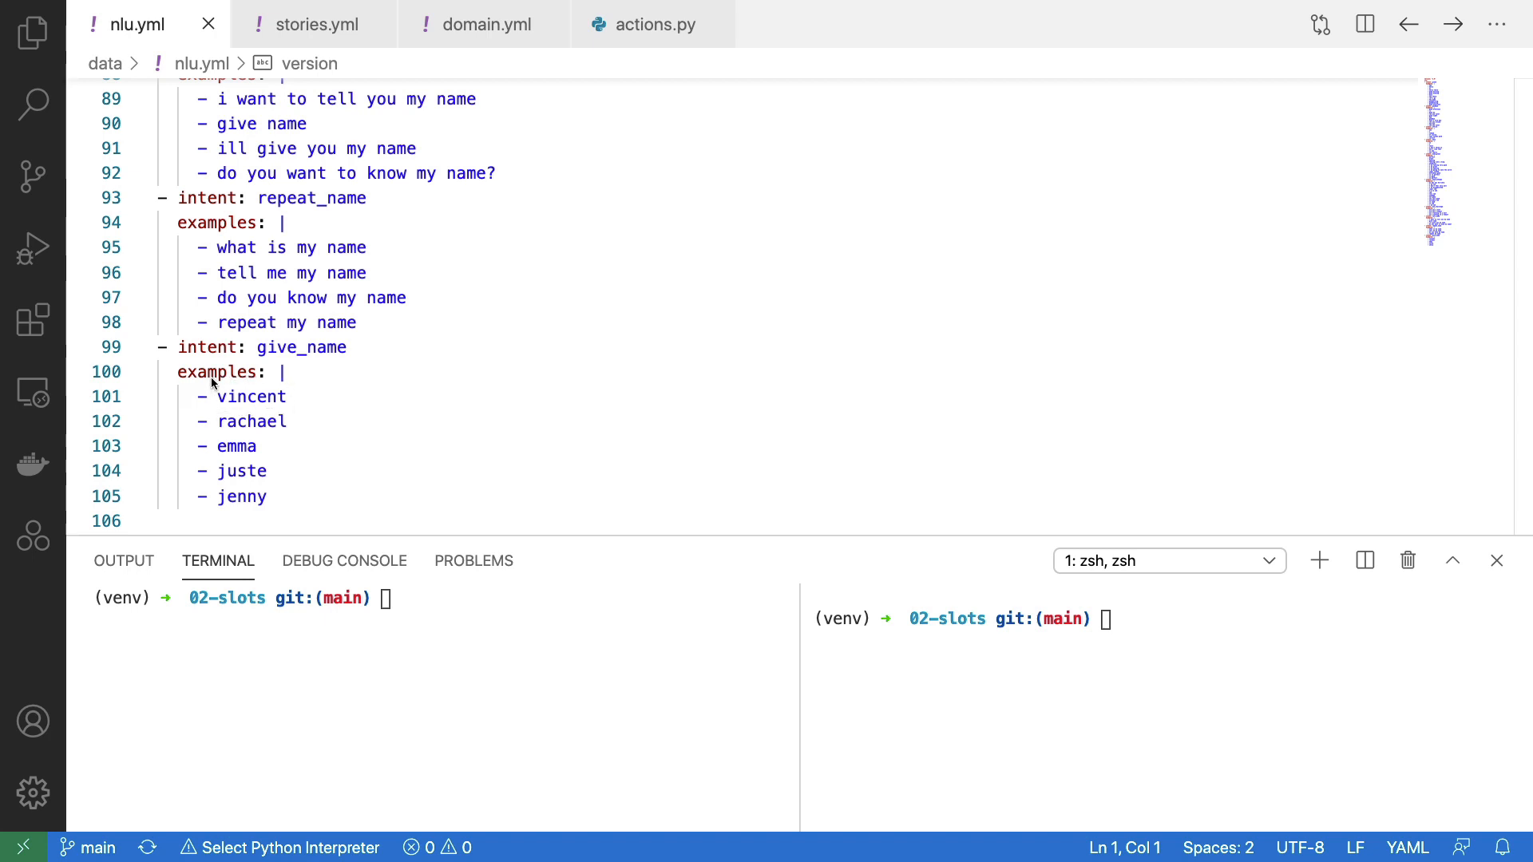
{"action": "mouse_move", "coordinate": [542, 442]}
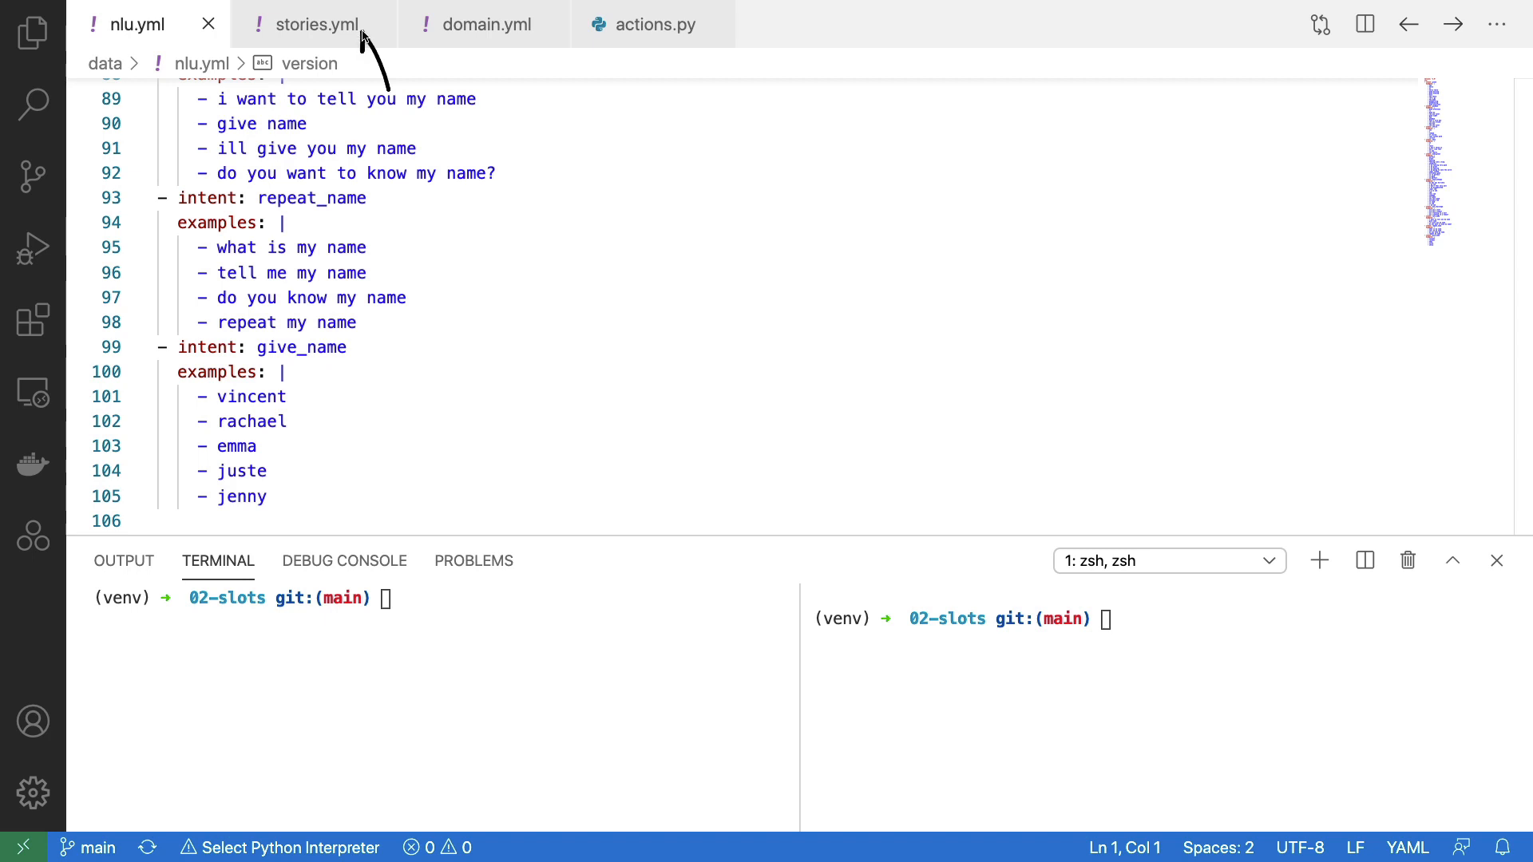
{"action": "left_click", "coordinate": [314, 23]}
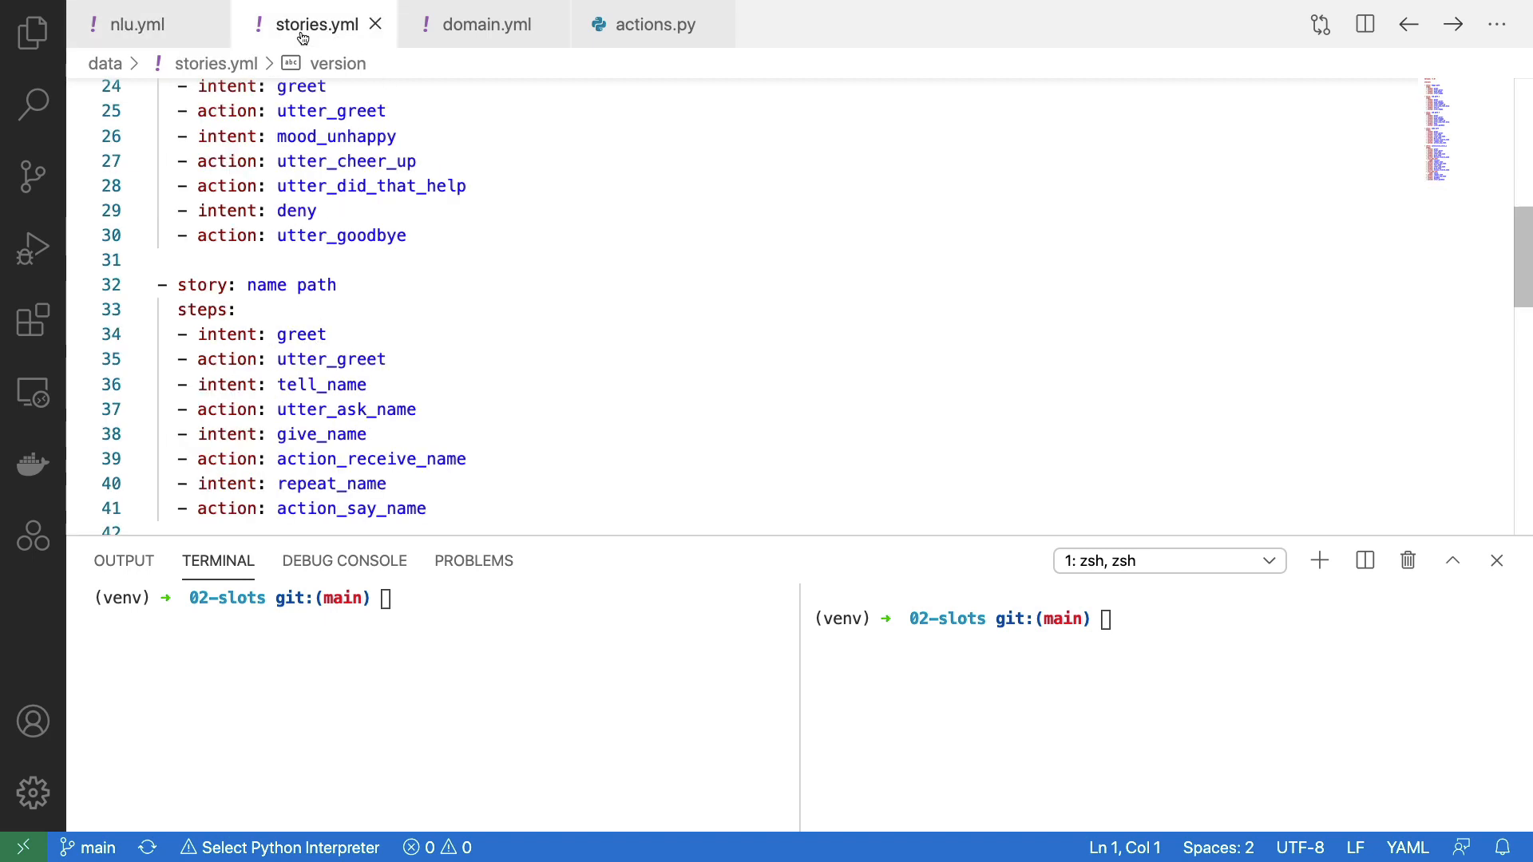
{"action": "mouse_move", "coordinate": [380, 290]}
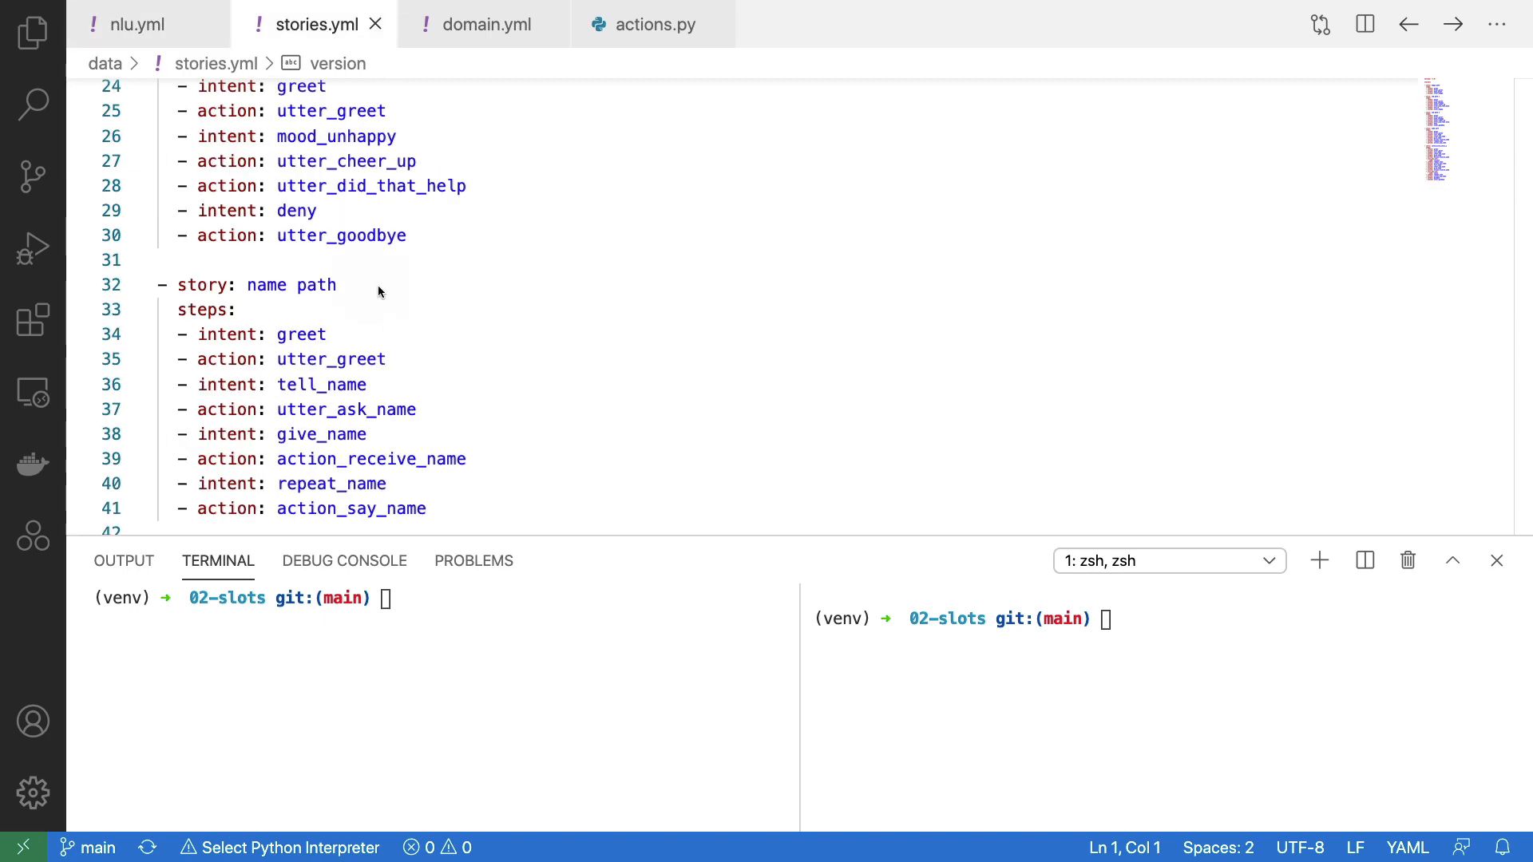
{"action": "mouse_move", "coordinate": [337, 317]}
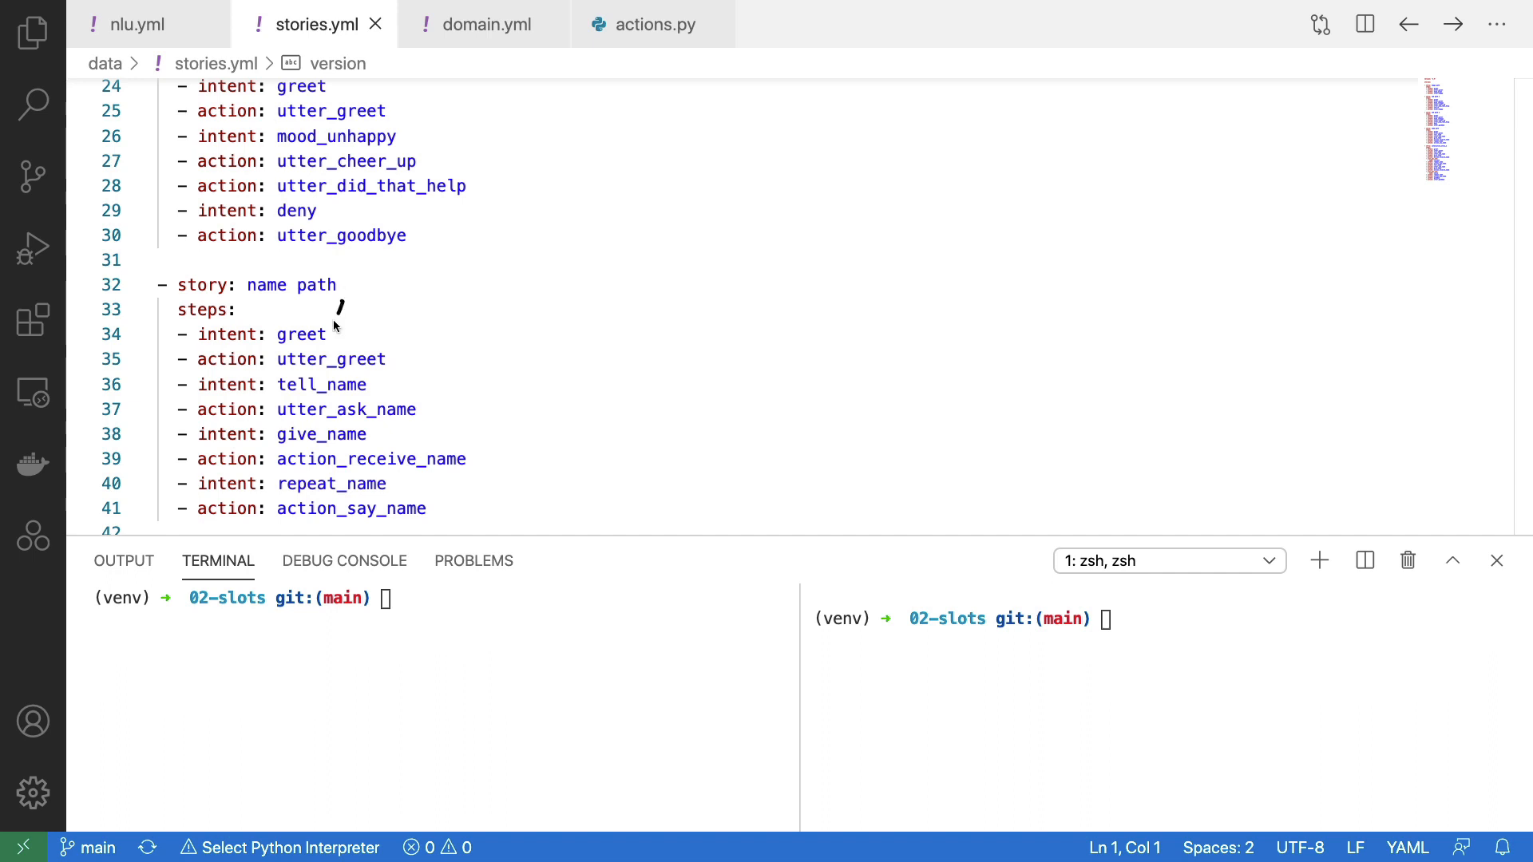
{"action": "mouse_move", "coordinate": [418, 380]}
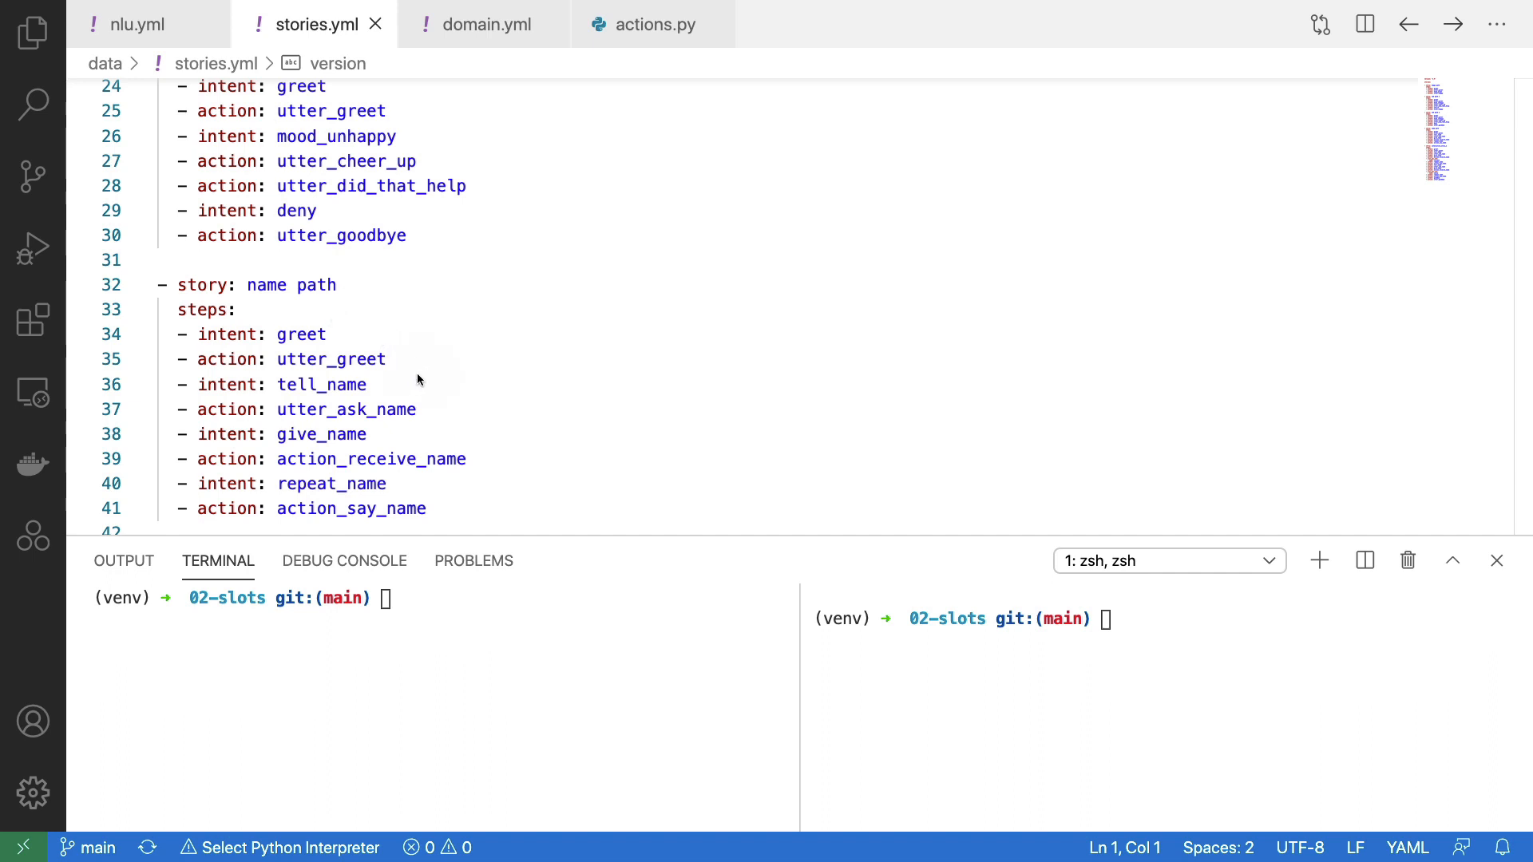
{"action": "mouse_move", "coordinate": [490, 413]}
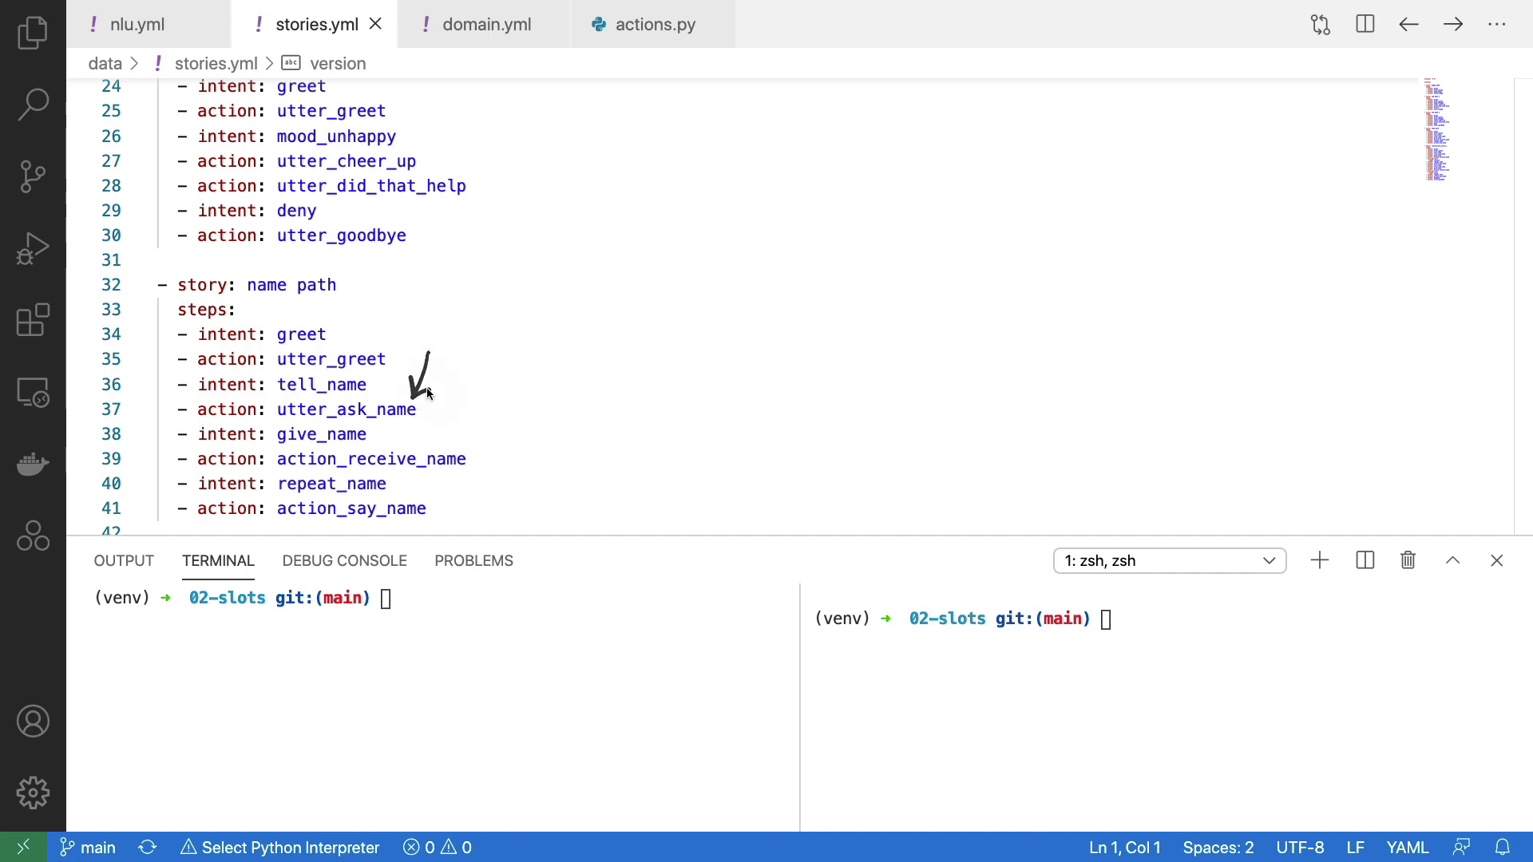
{"action": "mouse_move", "coordinate": [392, 440]}
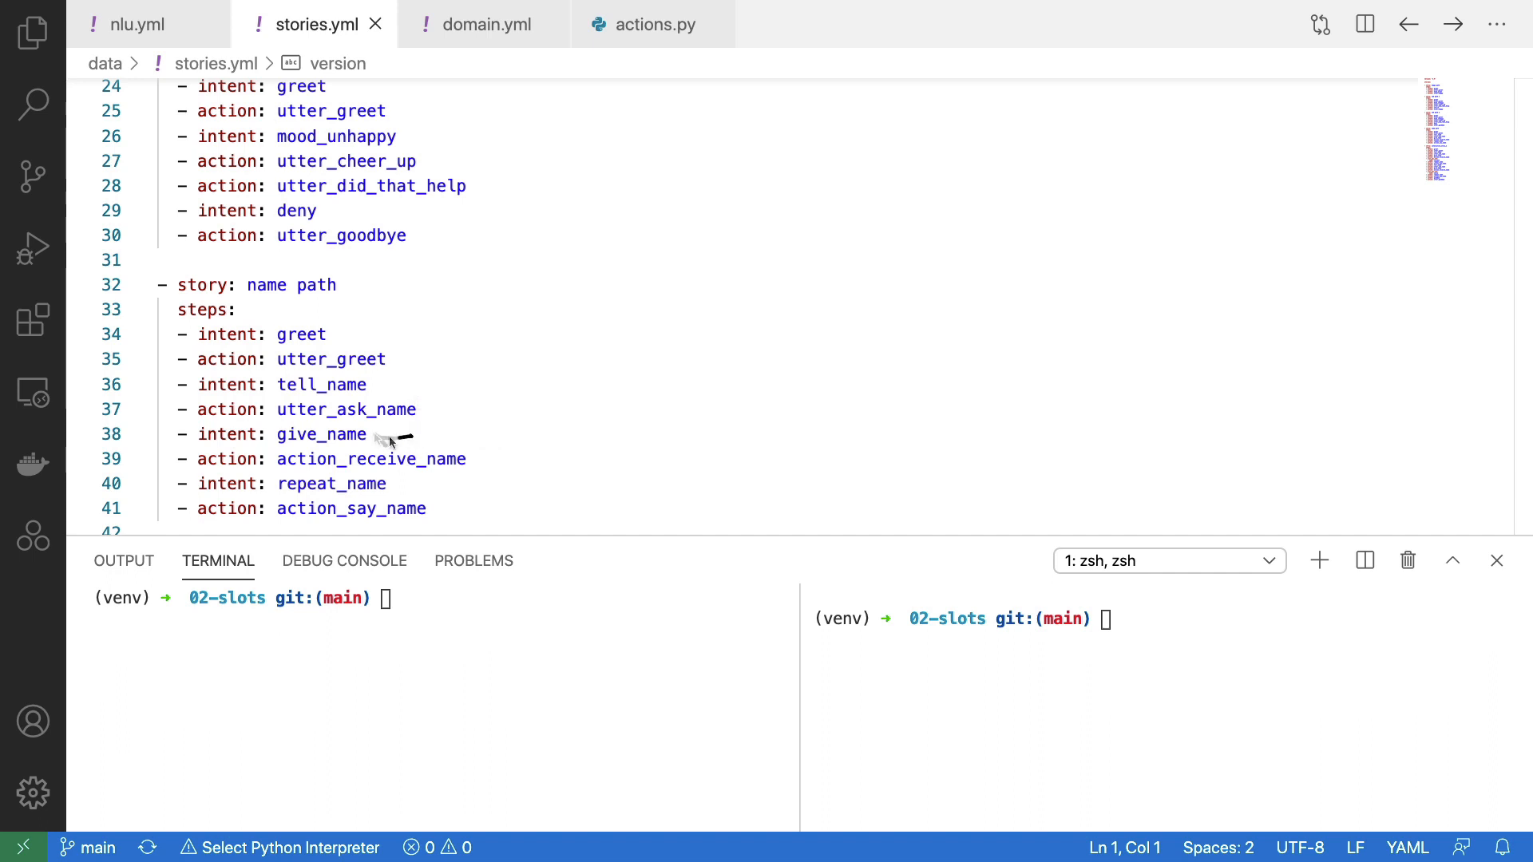
{"action": "mouse_move", "coordinate": [484, 421]}
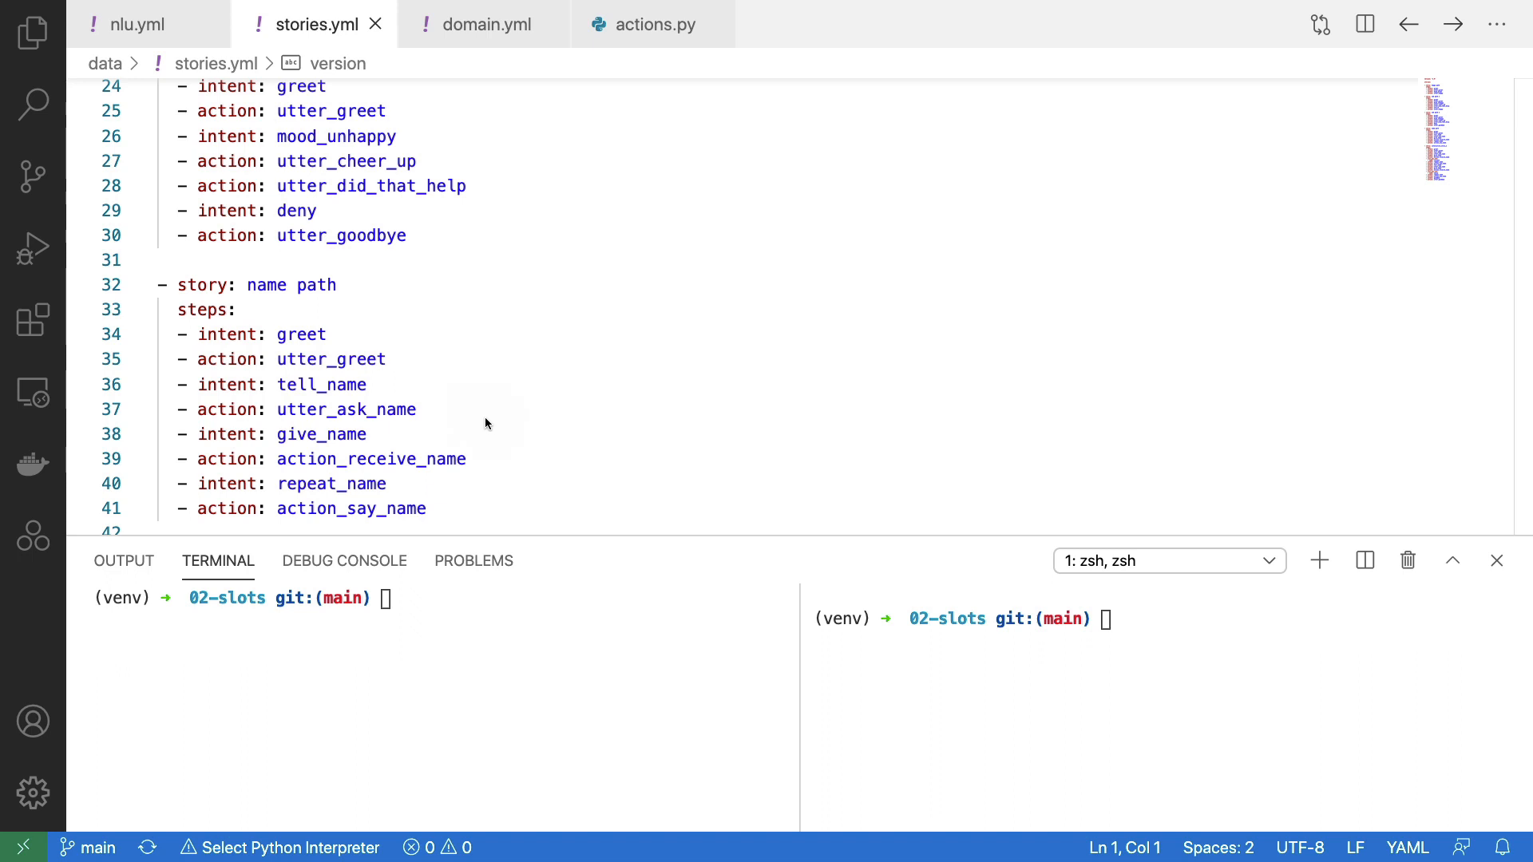
{"action": "mouse_move", "coordinate": [476, 424]}
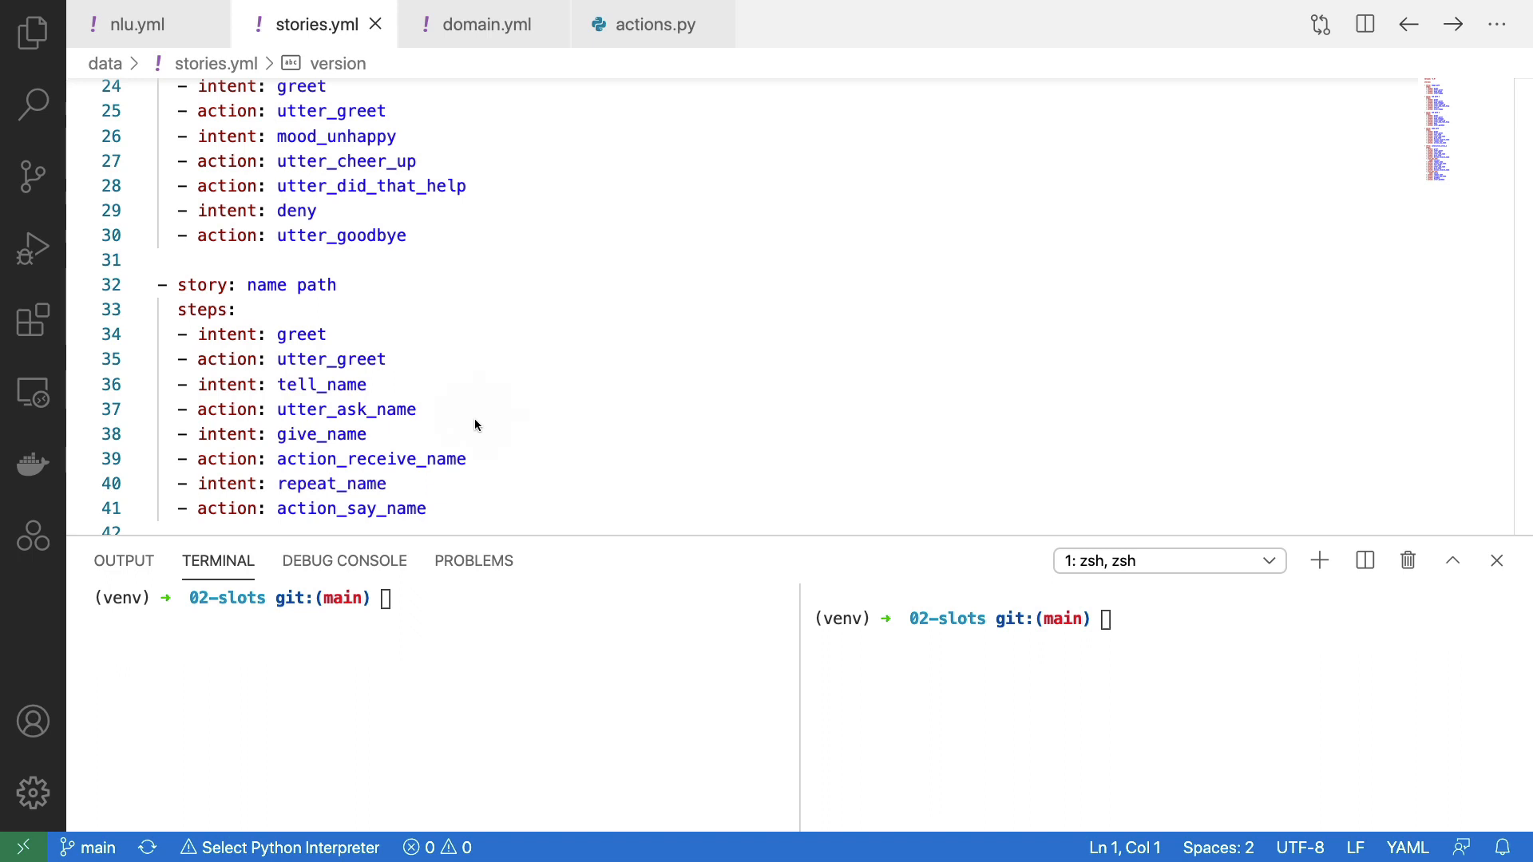
{"action": "mouse_move", "coordinate": [468, 447]}
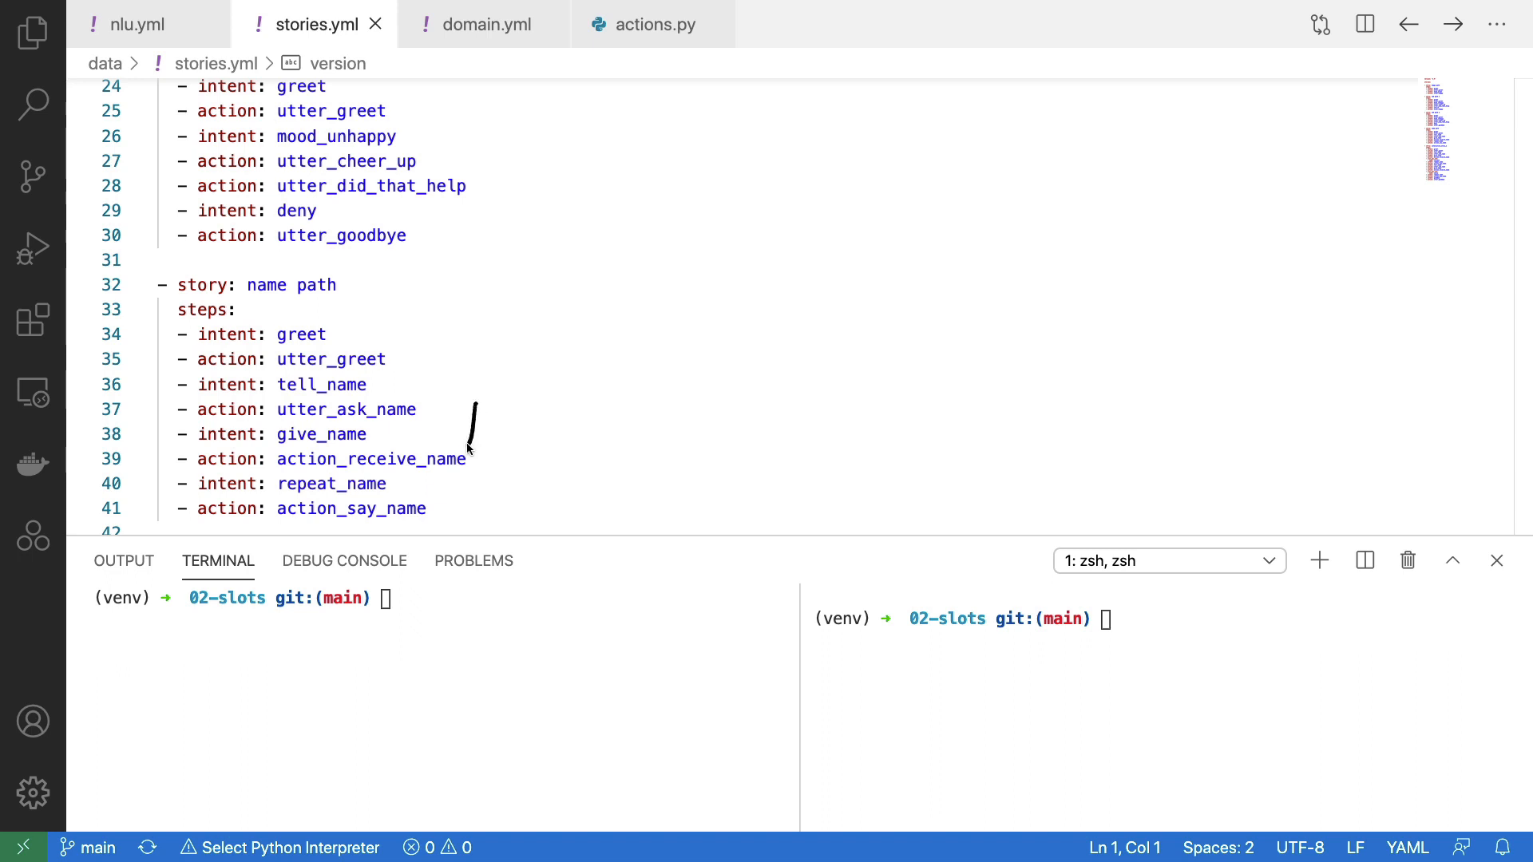
{"action": "mouse_move", "coordinate": [479, 443]}
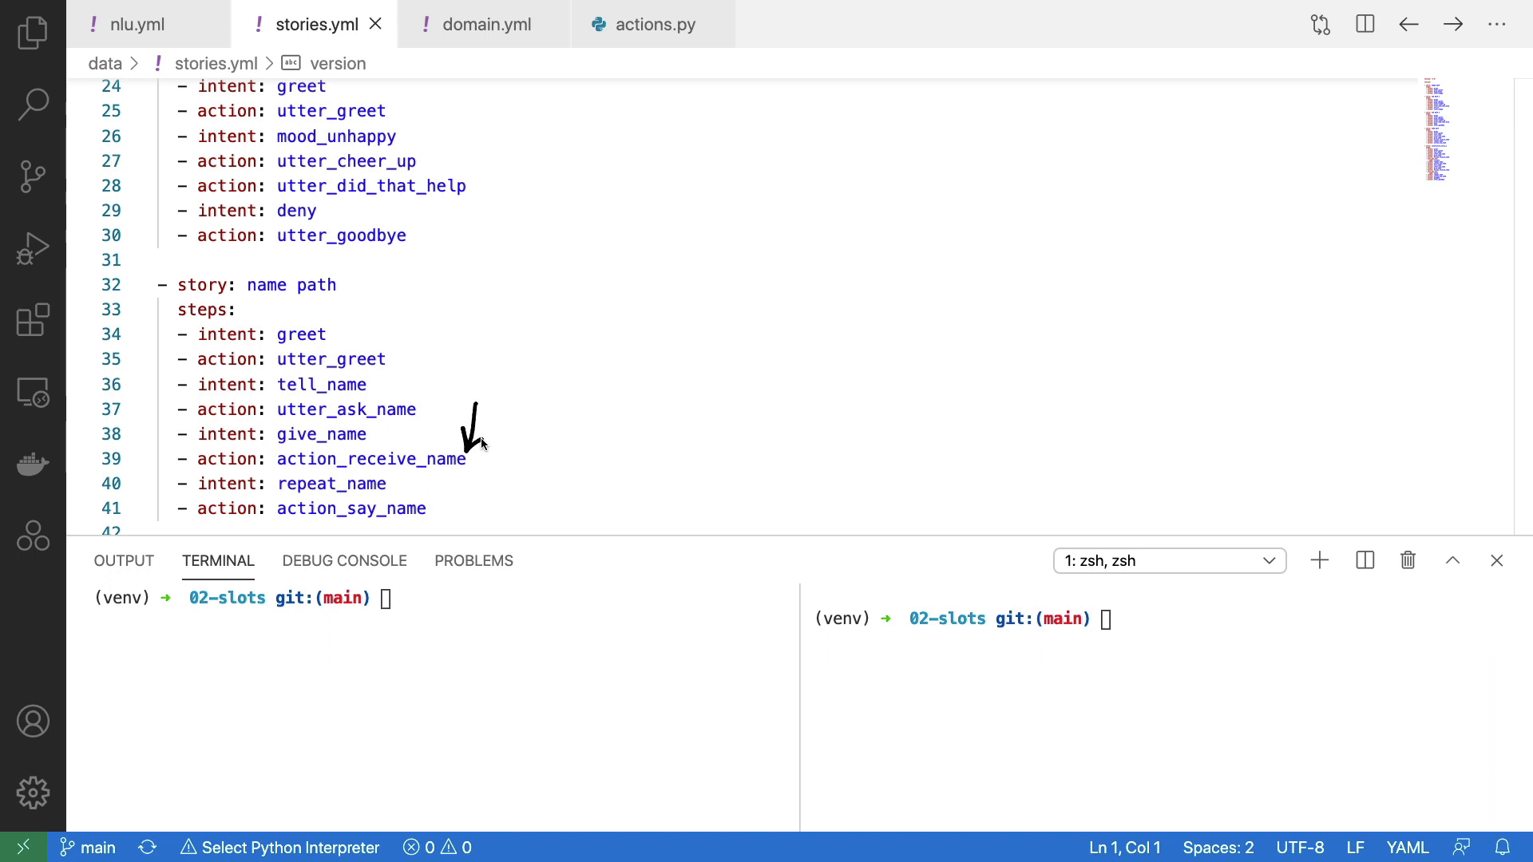
{"action": "mouse_move", "coordinate": [445, 502]}
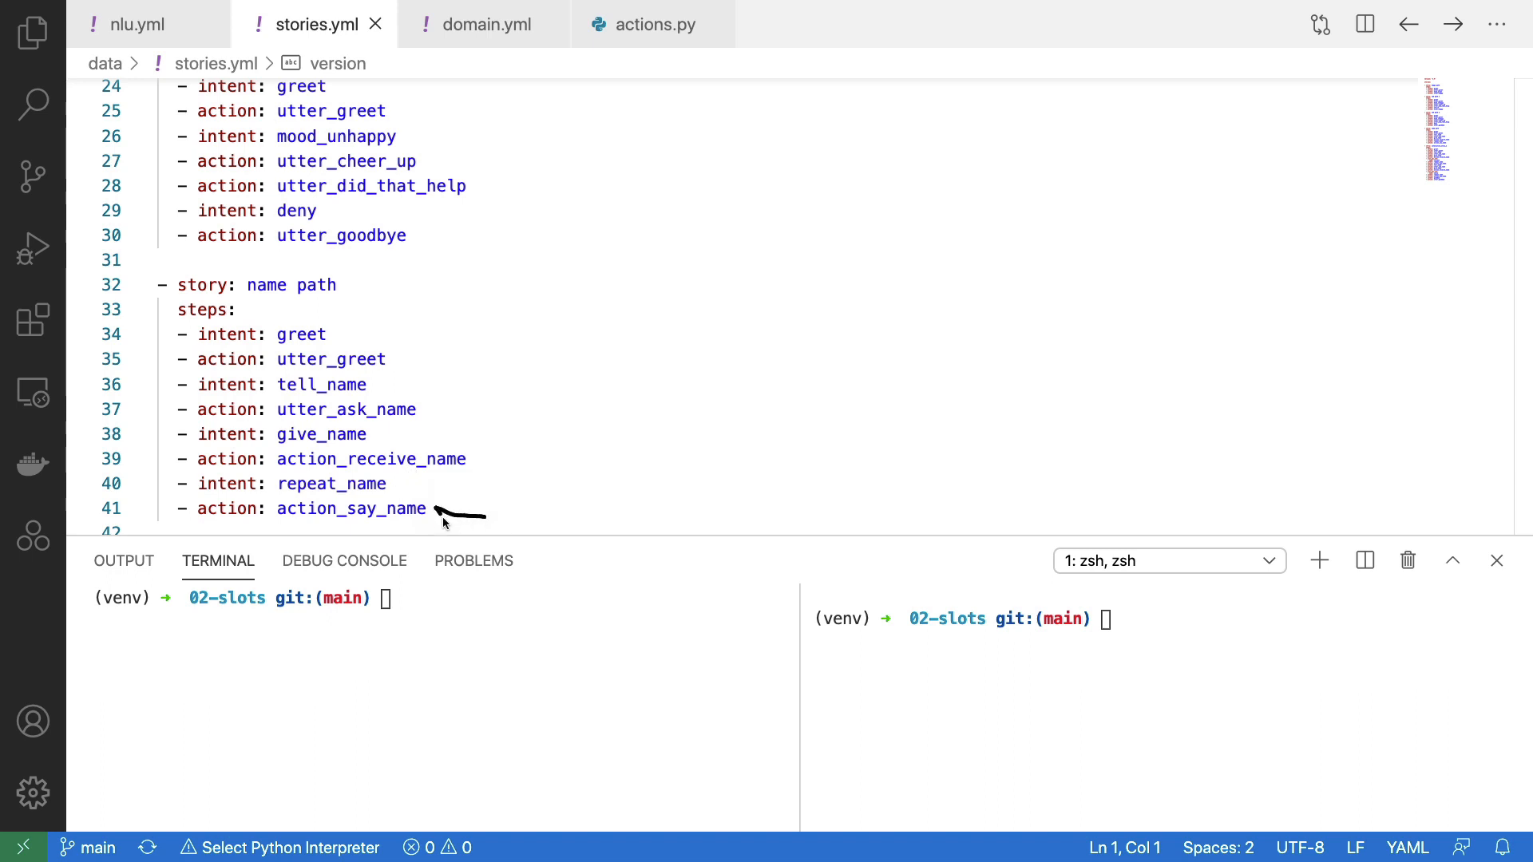
{"action": "mouse_move", "coordinate": [446, 516]}
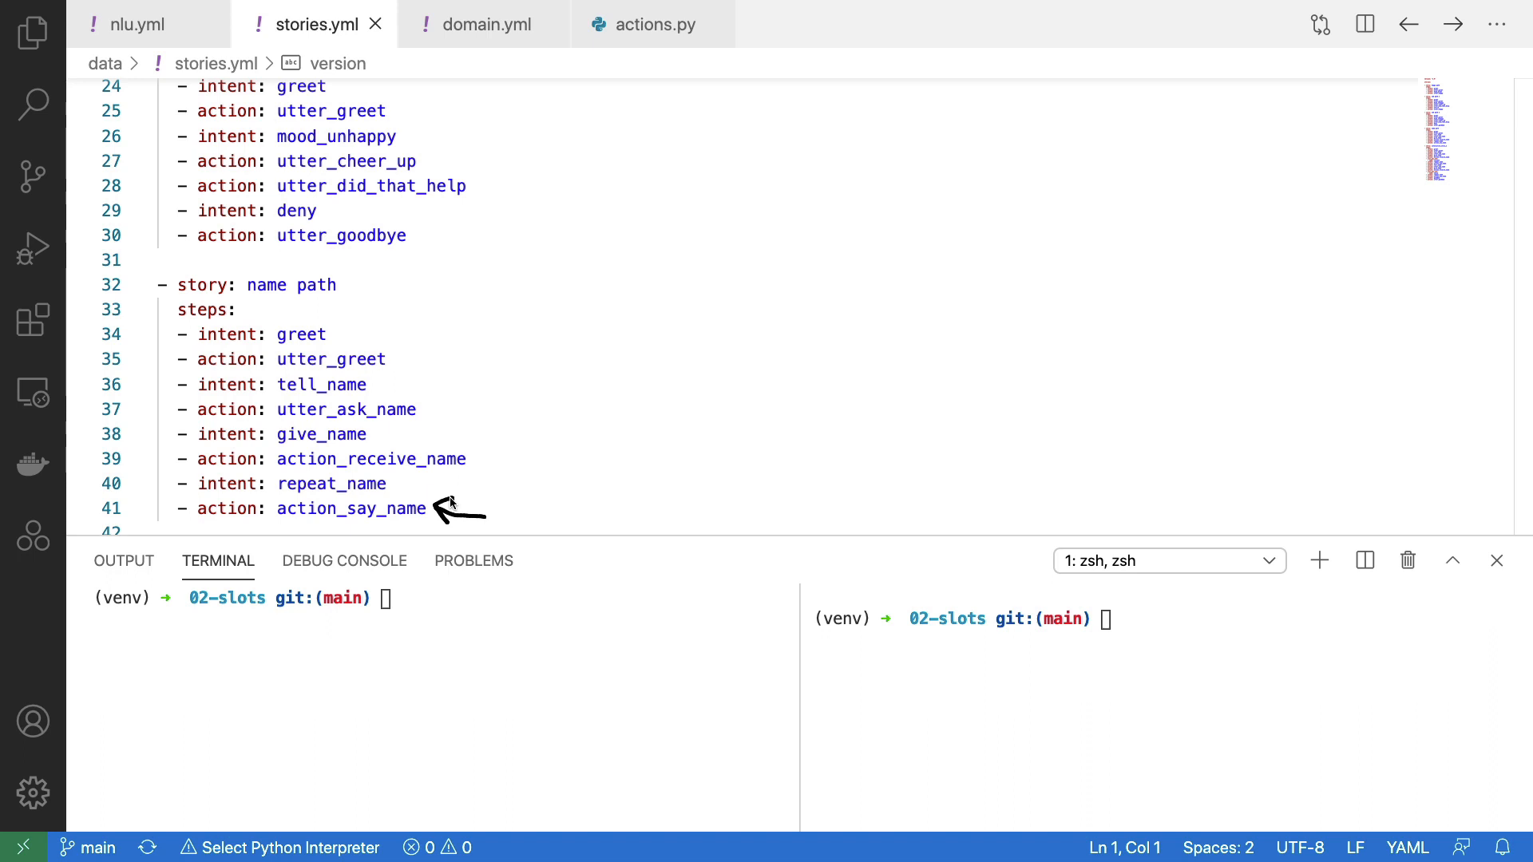
{"action": "mouse_move", "coordinate": [450, 498]}
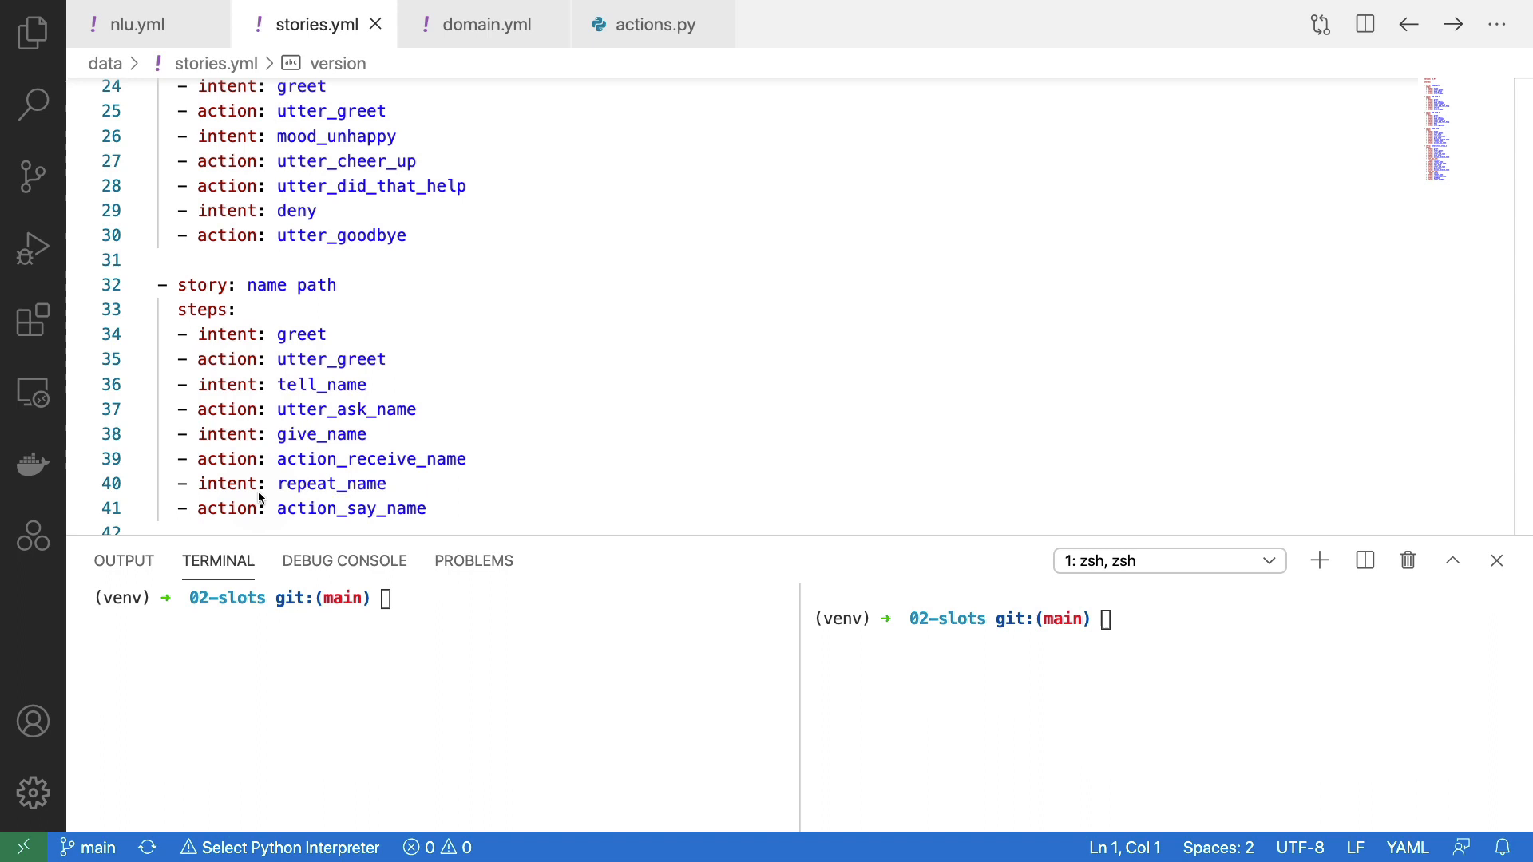
{"action": "mouse_move", "coordinate": [601, 479]}
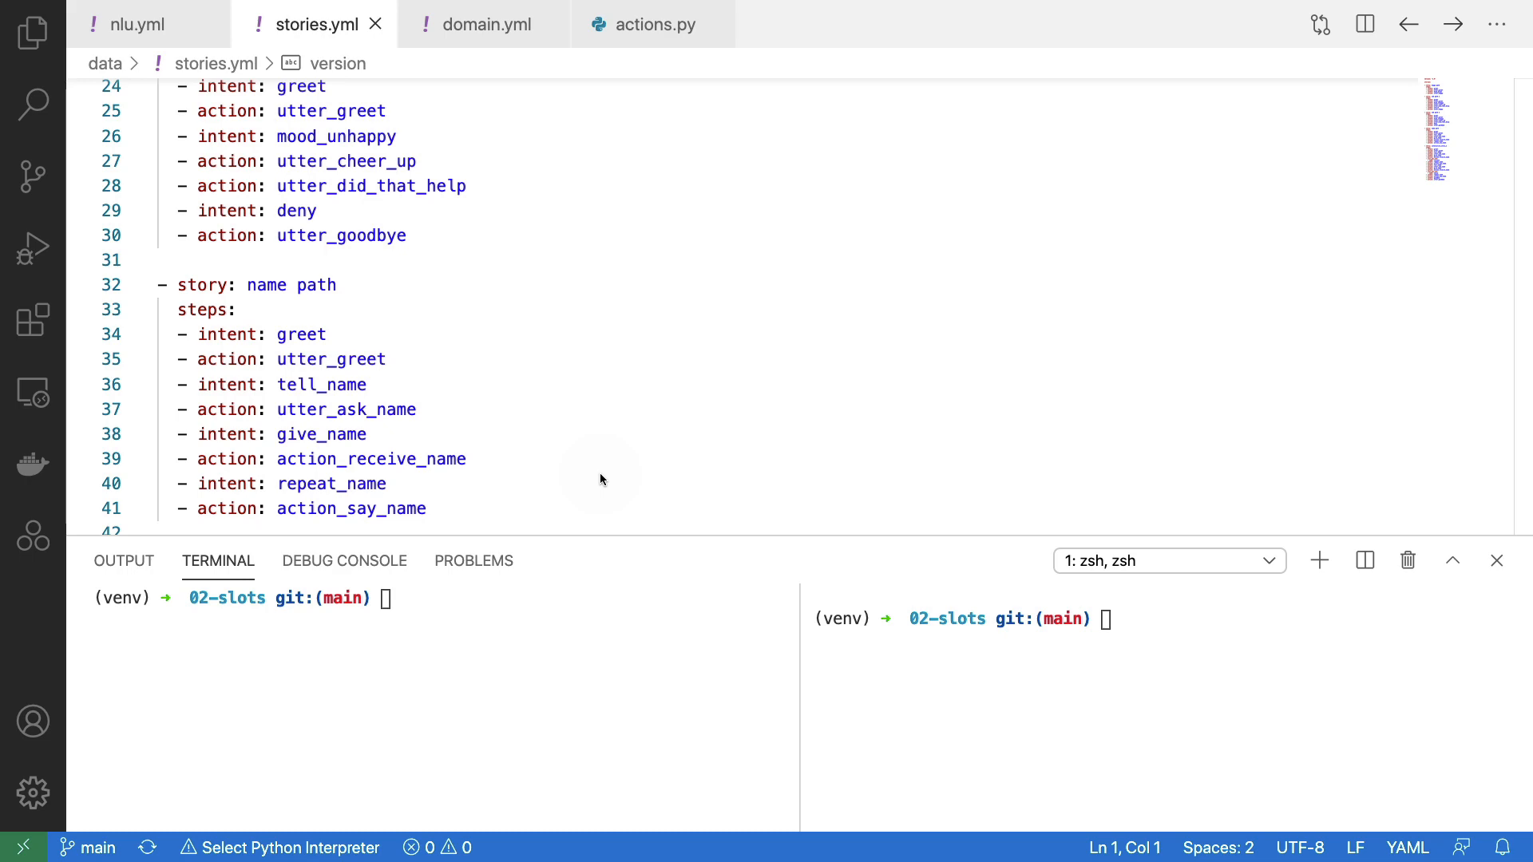
Switch to domain.yml and scroll to the slots section with the text-type name slot
{"action": "left_click", "coordinate": [482, 24]}
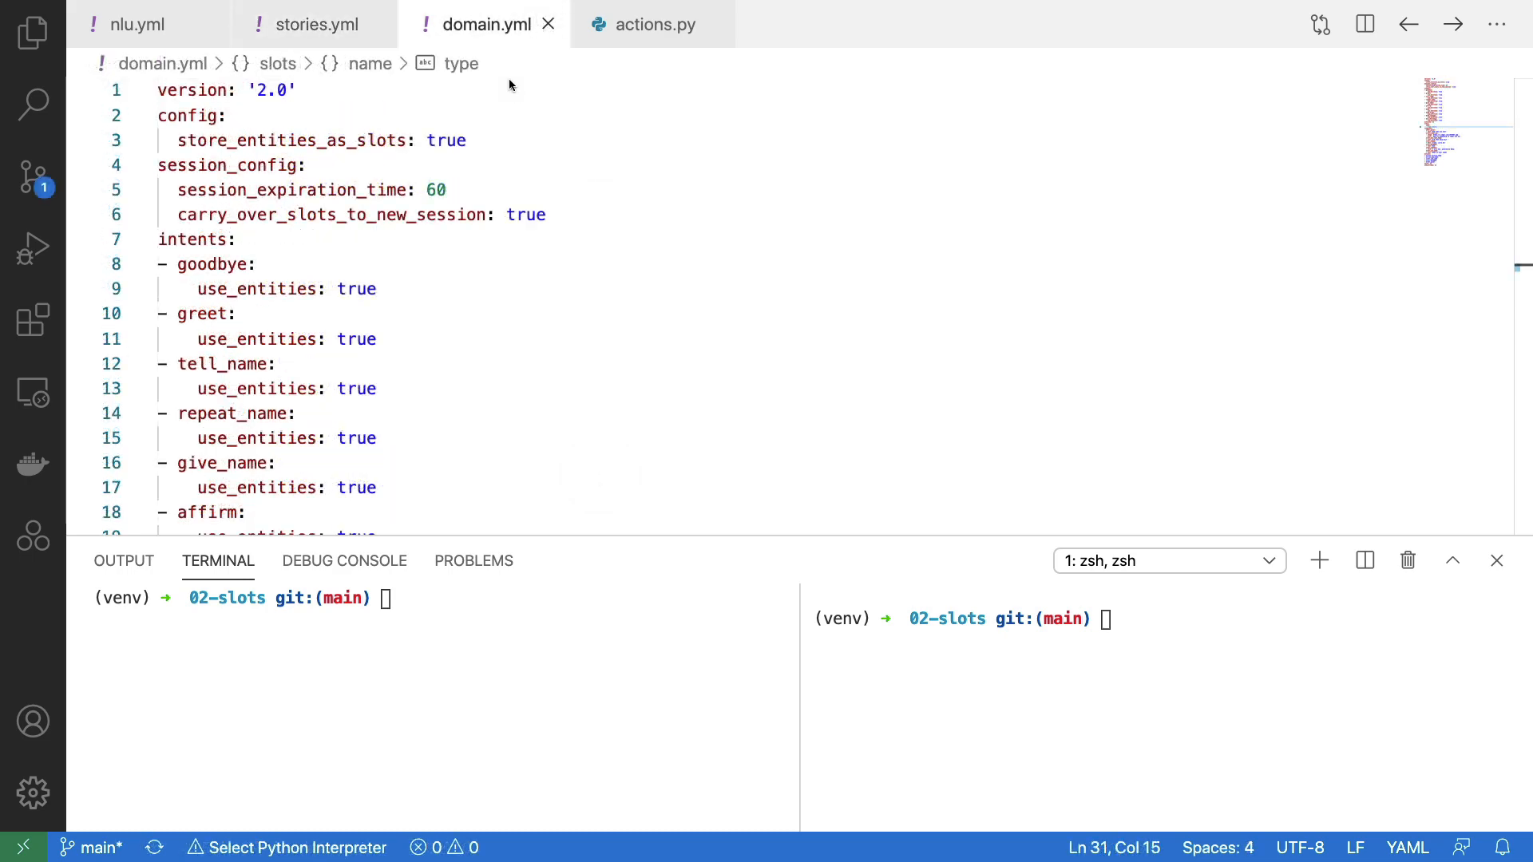
{"action": "mouse_move", "coordinate": [507, 73]}
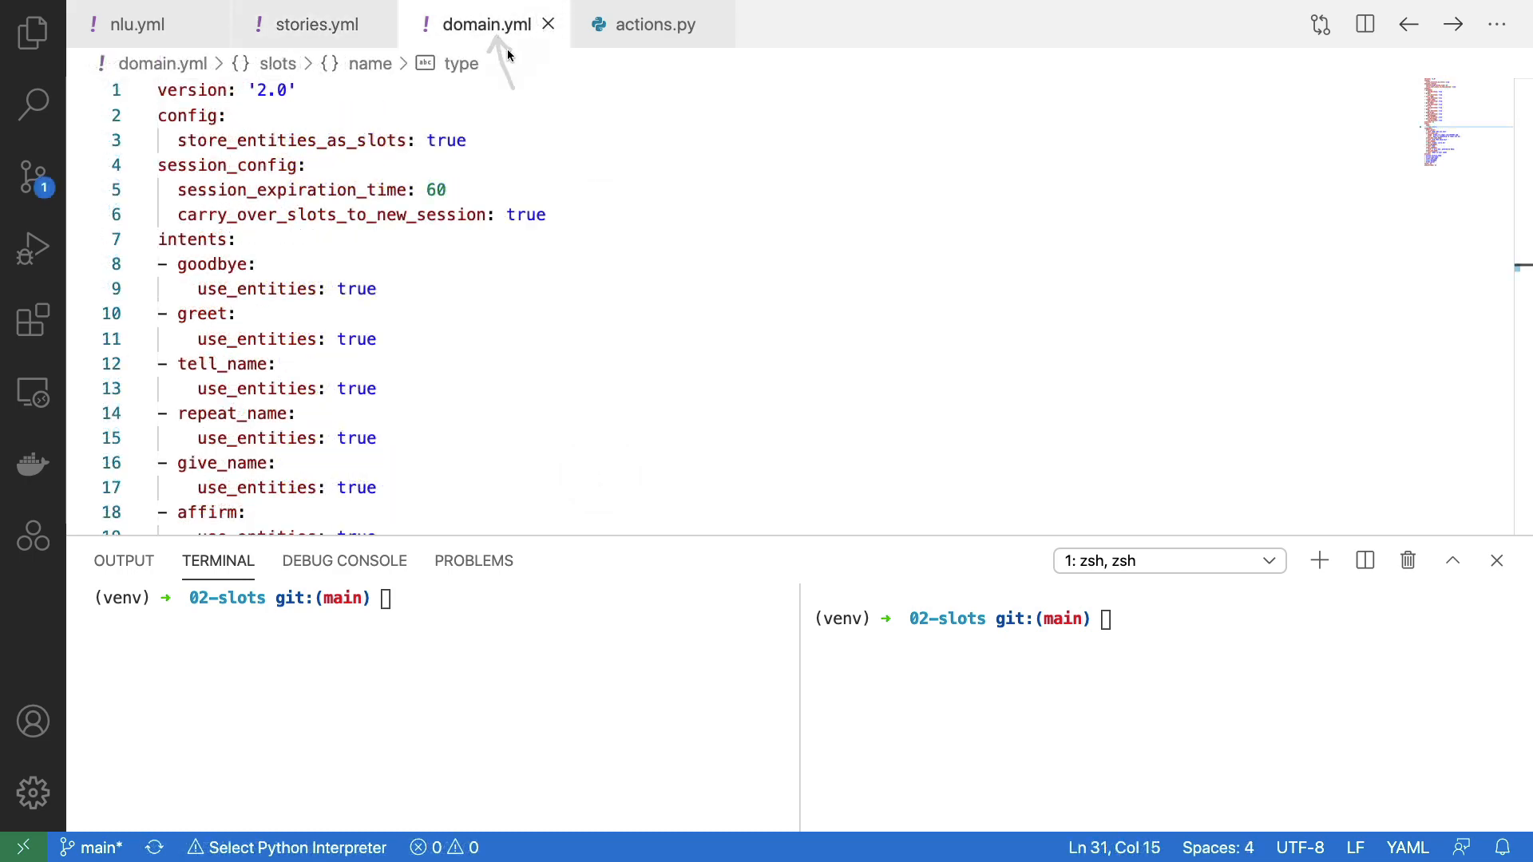
{"action": "mouse_move", "coordinate": [533, 164]}
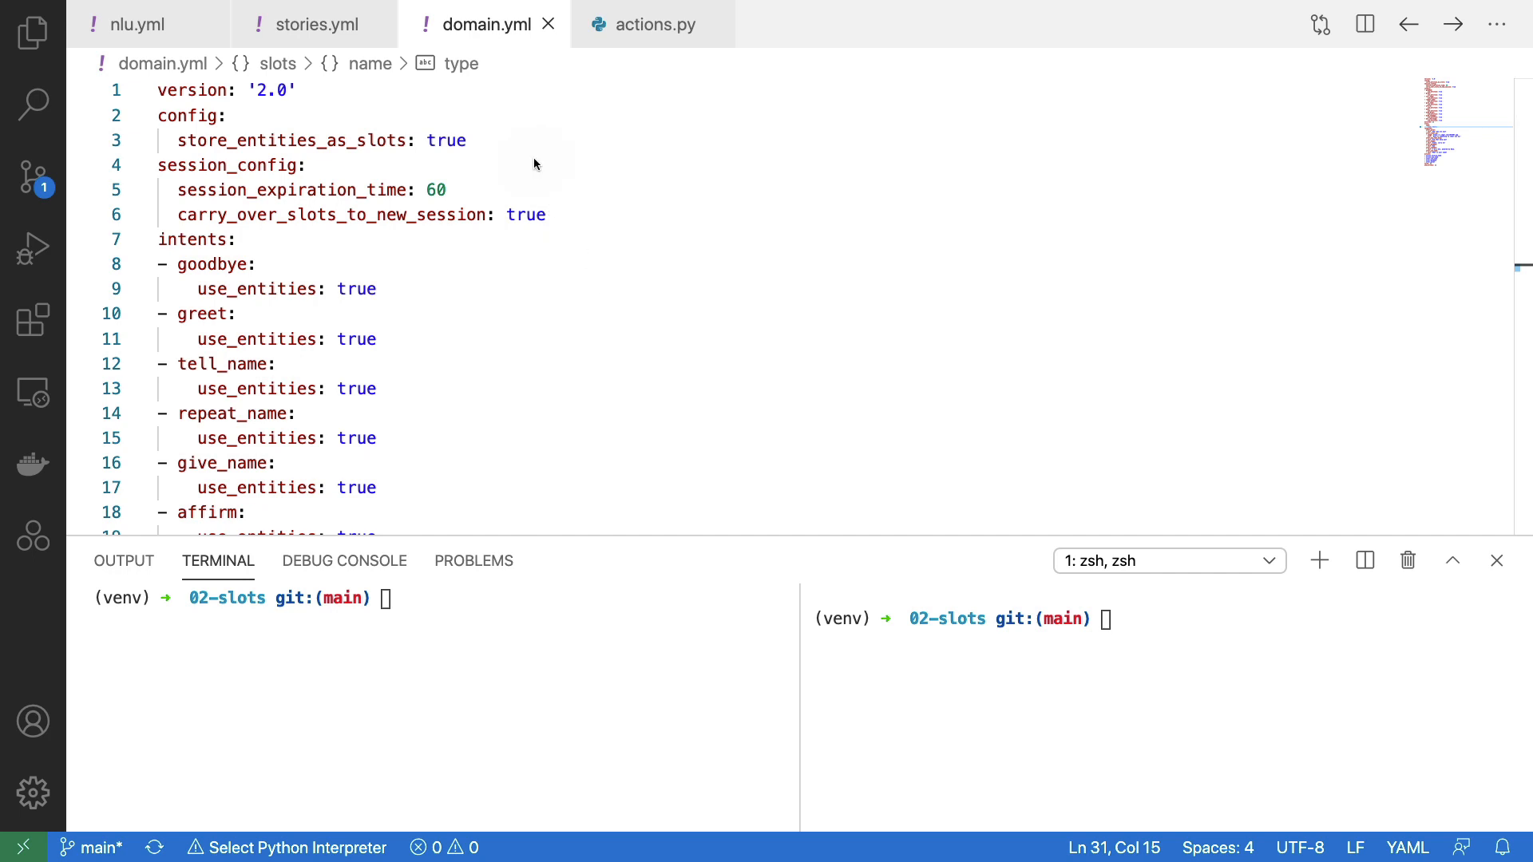
{"action": "scroll", "scroll_direction": "down", "scroll_amount": 3}
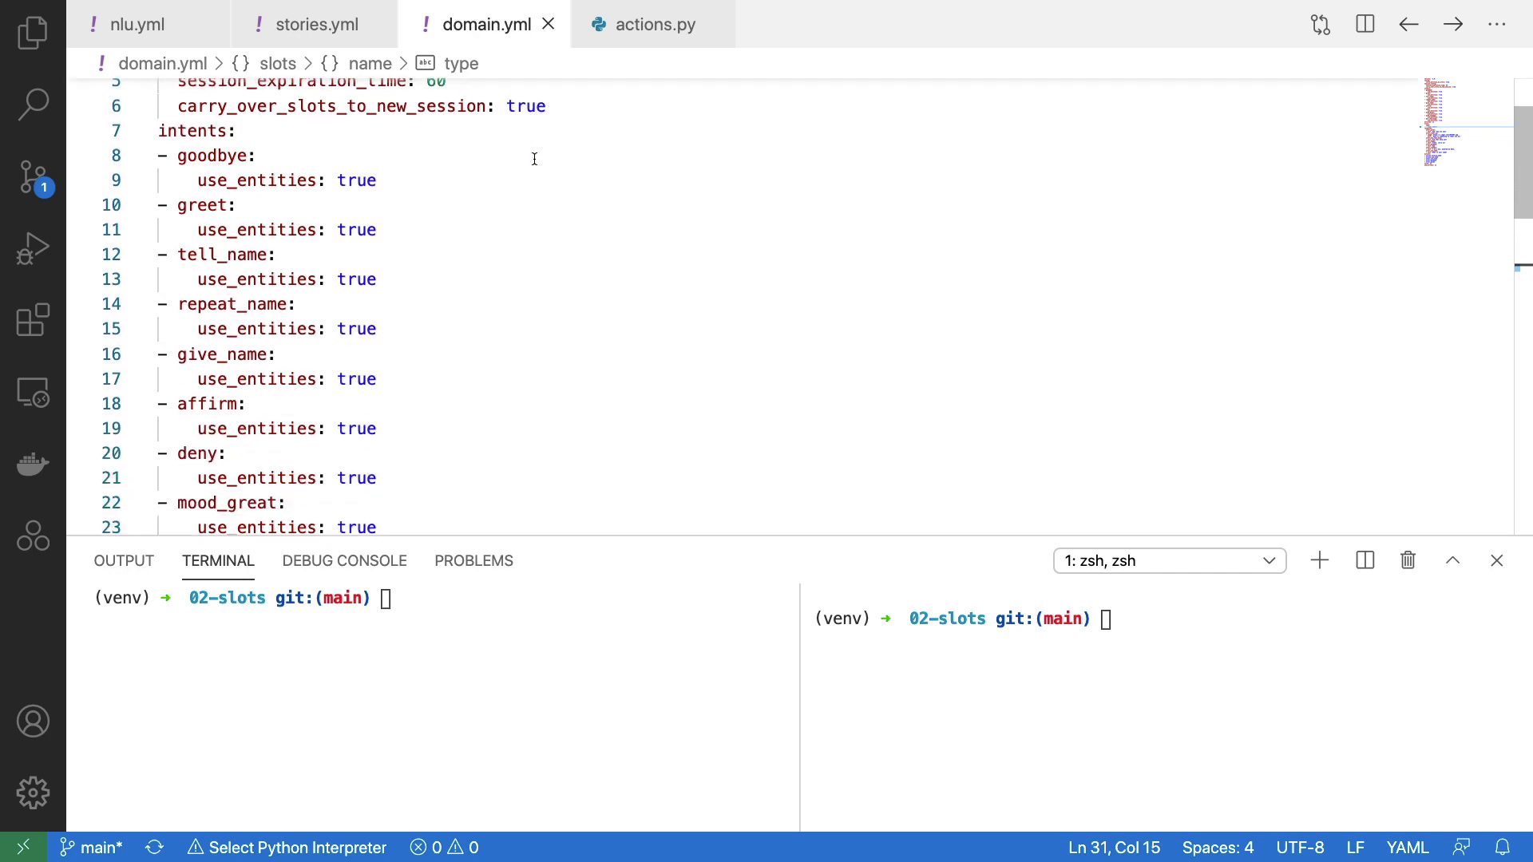
{"action": "scroll", "scroll_direction": "down", "scroll_amount": 3}
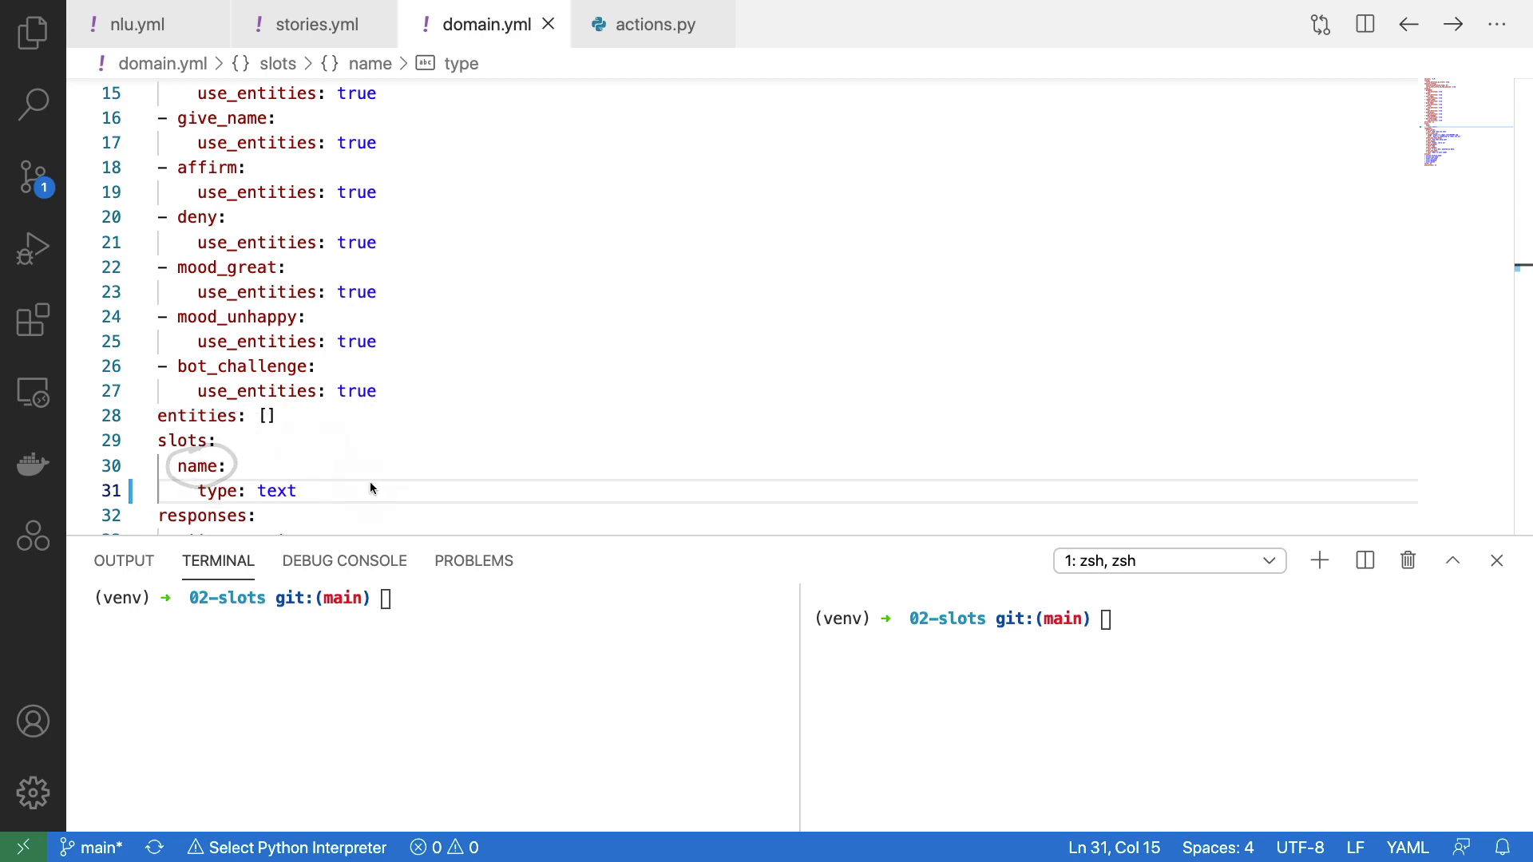
{"action": "mouse_move", "coordinate": [249, 502]}
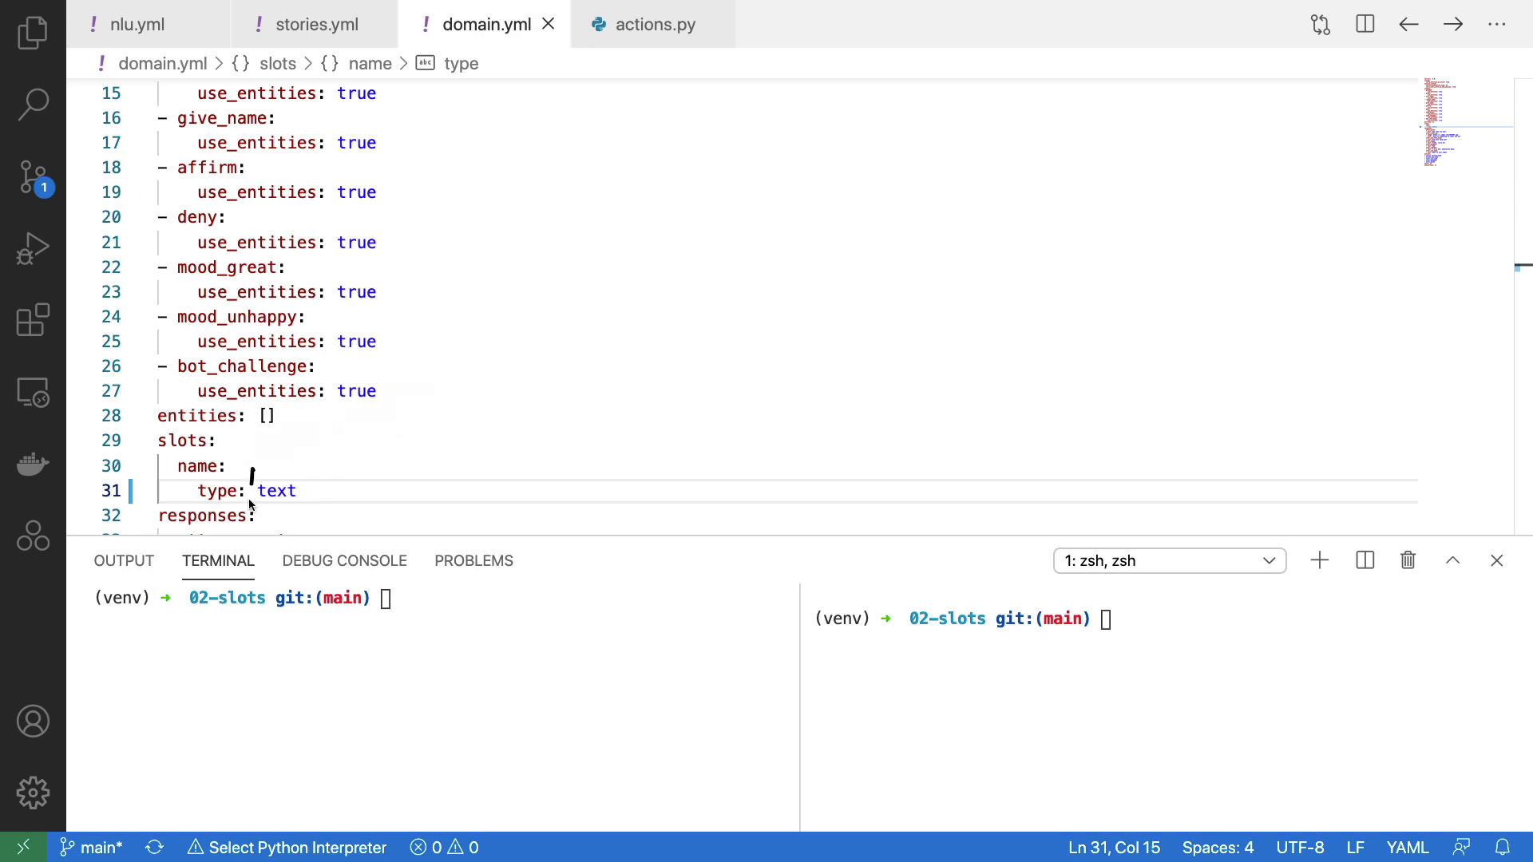
{"action": "mouse_move", "coordinate": [455, 437]}
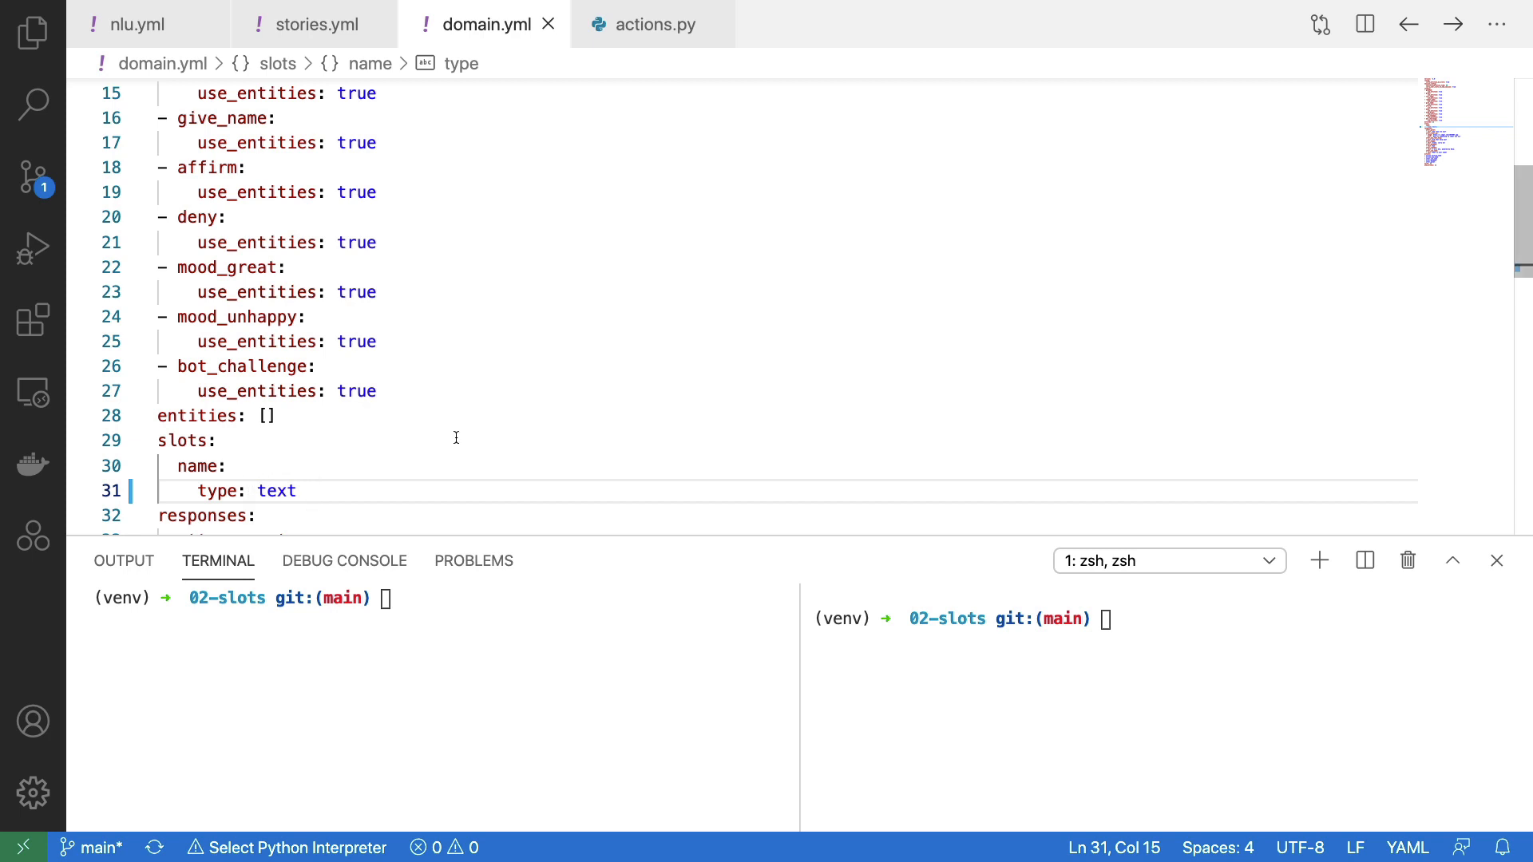
{"action": "scroll", "scroll_direction": "down", "scroll_amount": 3}
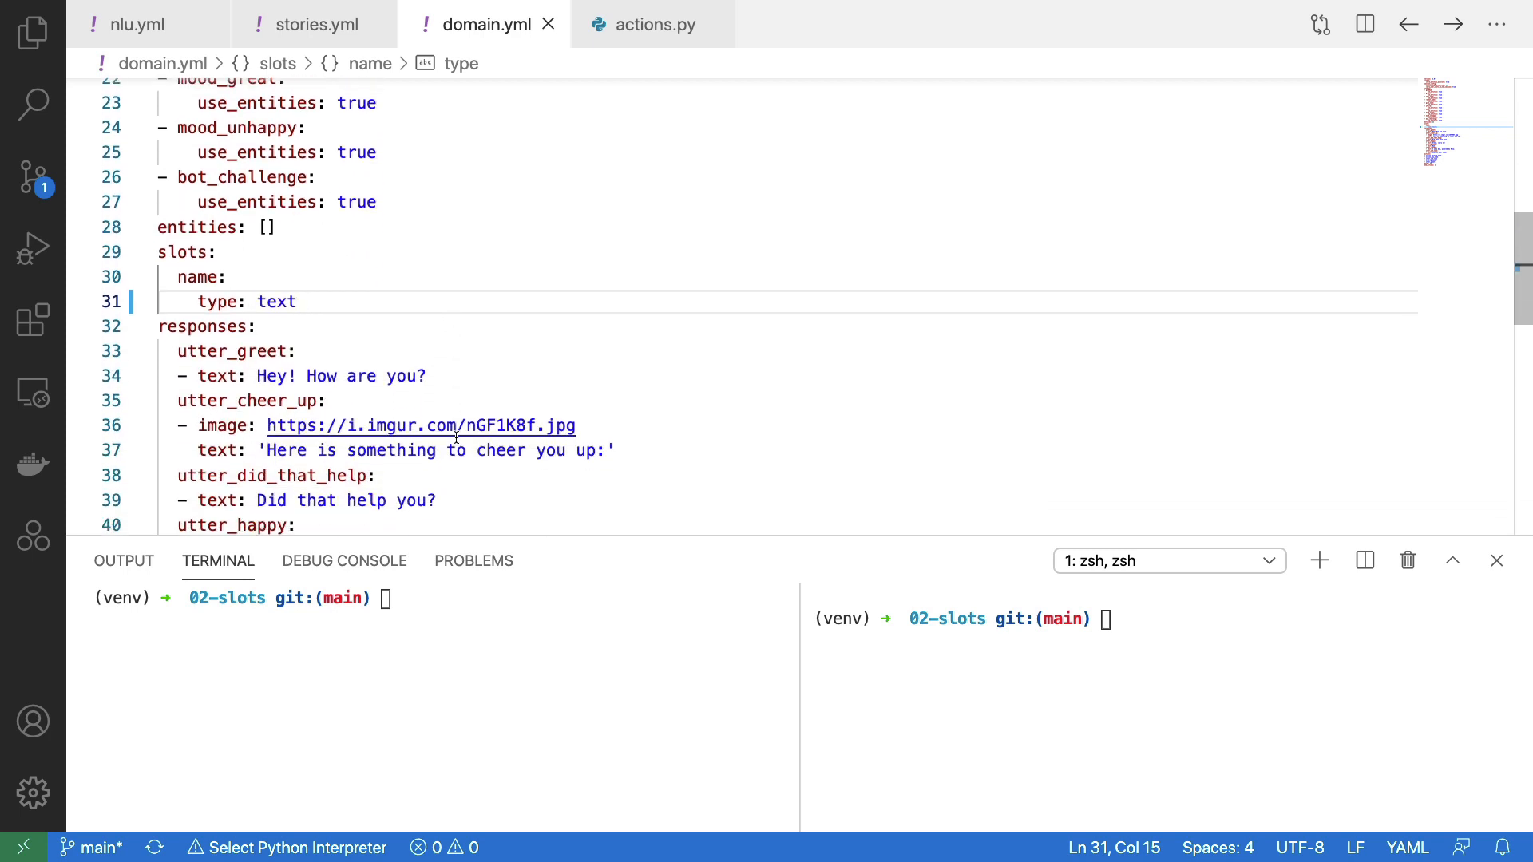
{"action": "scroll", "scroll_direction": "down", "scroll_amount": 3}
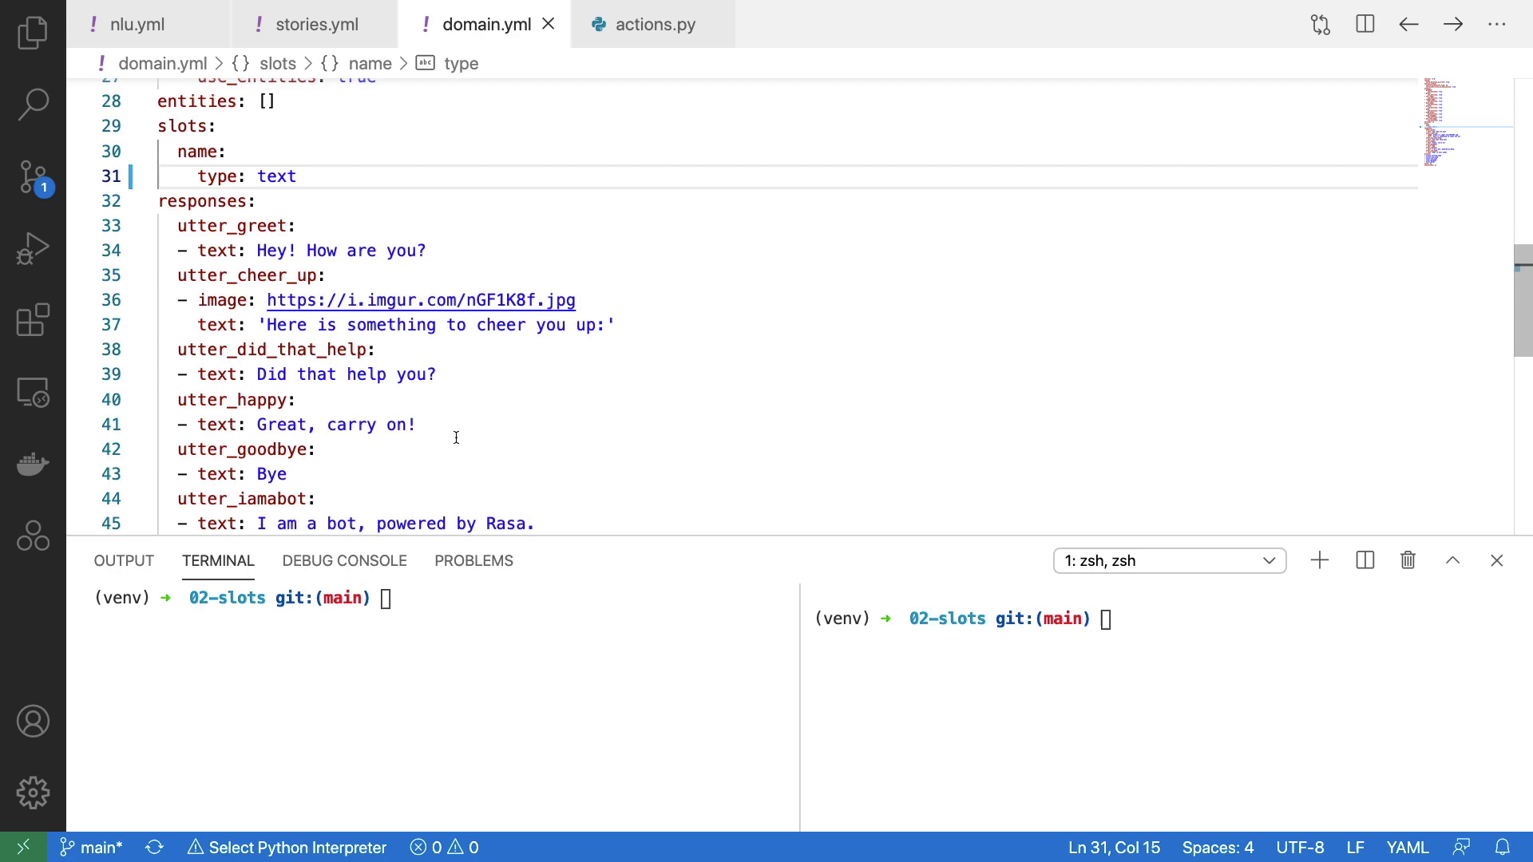
{"action": "scroll", "scroll_direction": "down", "scroll_amount": 3}
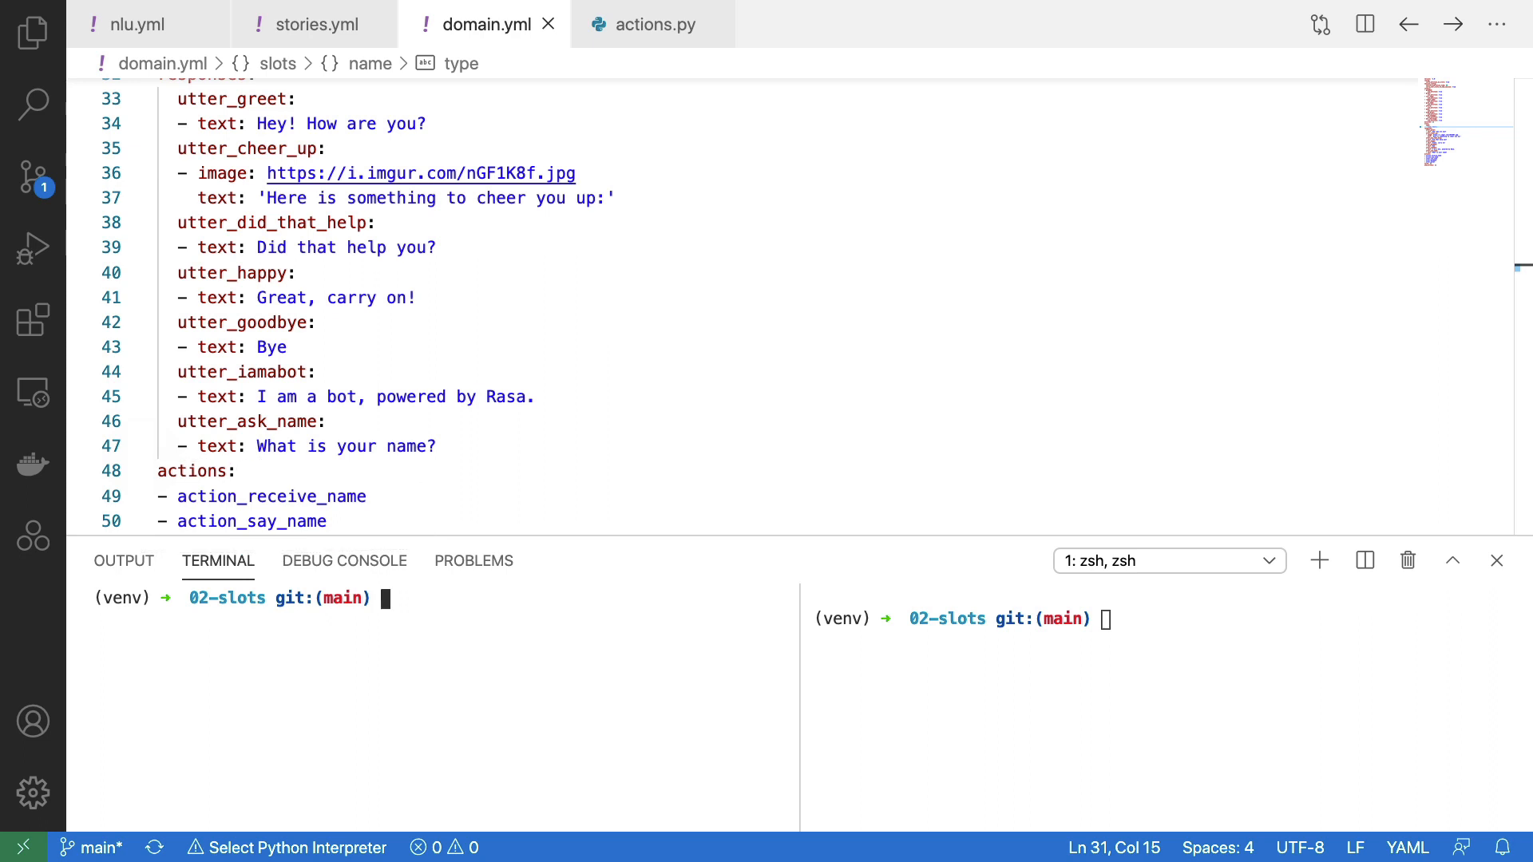
Enter 'rasa data validate' in the left terminal without running it
{"action": "type", "text": "rasa"}
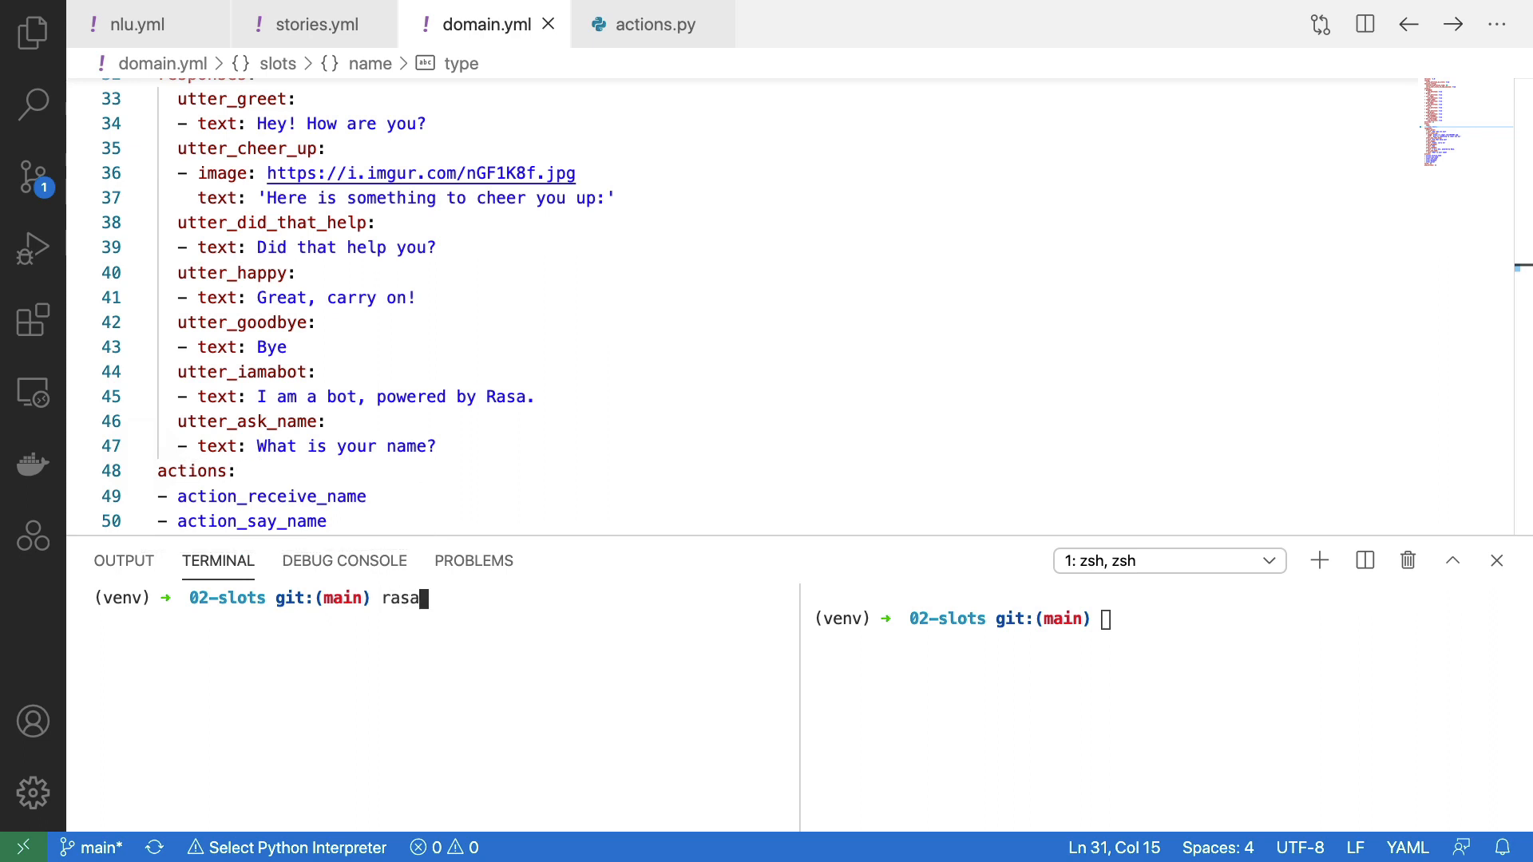
{"action": "type", "text": "data va"}
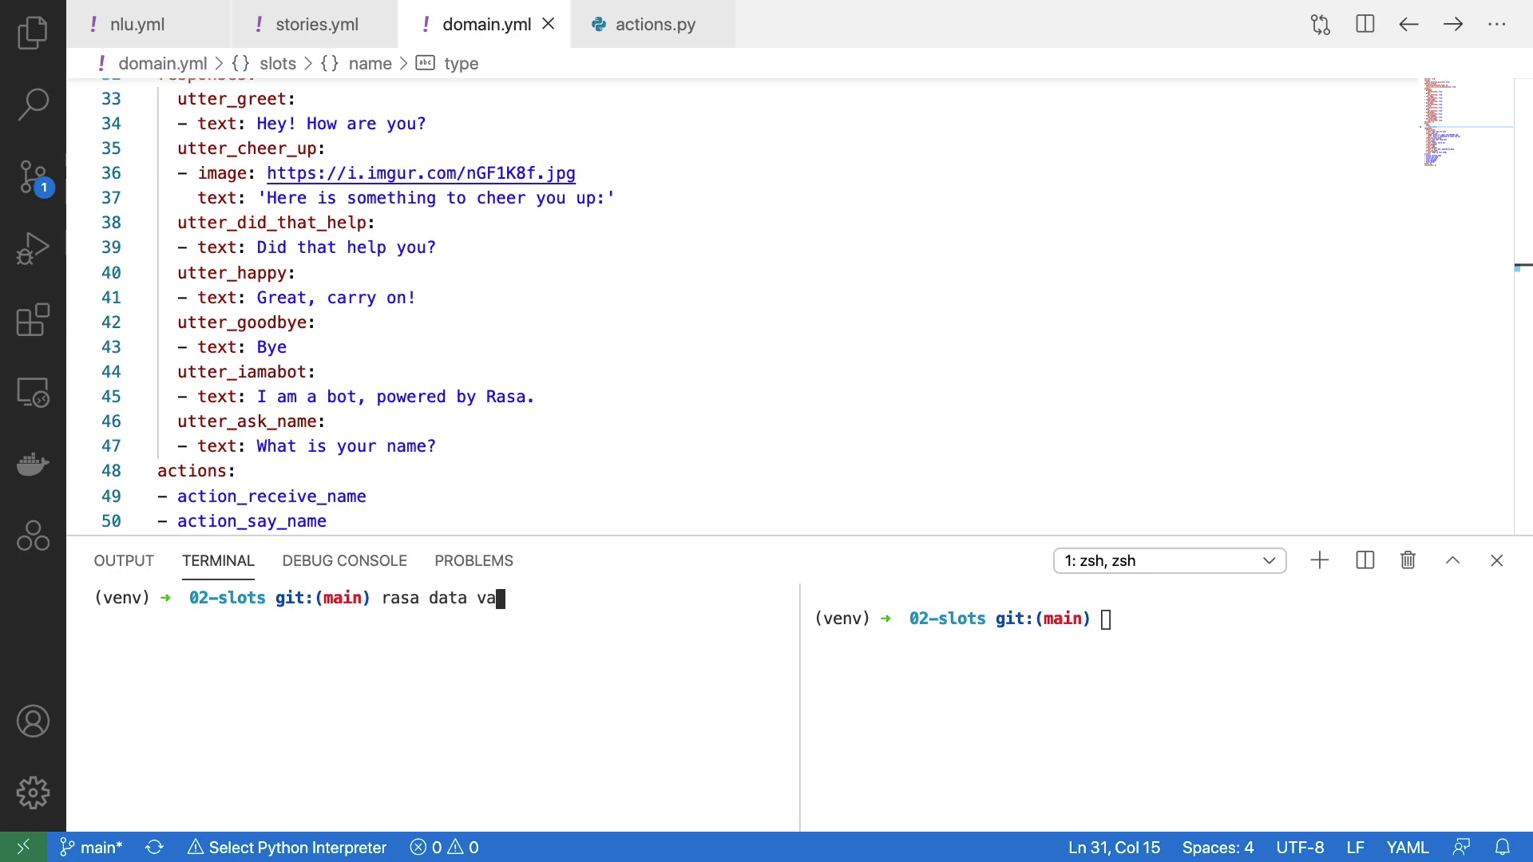
{"action": "type", "text": "lidate"}
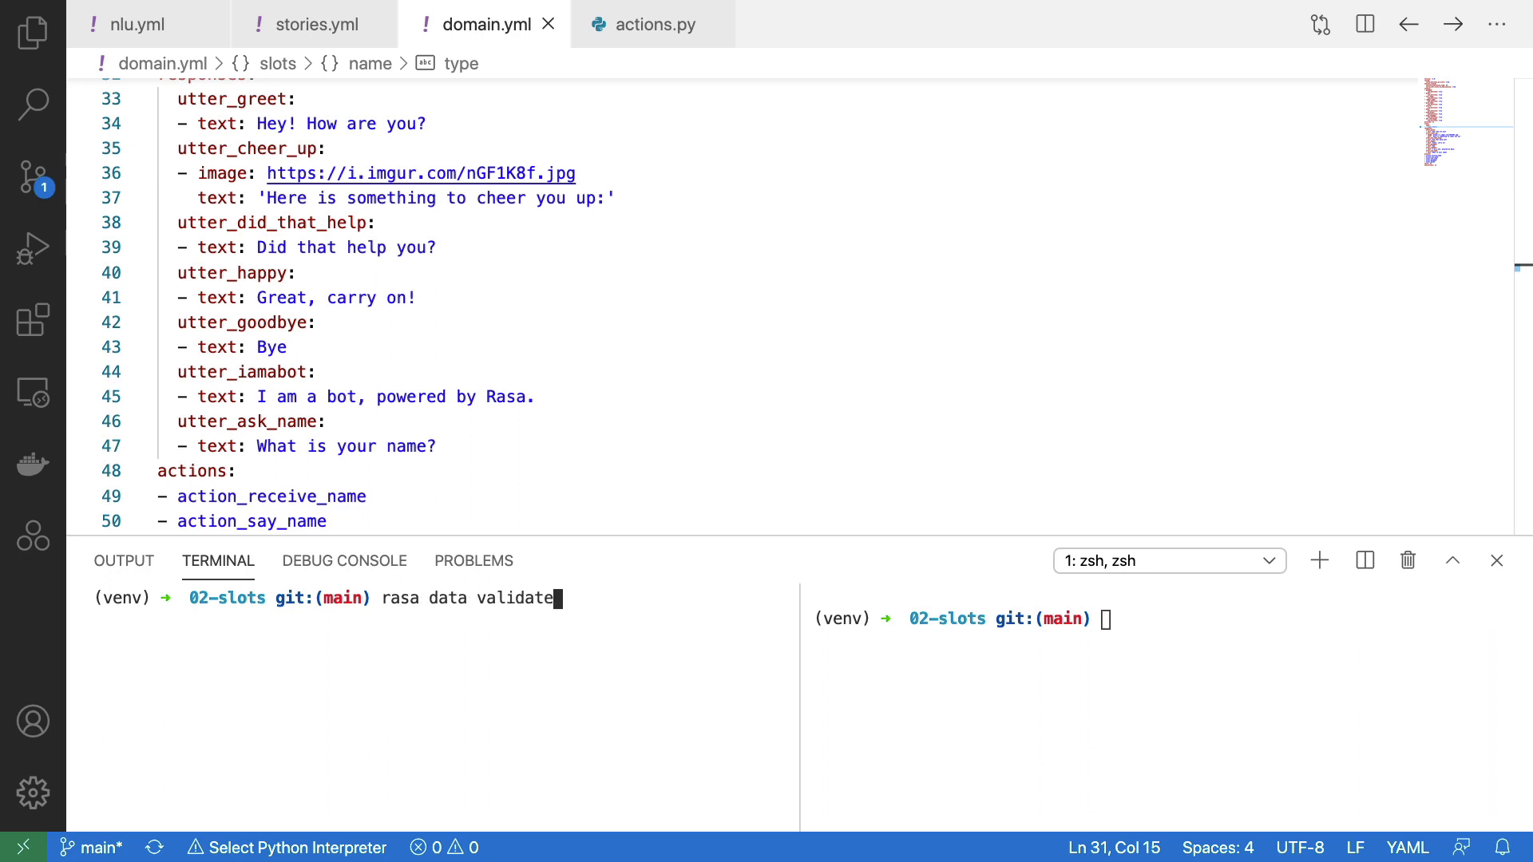
{"action": "mouse_move", "coordinate": [174, 483]}
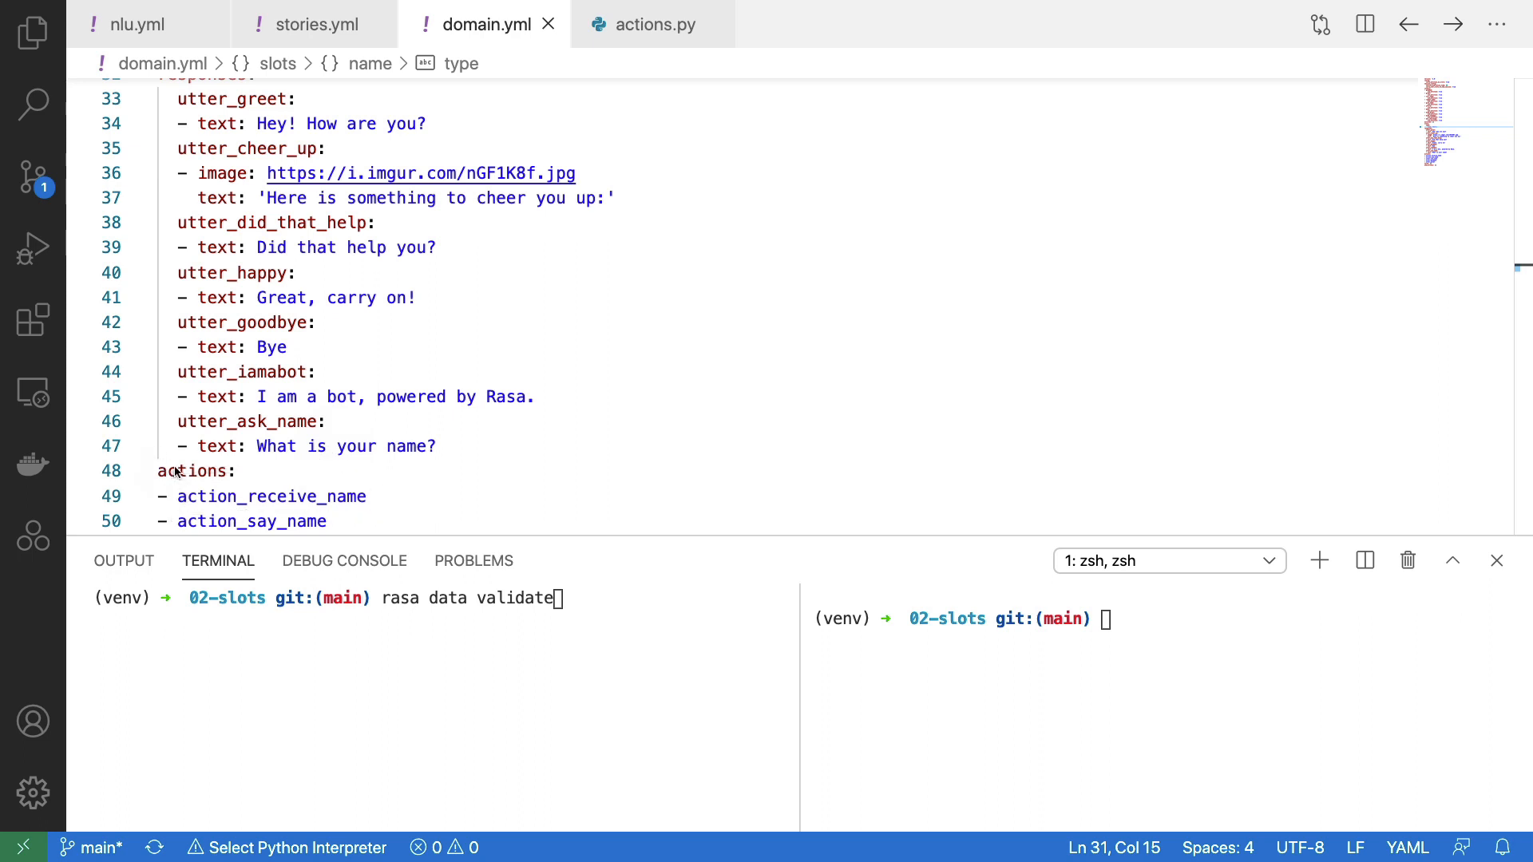
{"action": "mouse_move", "coordinate": [364, 123]}
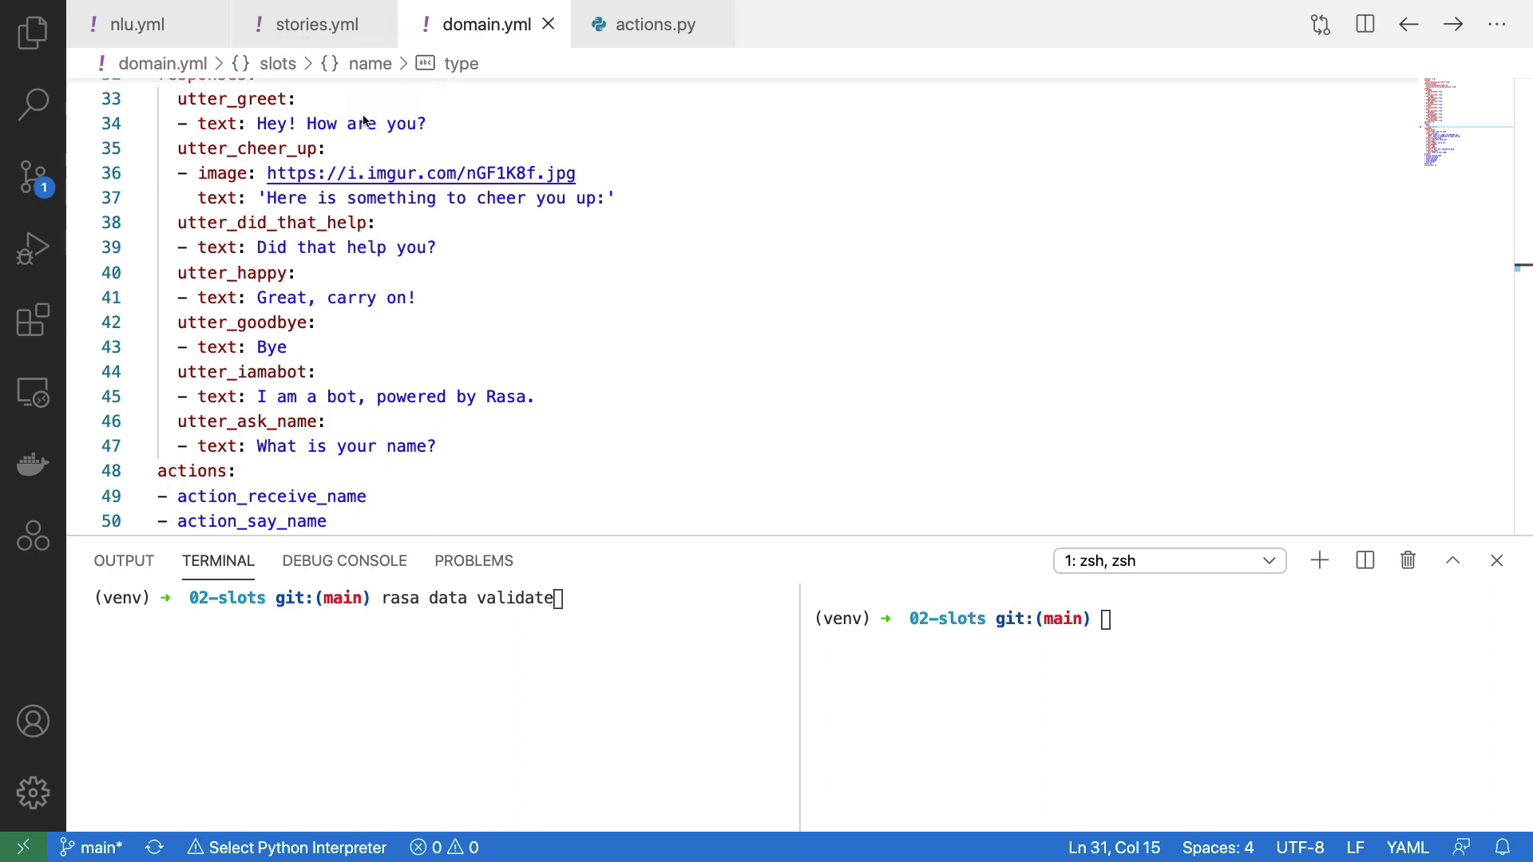
{"action": "mouse_move", "coordinate": [402, 581]}
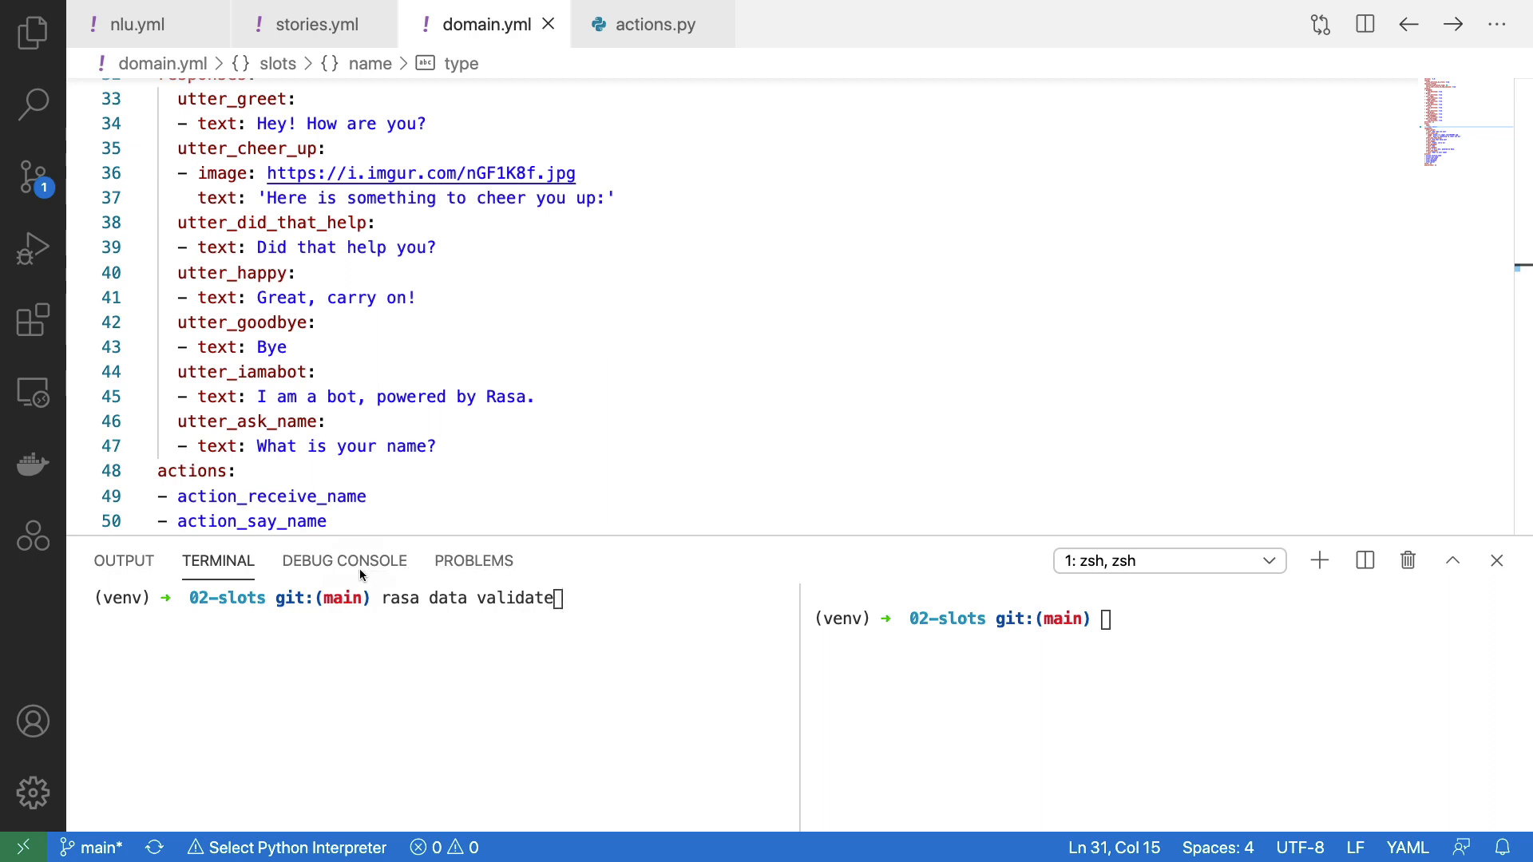
{"action": "left_click", "coordinate": [650, 24]}
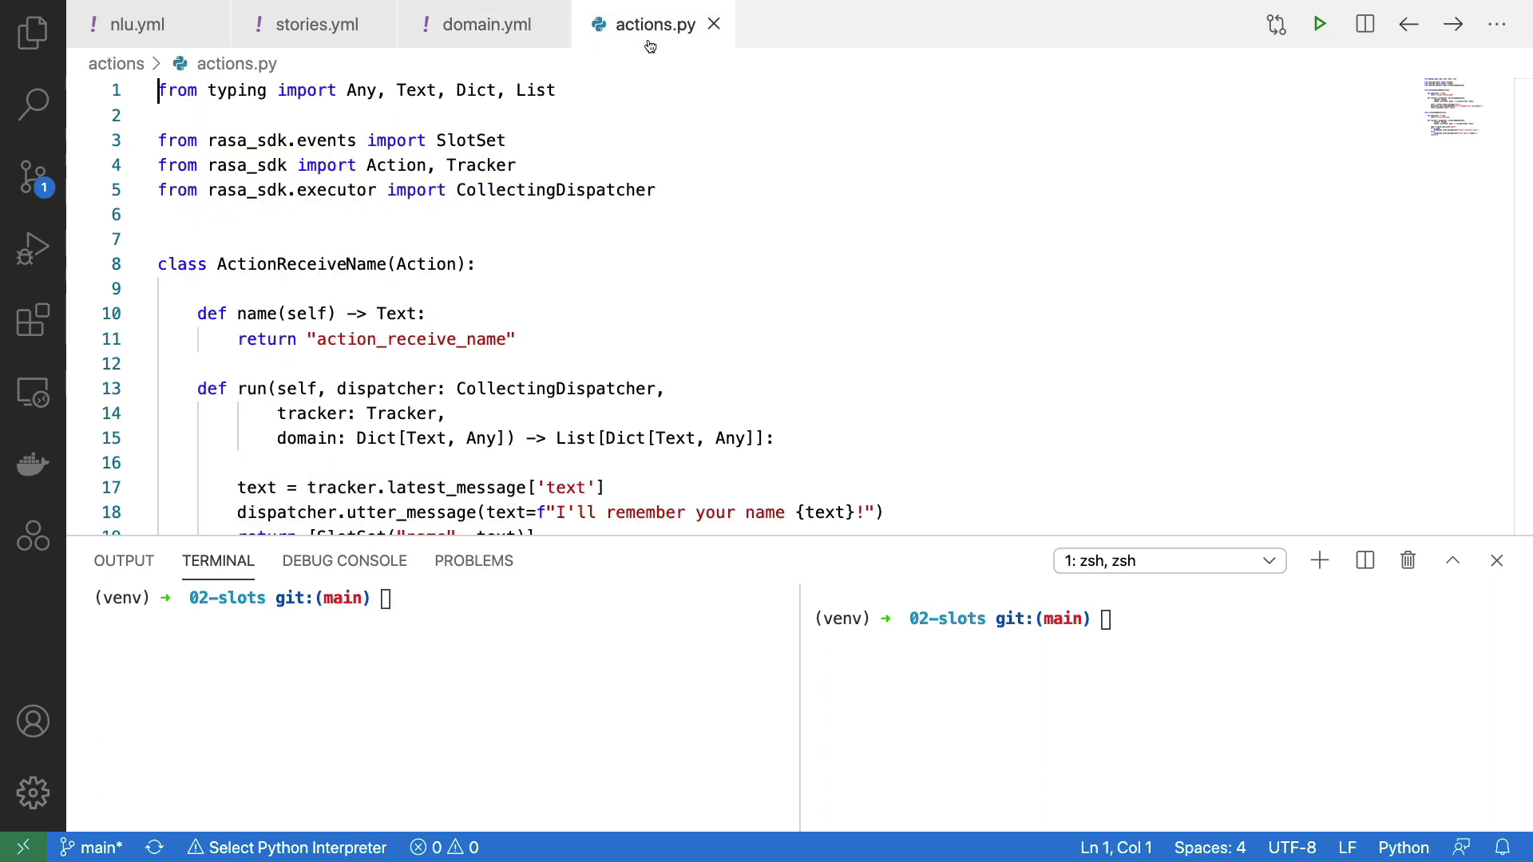
{"action": "scroll", "scroll_direction": "down", "scroll_amount": 3}
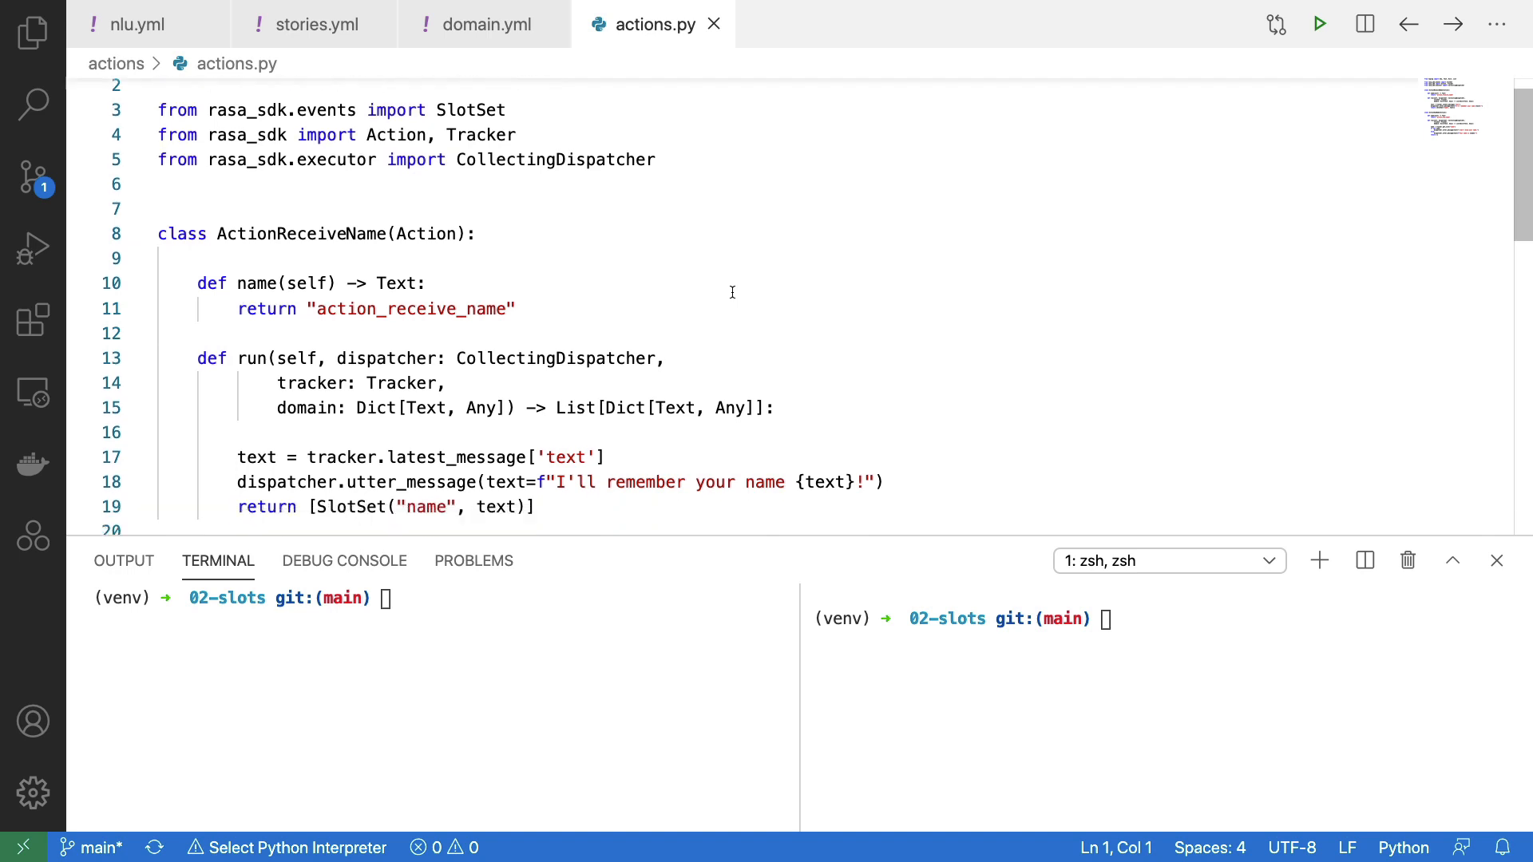
{"action": "scroll", "scroll_direction": "down", "scroll_amount": 3}
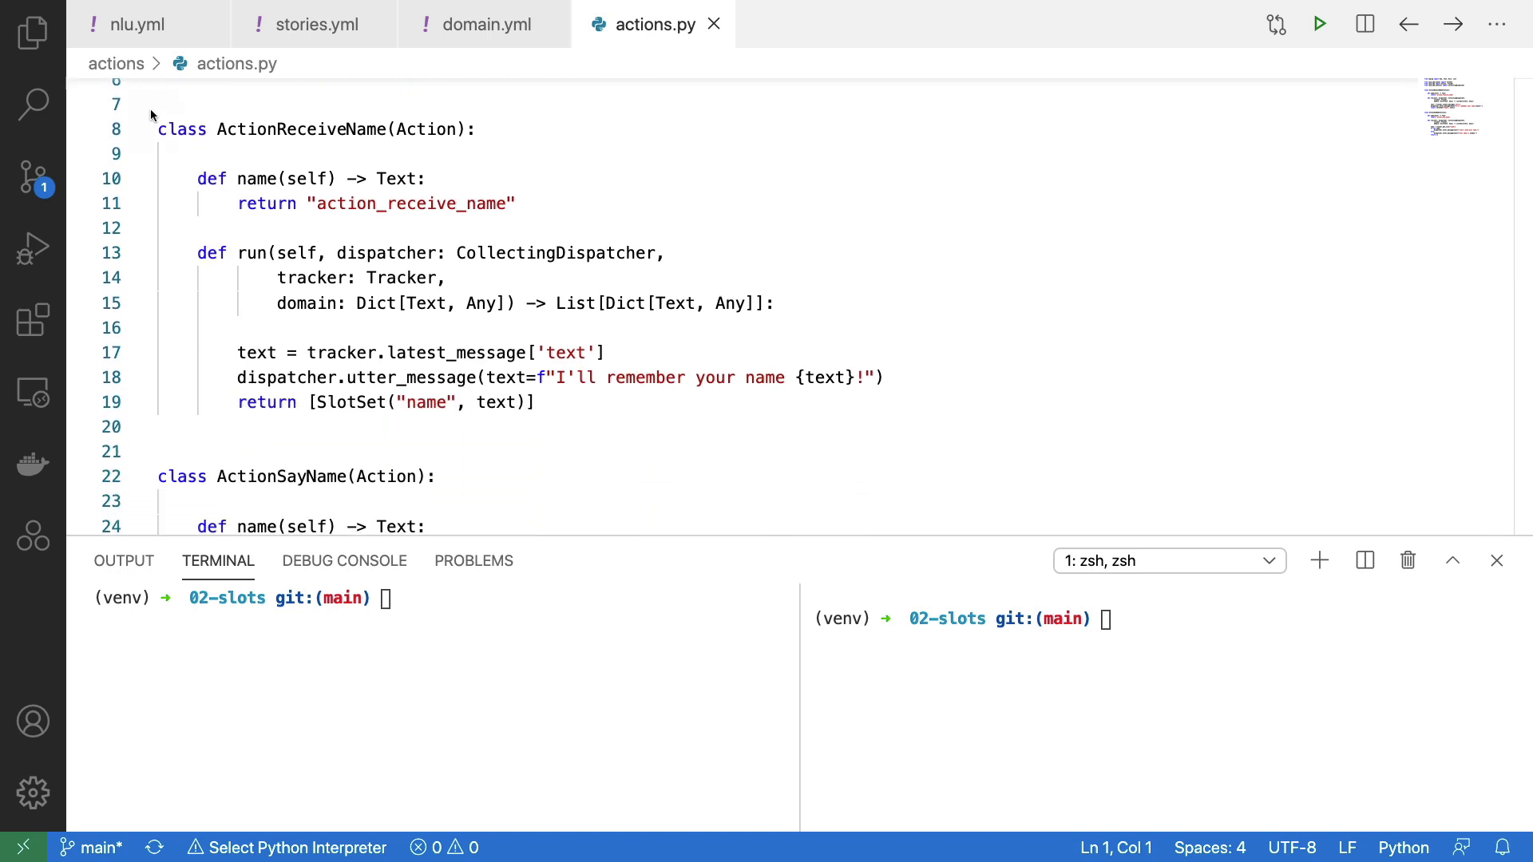
{"action": "mouse_move", "coordinate": [166, 437]}
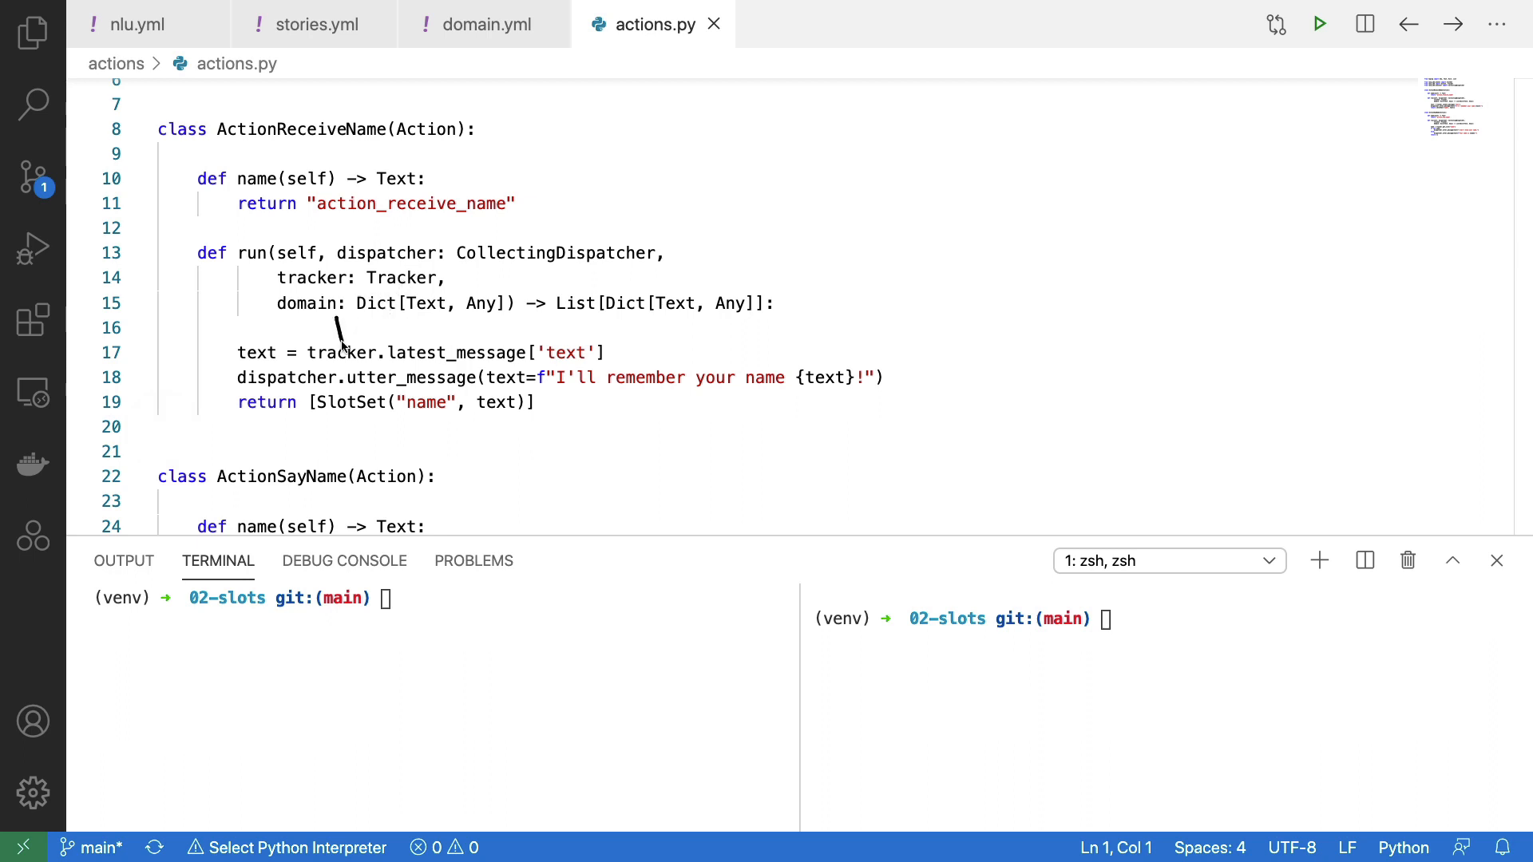
{"action": "mouse_move", "coordinate": [263, 289]}
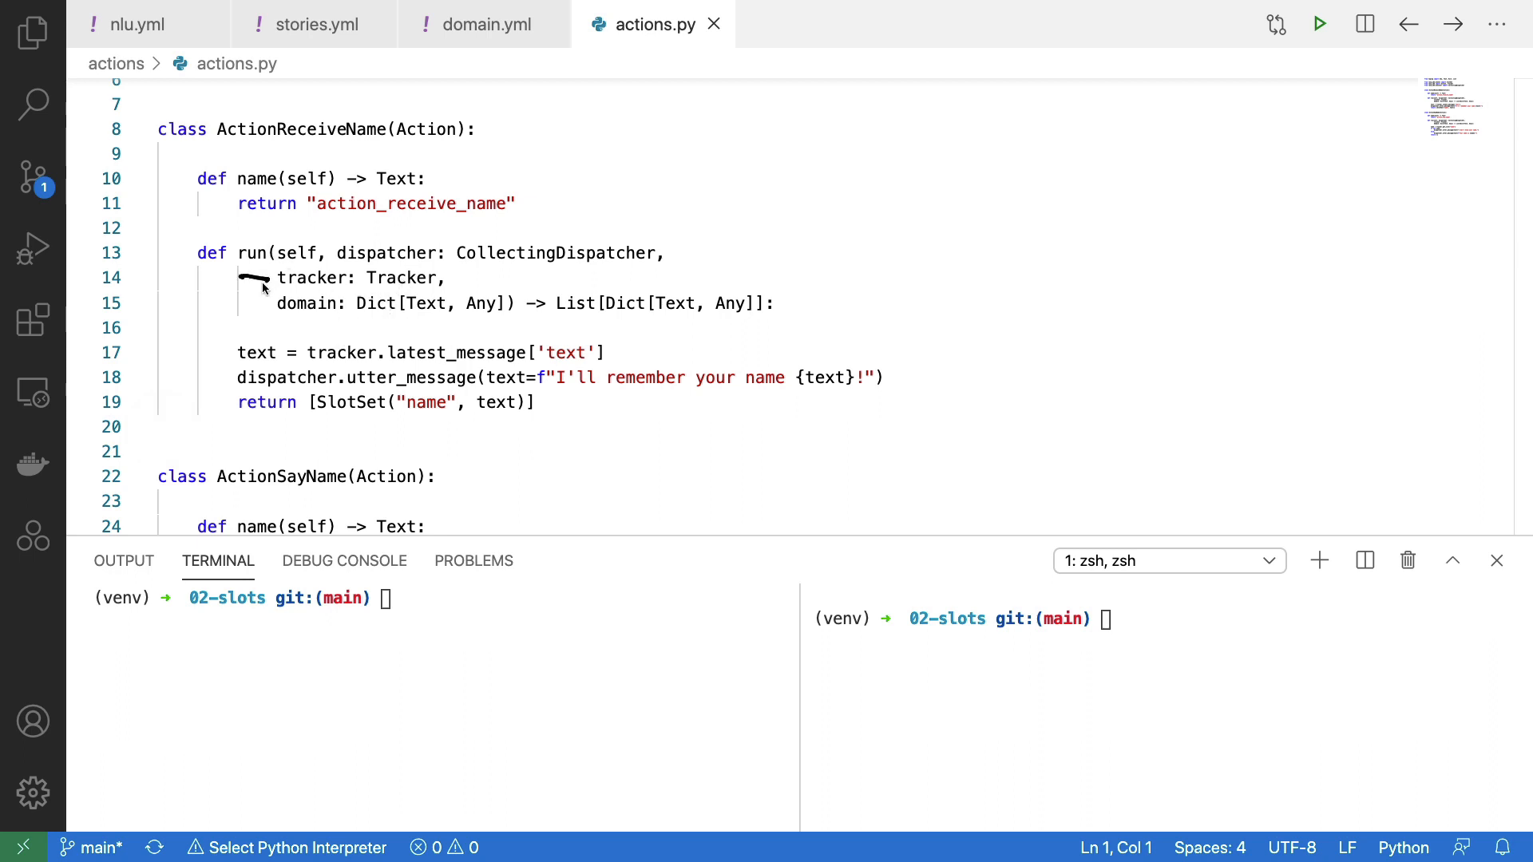
{"action": "mouse_move", "coordinate": [251, 320]}
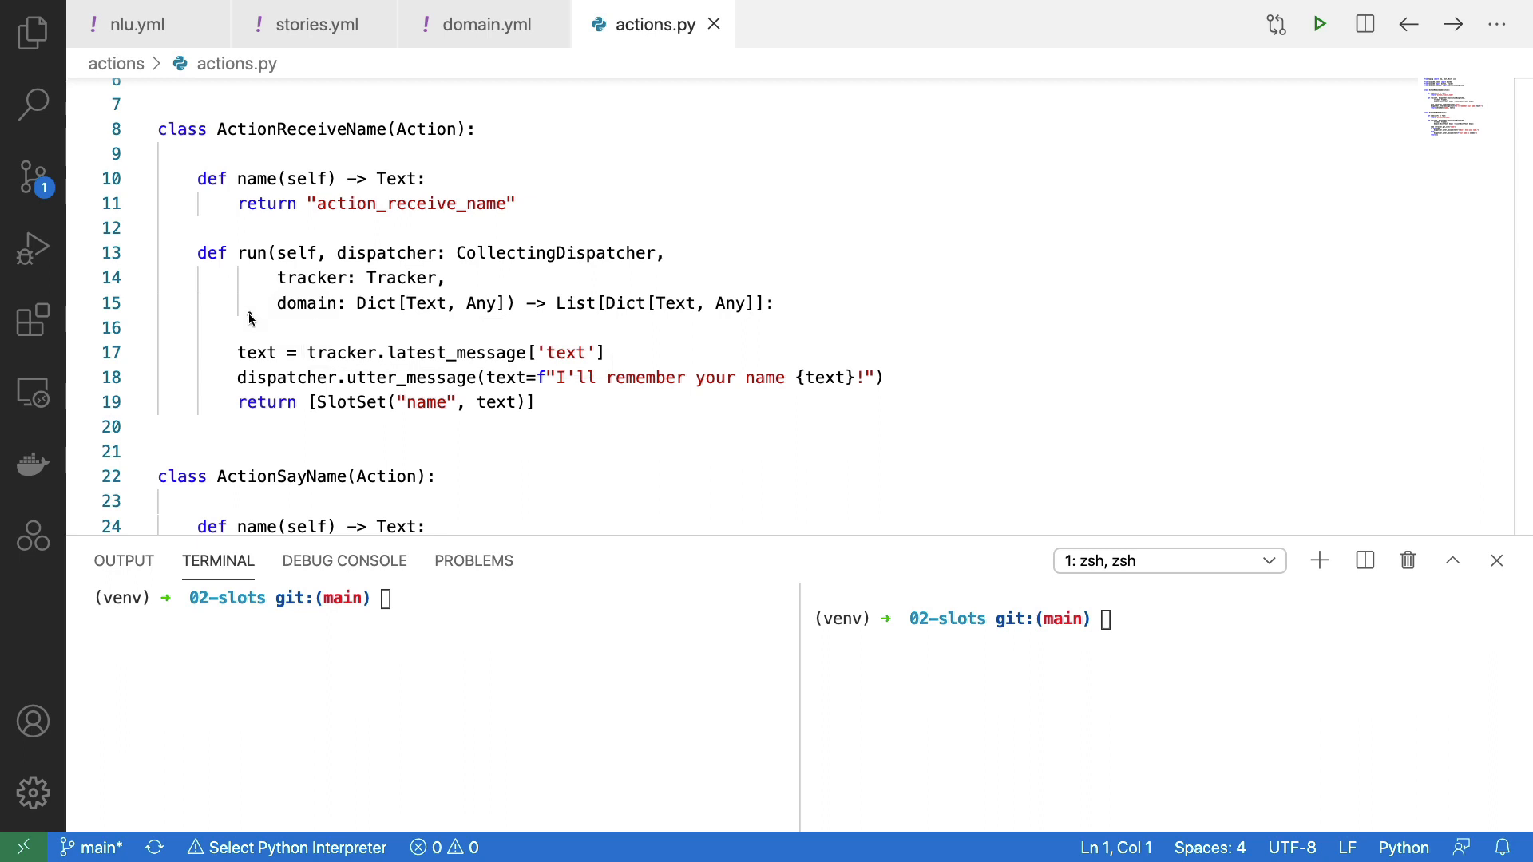
{"action": "mouse_move", "coordinate": [359, 395]}
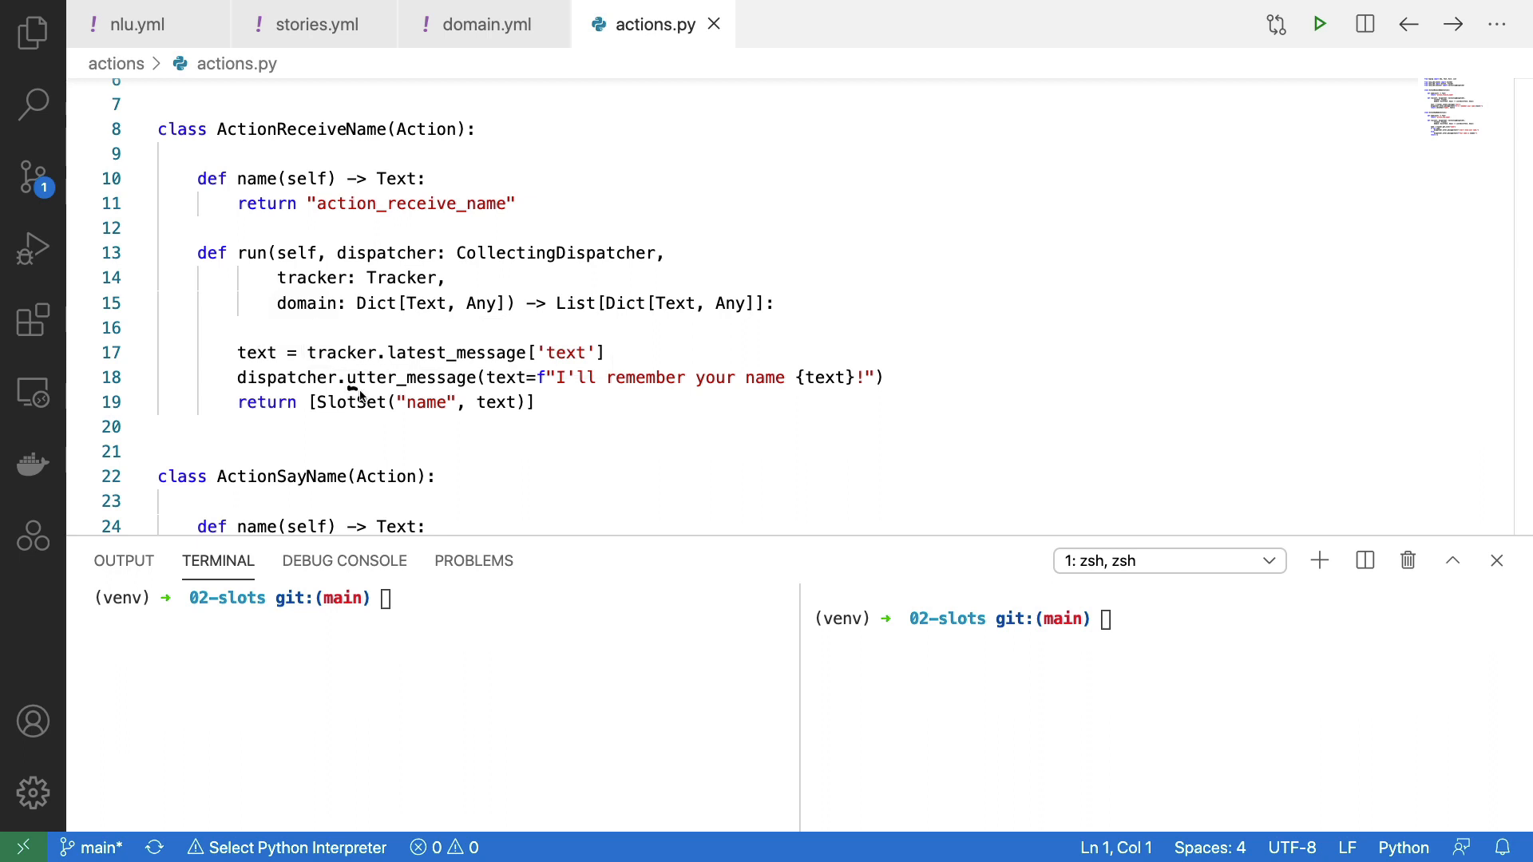
{"action": "mouse_move", "coordinate": [825, 327]}
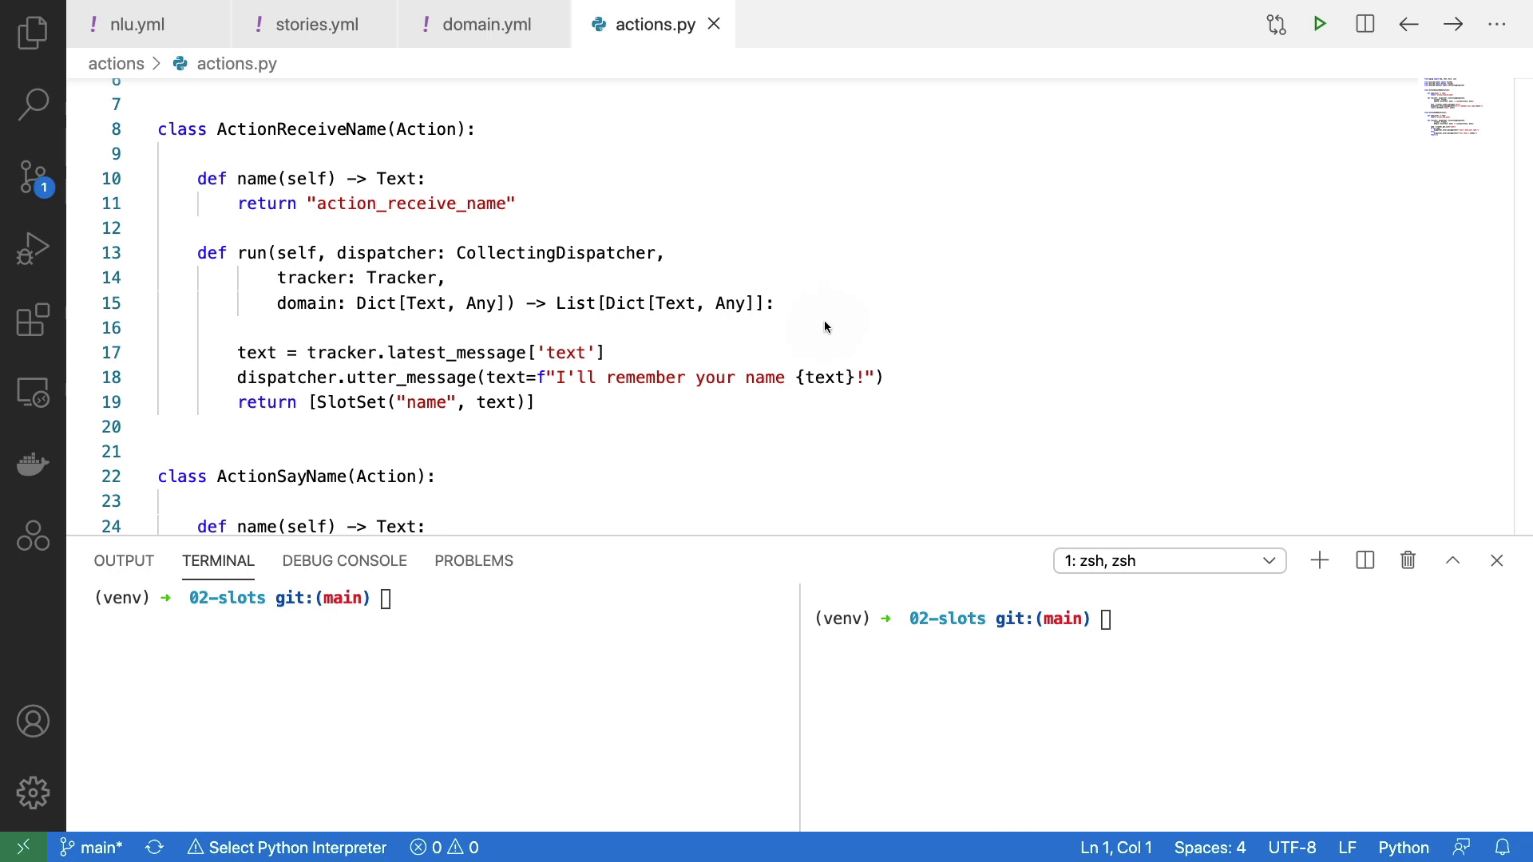
{"action": "mouse_move", "coordinate": [905, 334]}
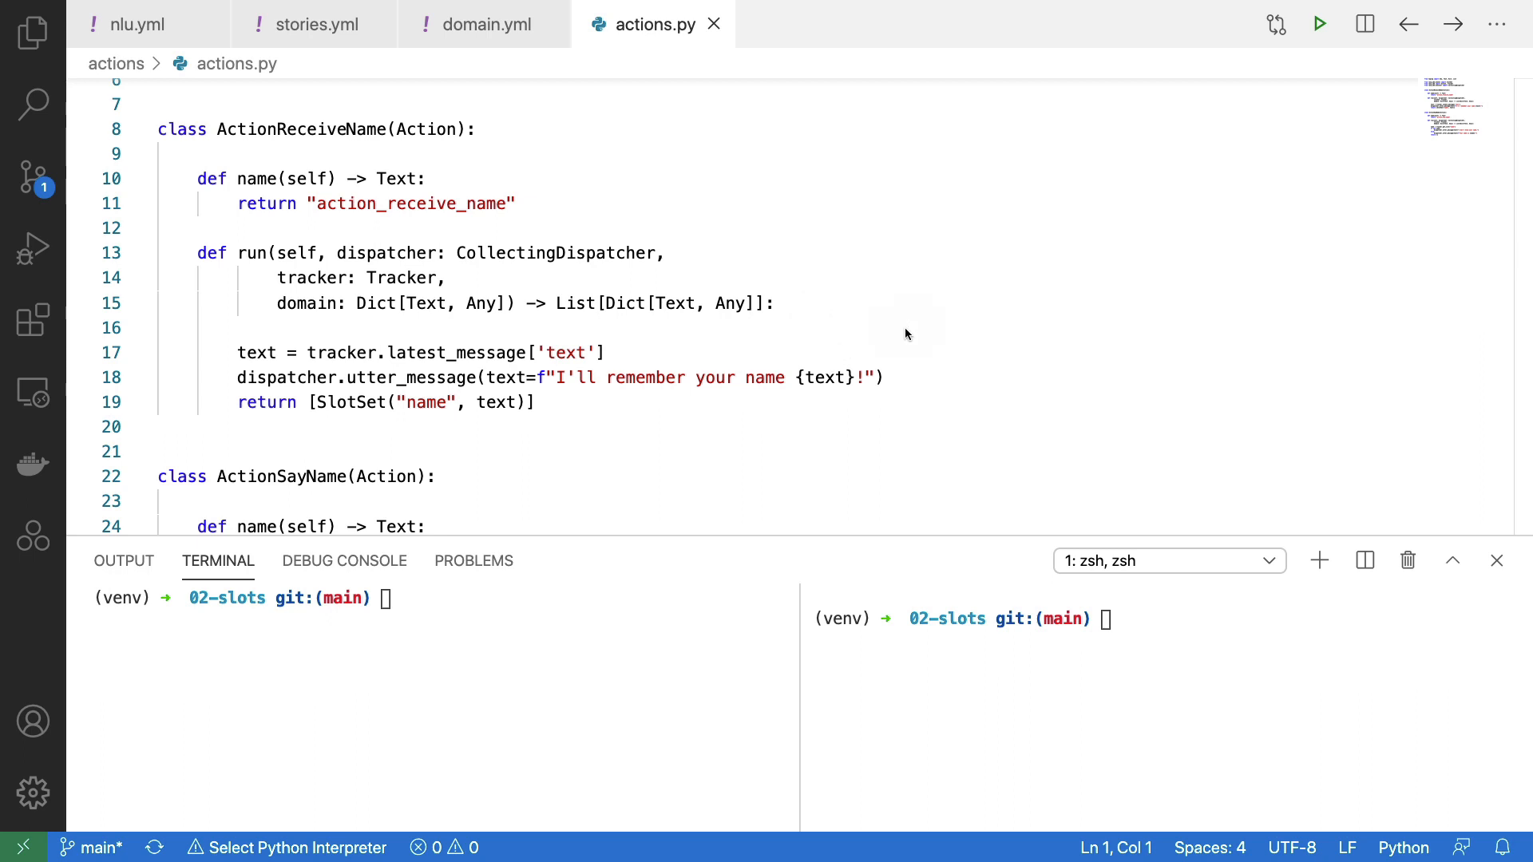
{"action": "mouse_move", "coordinate": [897, 329]}
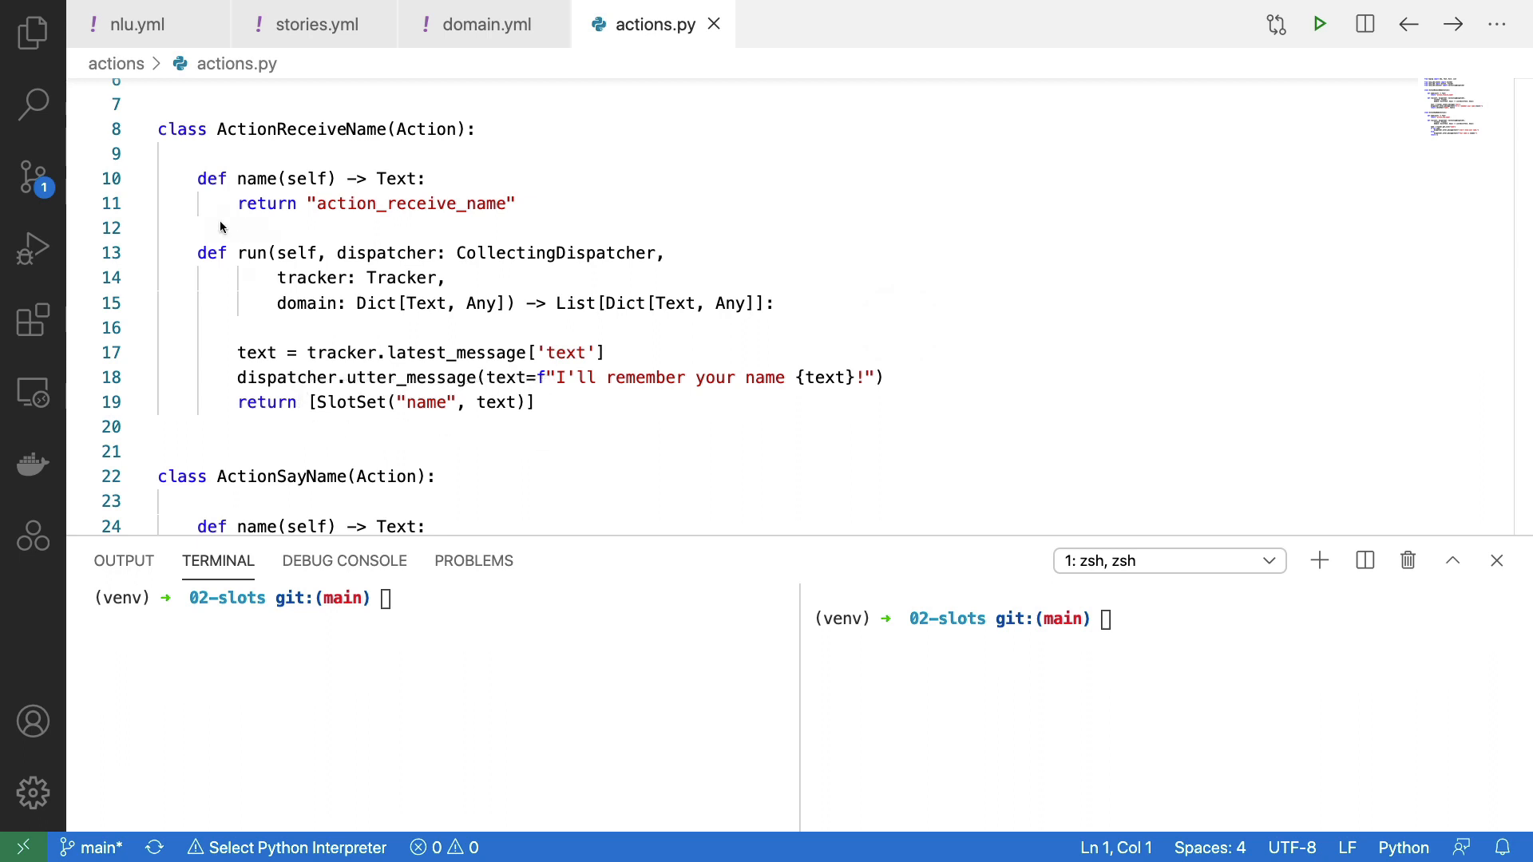
{"action": "mouse_move", "coordinate": [275, 442]}
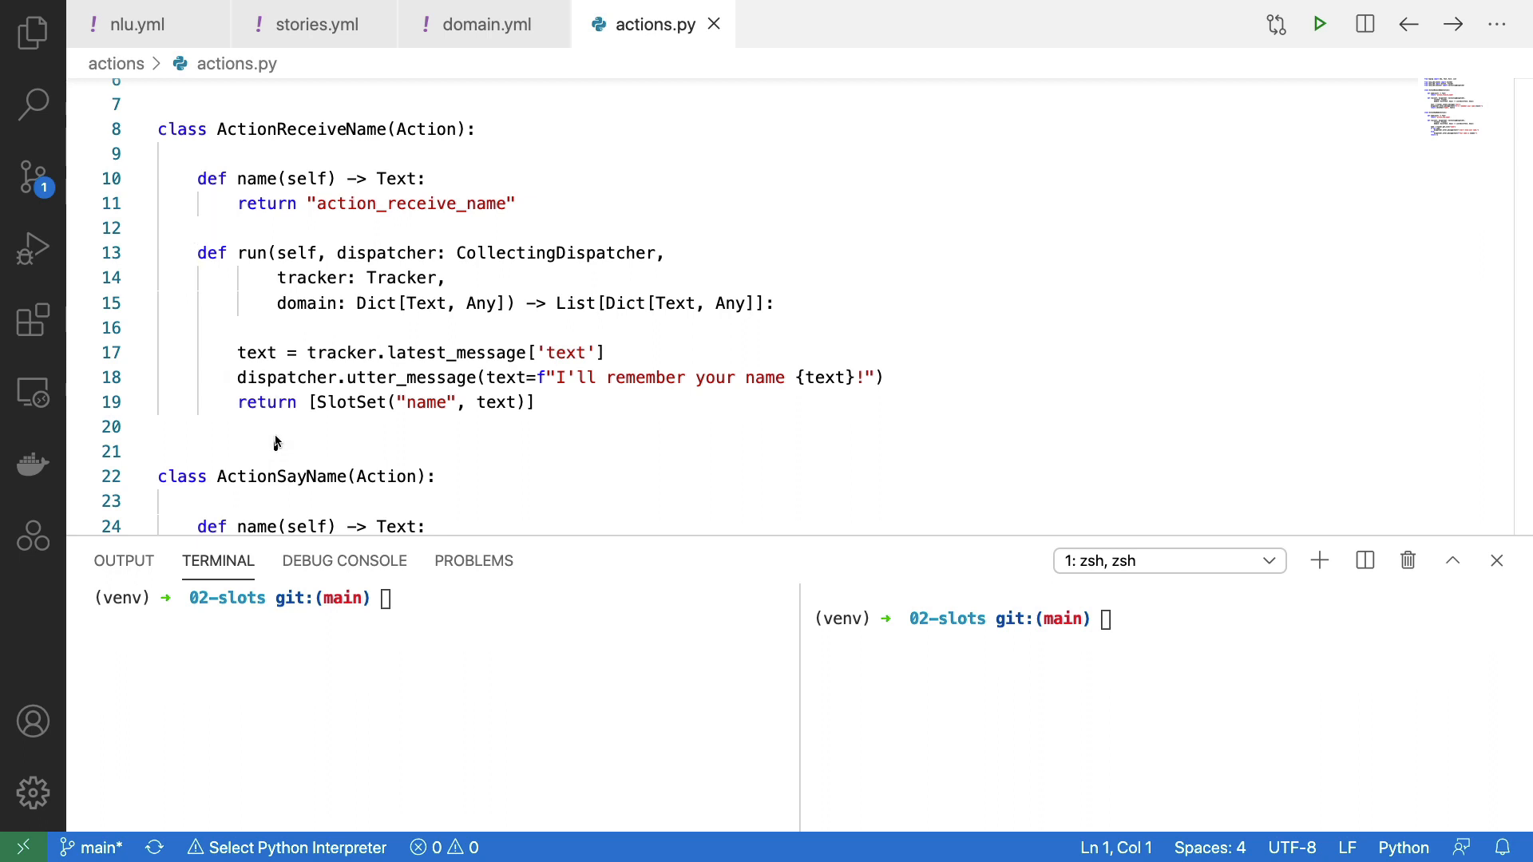
{"action": "mouse_move", "coordinate": [565, 466]}
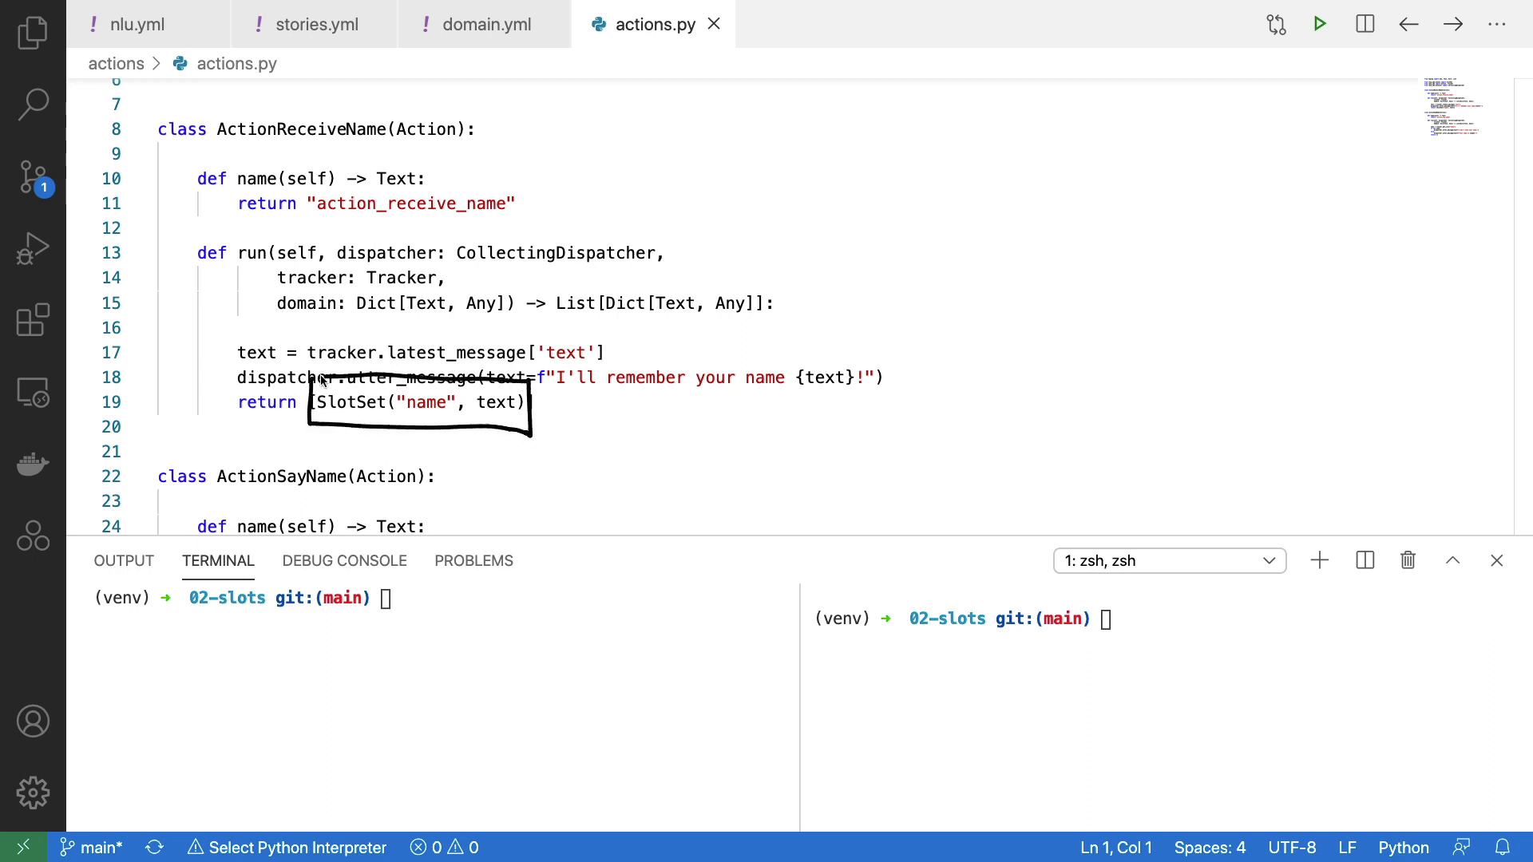
{"action": "scroll", "scroll_direction": "up", "scroll_amount": 3}
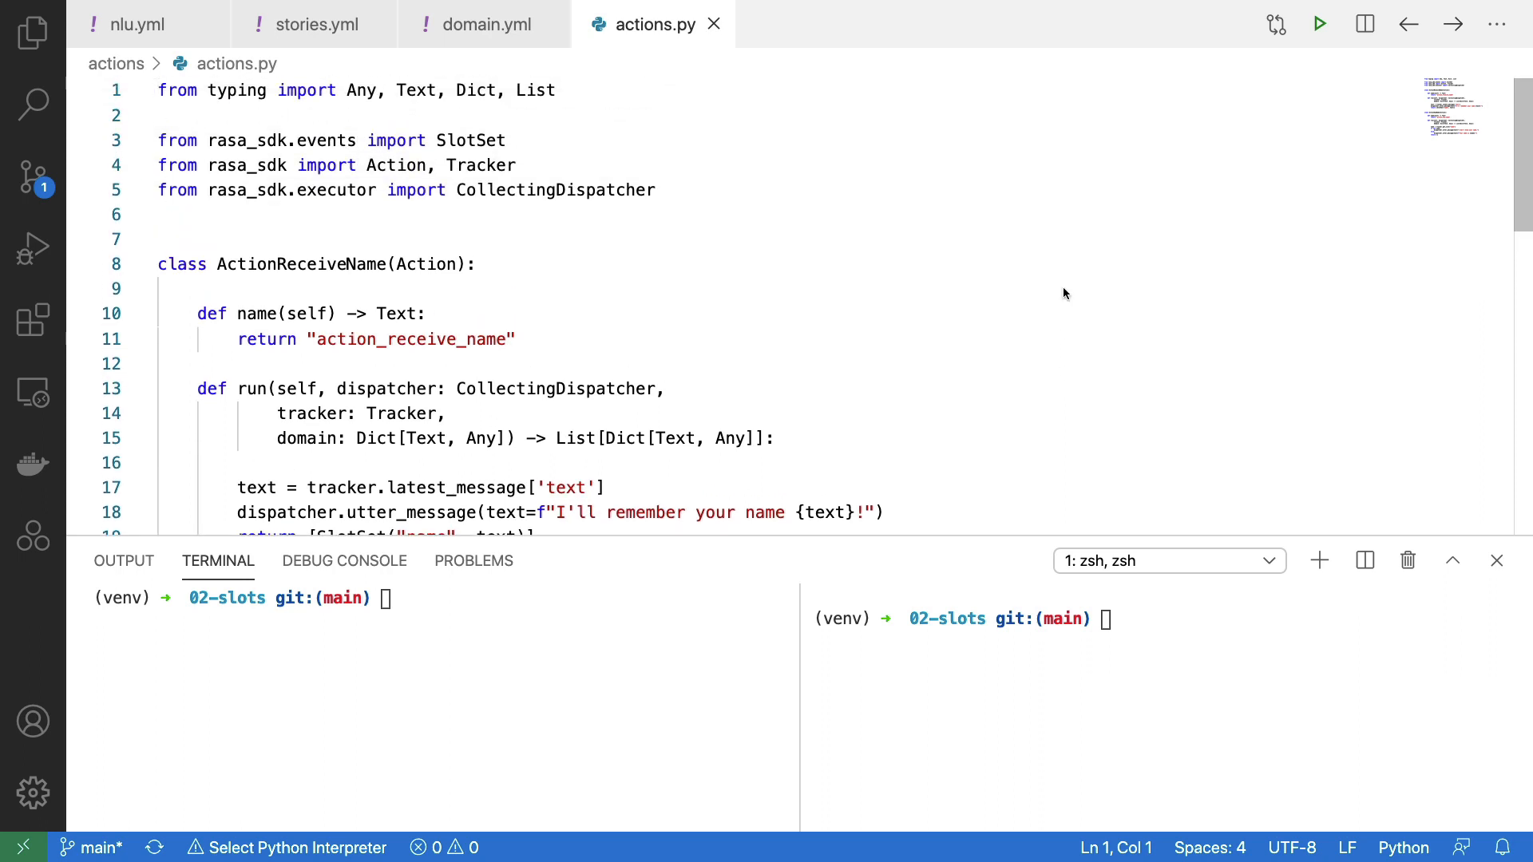
{"action": "mouse_move", "coordinate": [513, 128]}
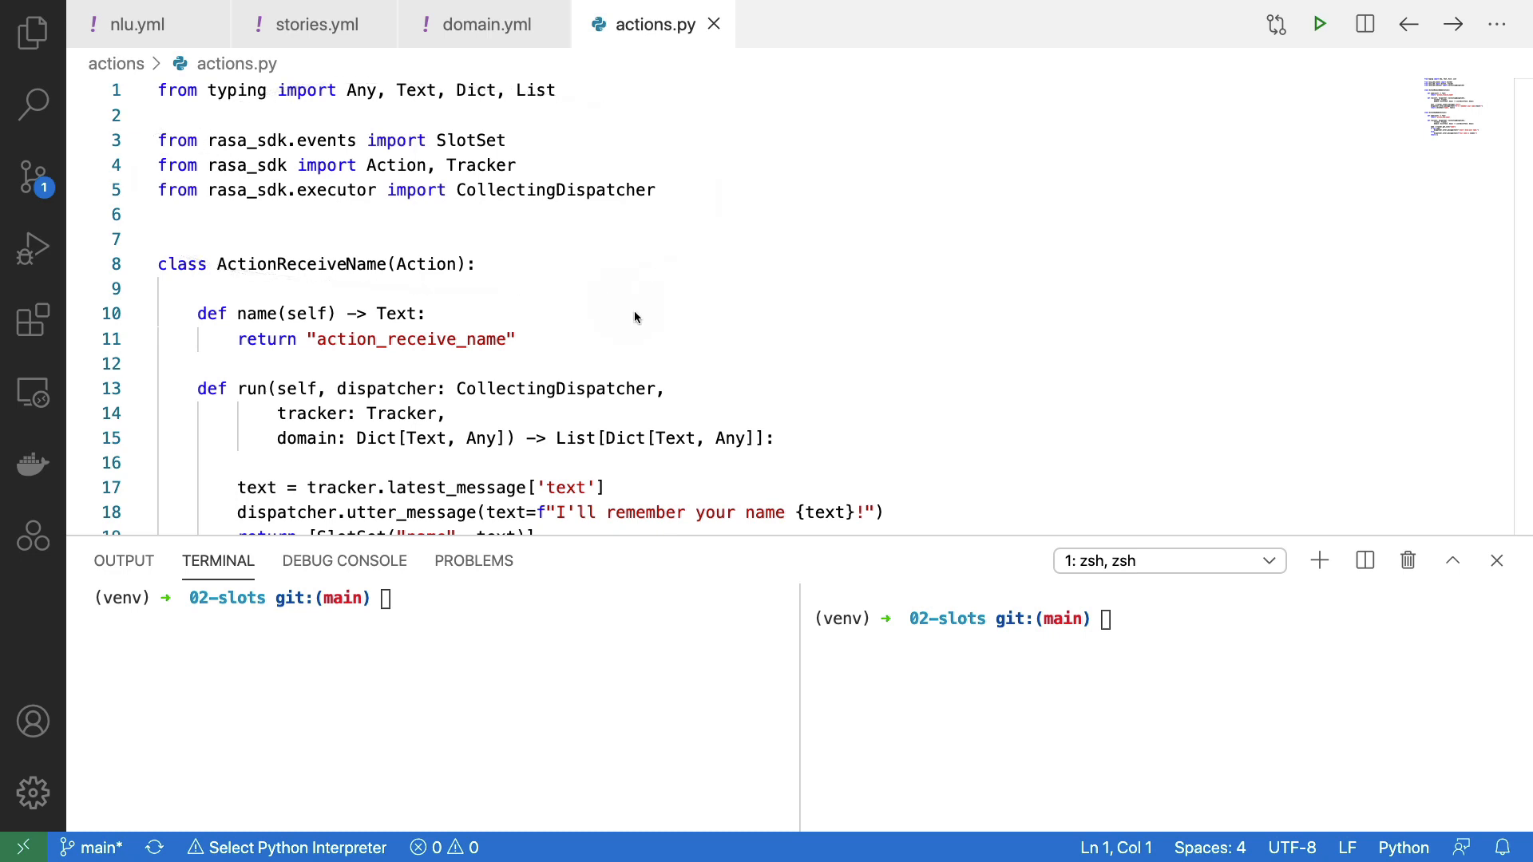
{"action": "scroll", "scroll_direction": "down", "scroll_amount": 3}
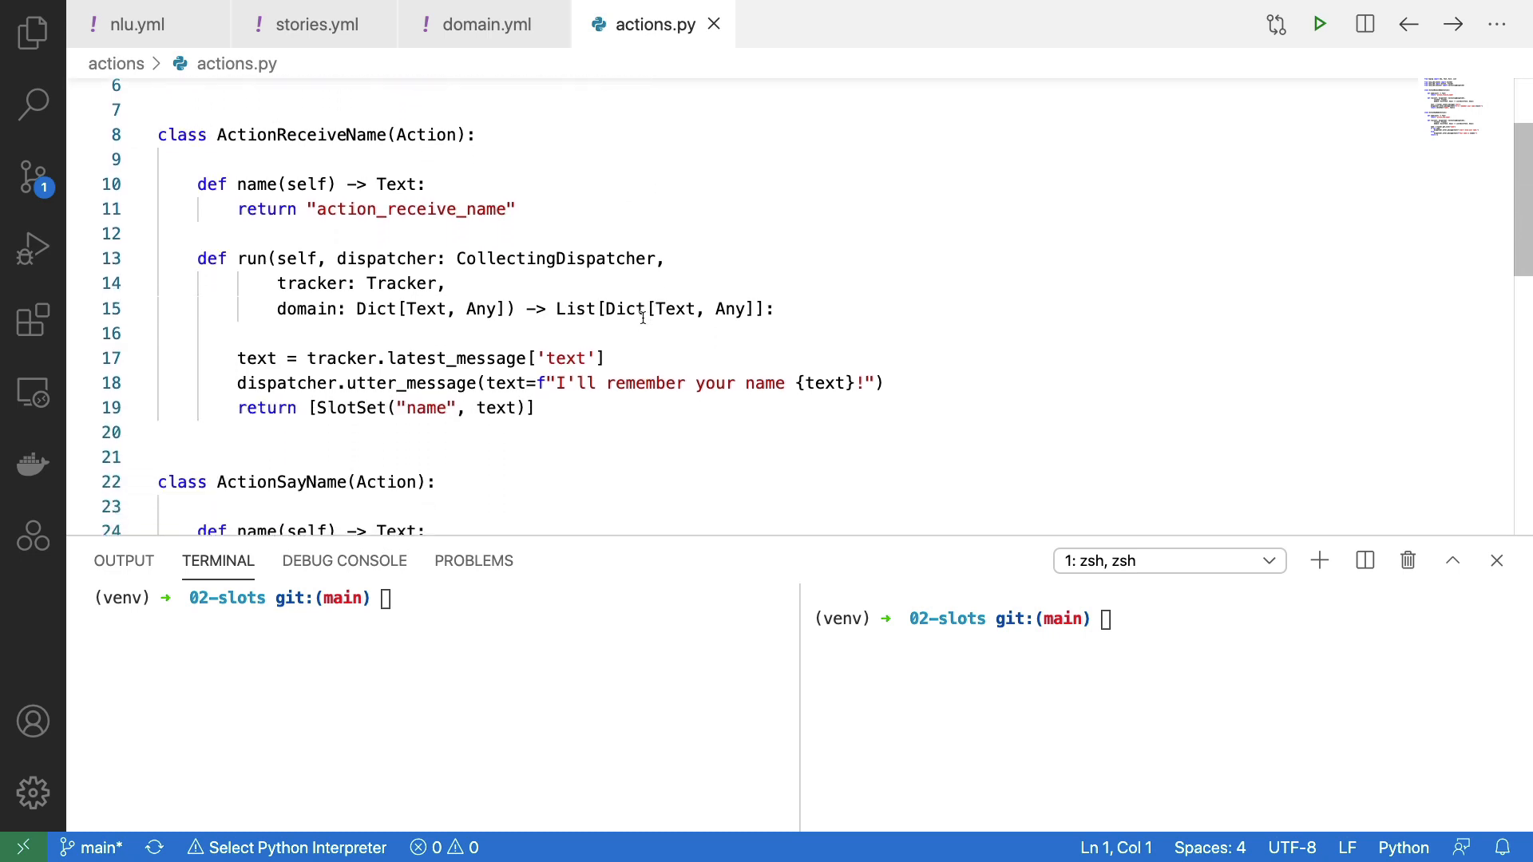
Review the ActionSayName class in actions.py, then switch to endpoints.yml
{"action": "scroll", "scroll_direction": "down", "scroll_amount": 3}
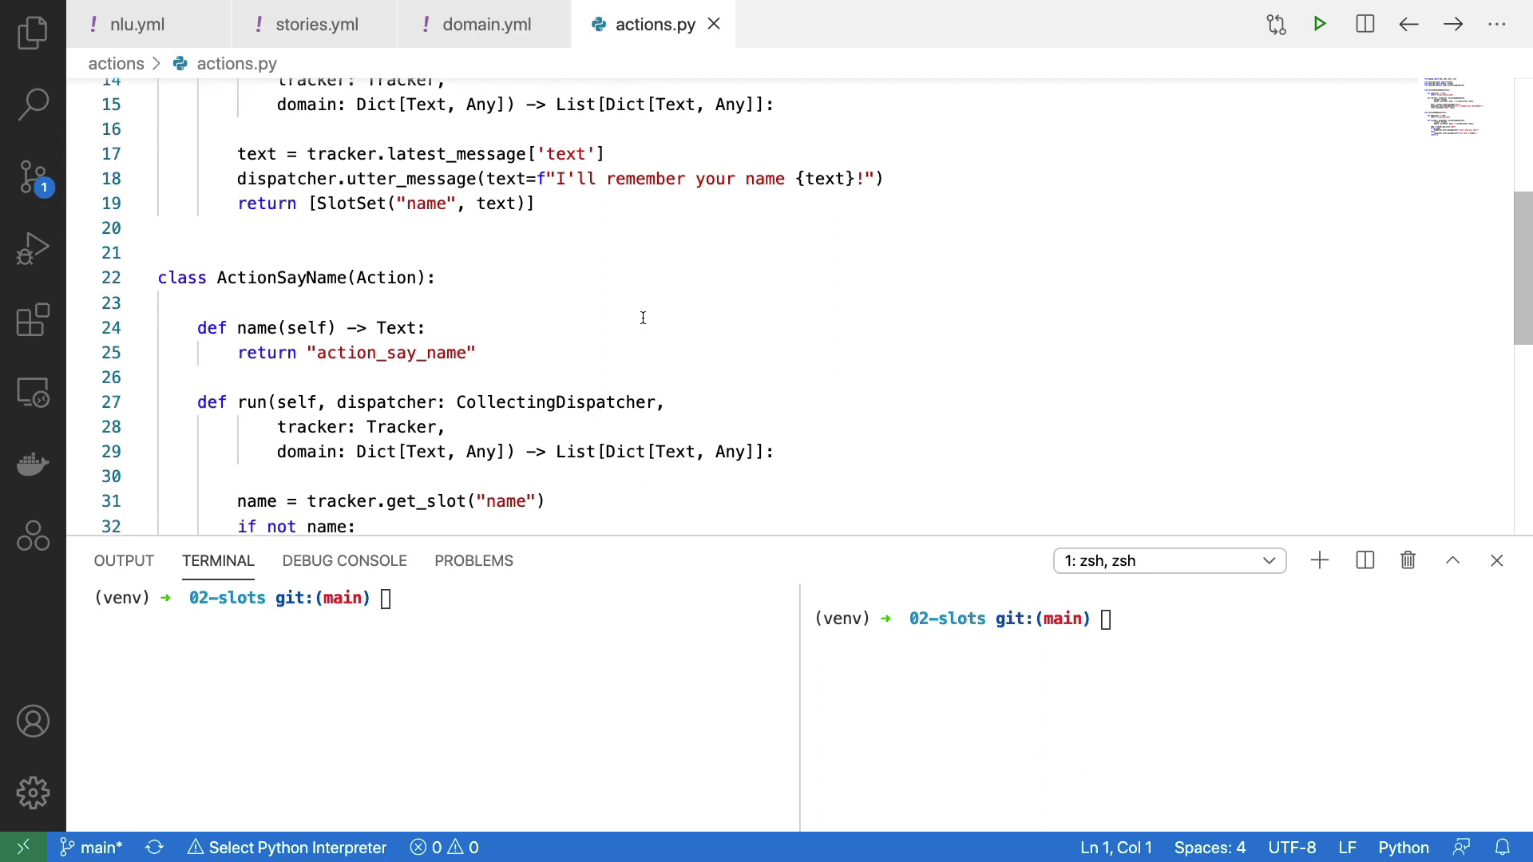
{"action": "scroll", "scroll_direction": "down", "scroll_amount": 3}
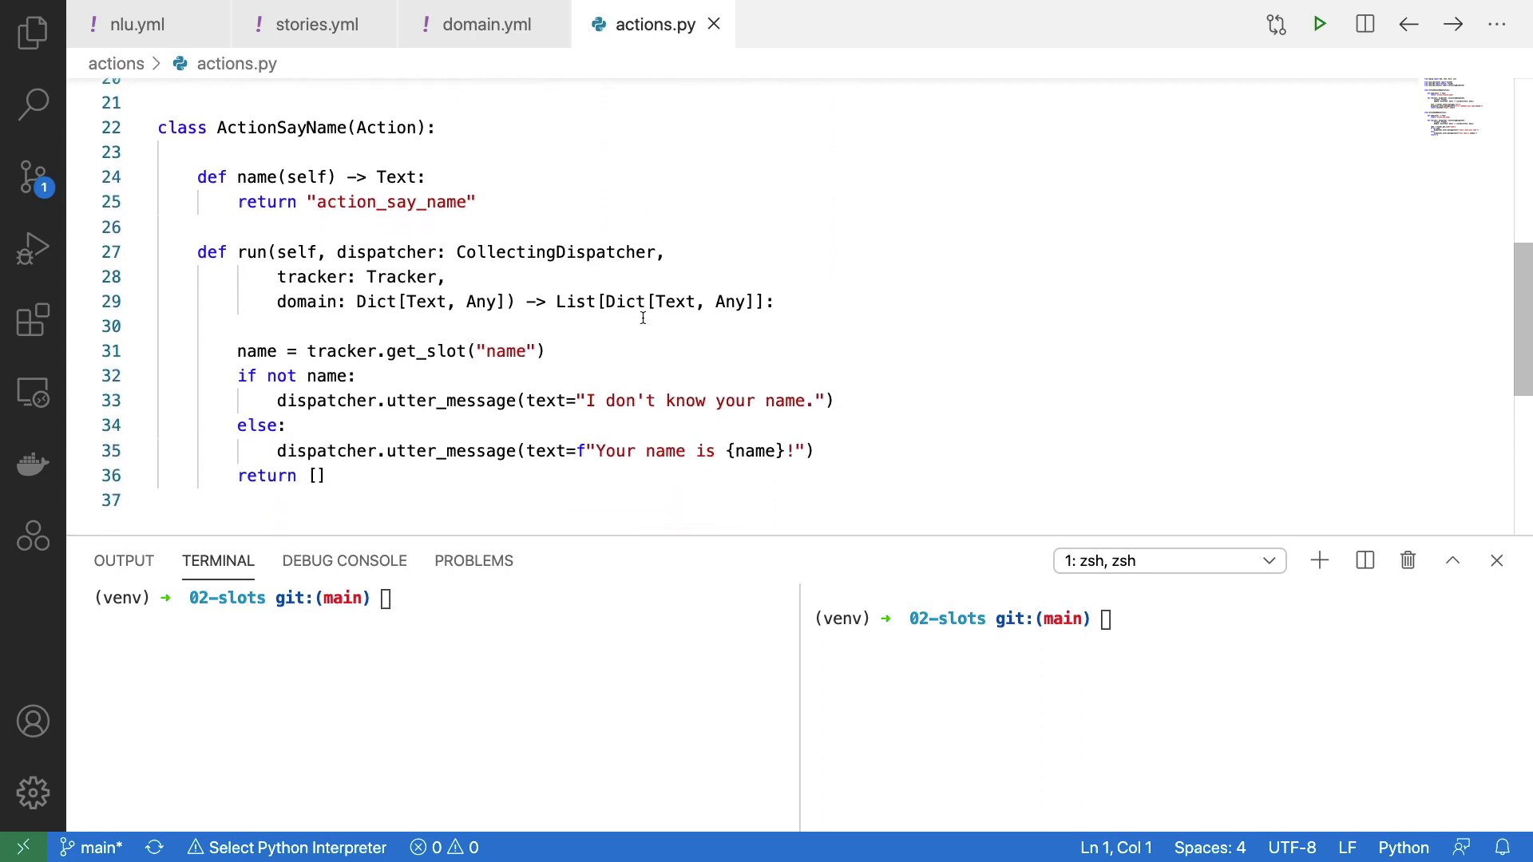
{"action": "scroll", "scroll_direction": "up", "scroll_amount": 3}
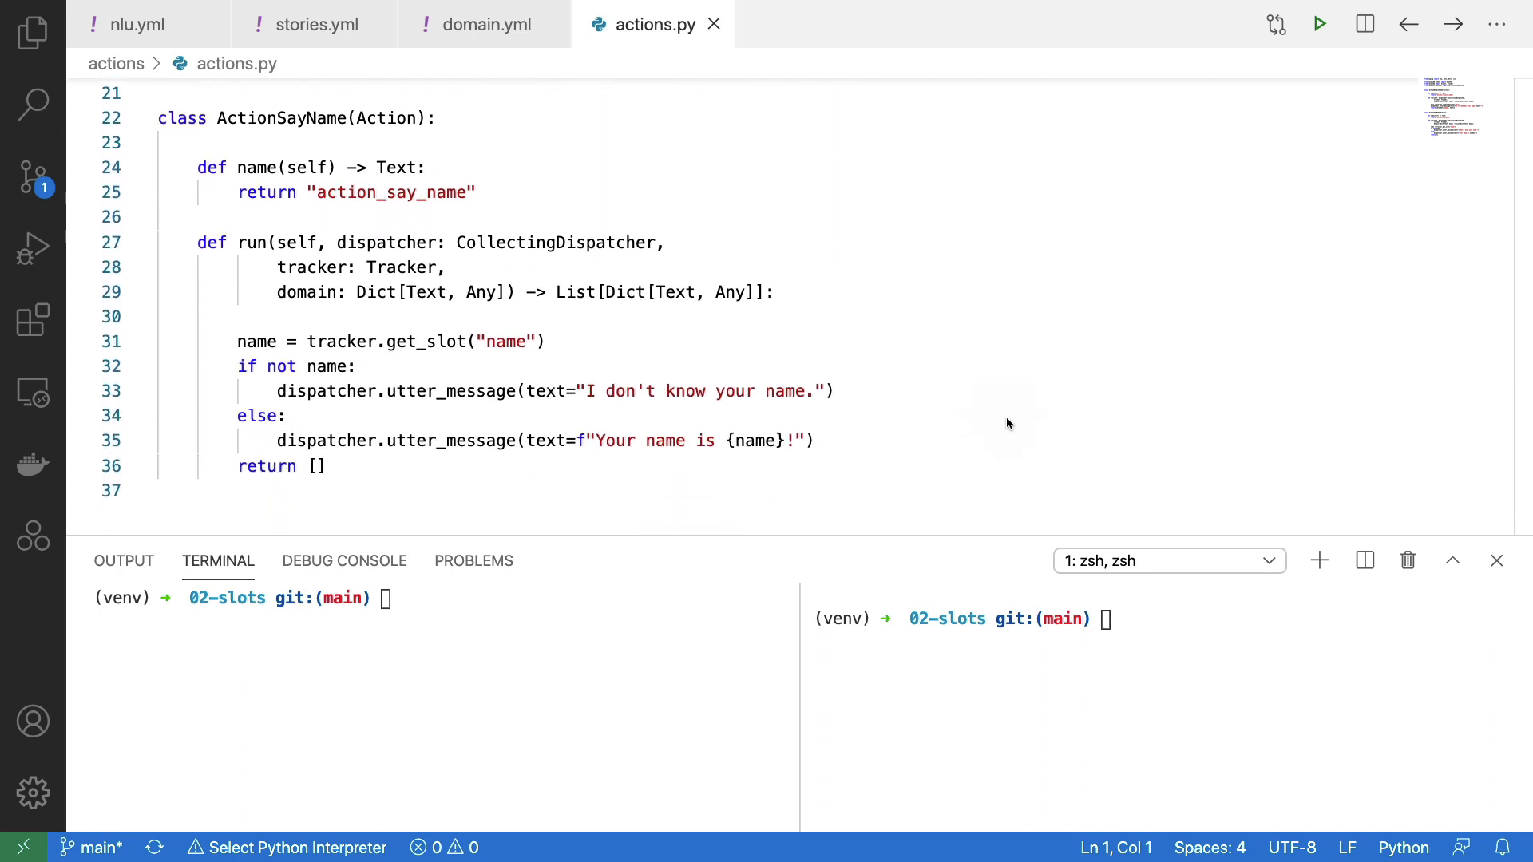
{"action": "mouse_move", "coordinate": [1017, 447]}
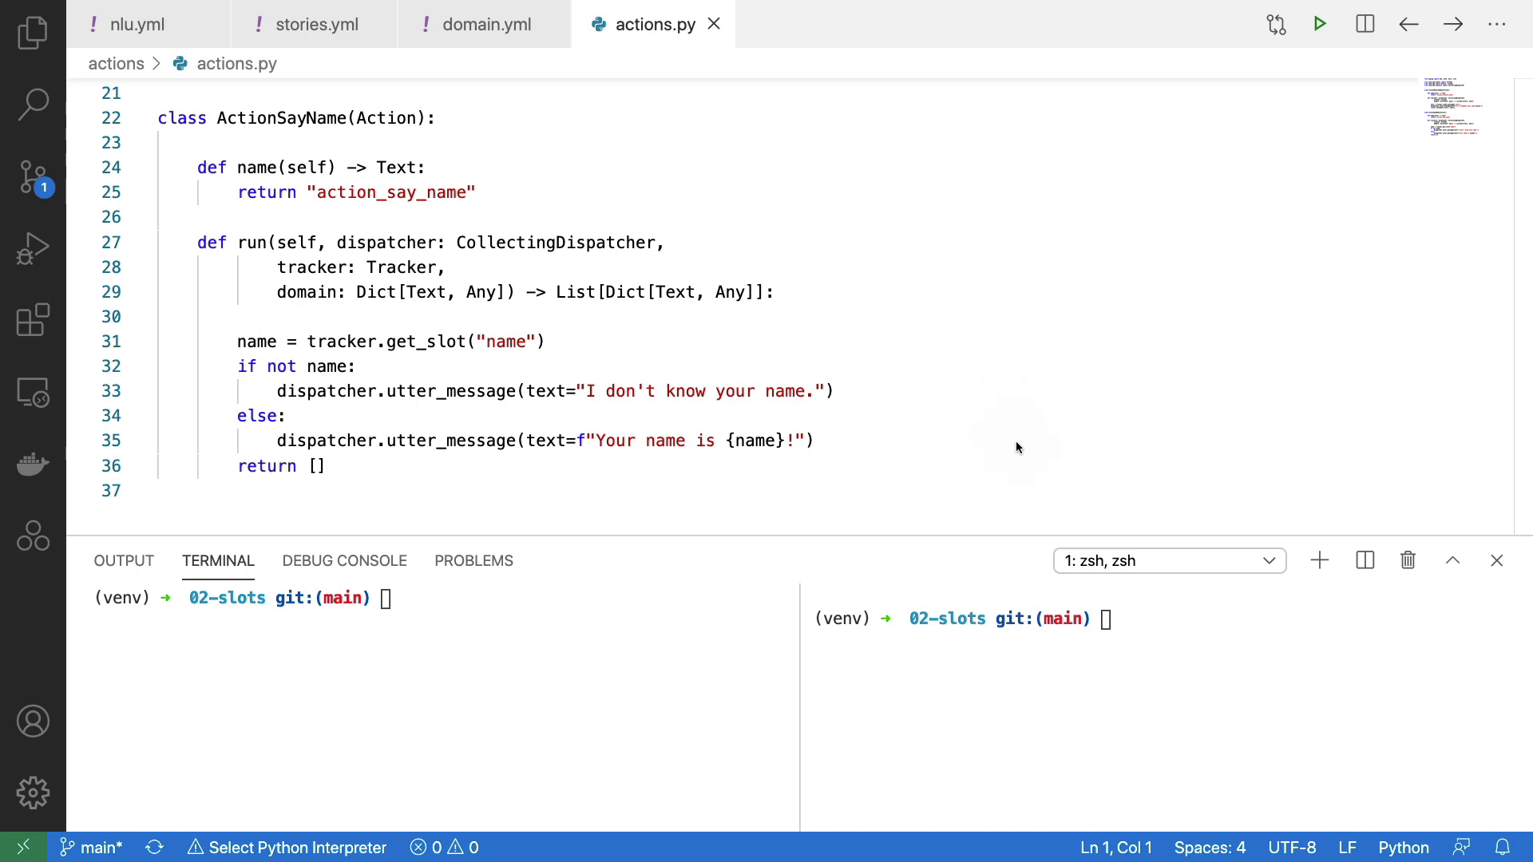
{"action": "mouse_move", "coordinate": [344, 316]}
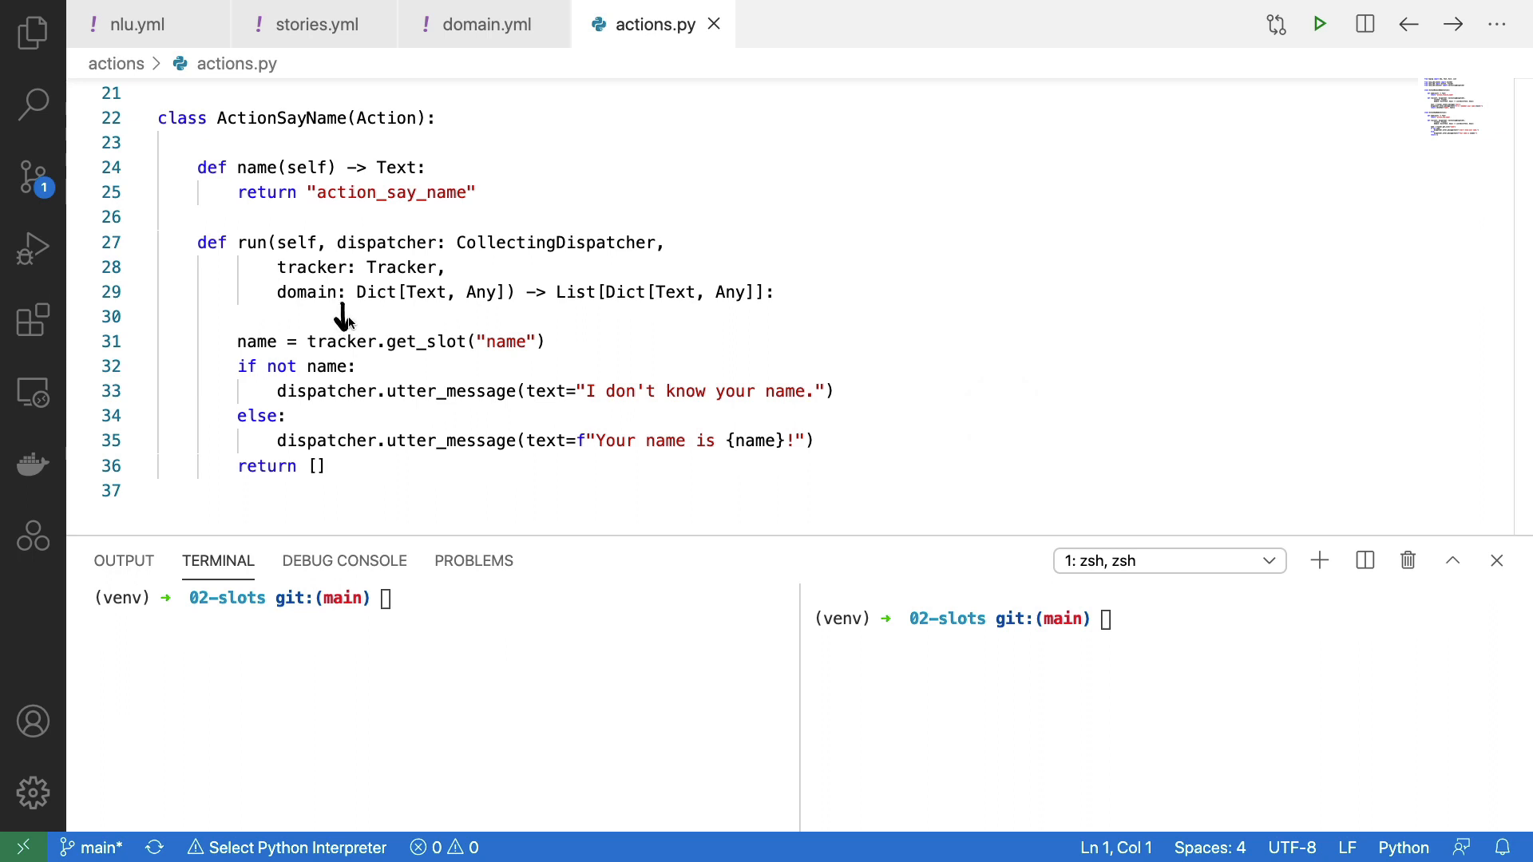
{"action": "mouse_move", "coordinate": [500, 380]}
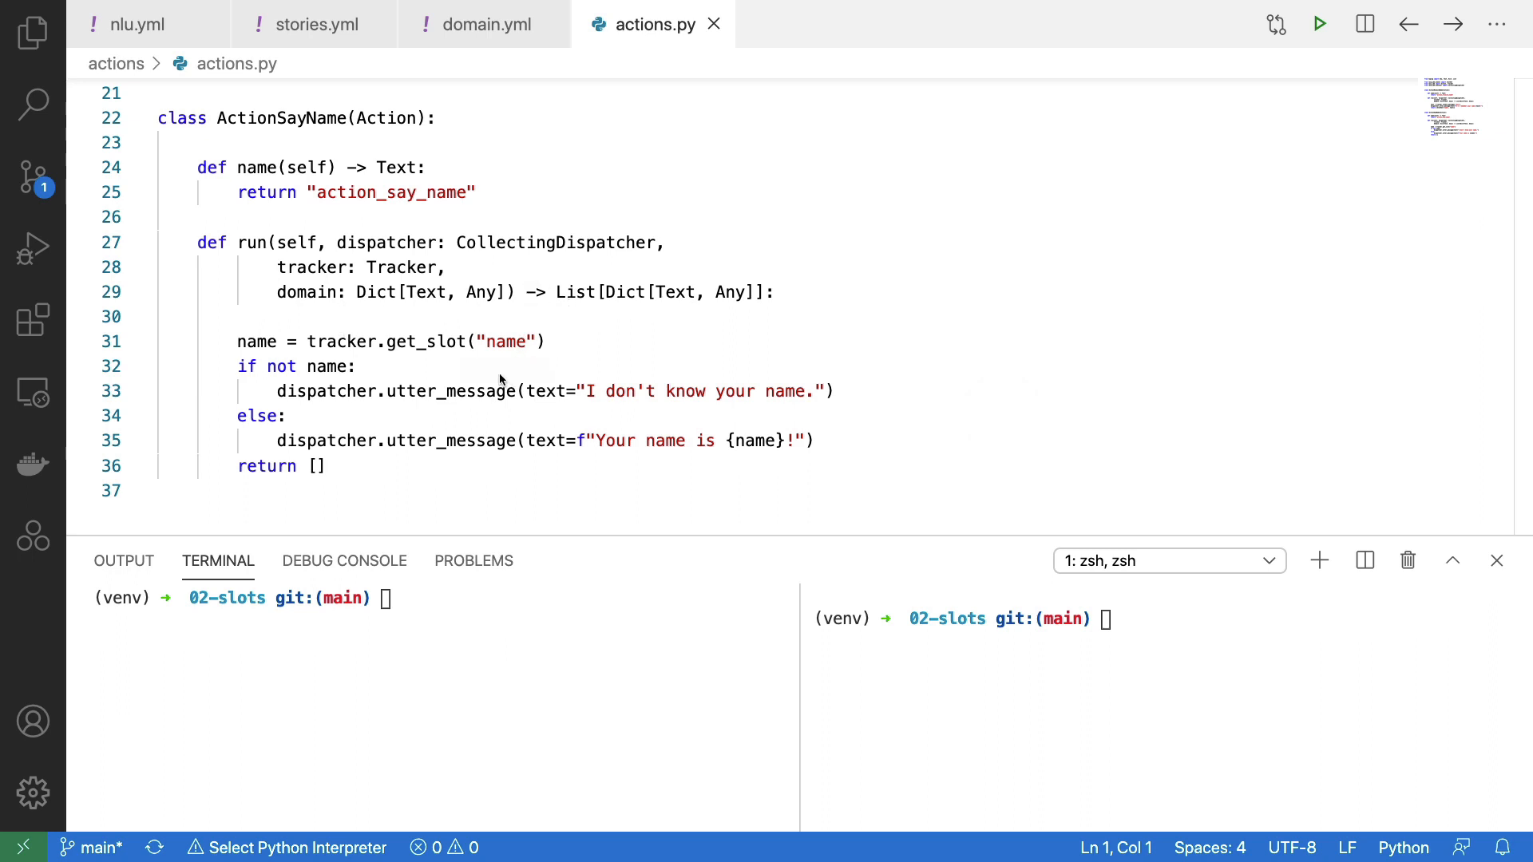
{"action": "mouse_move", "coordinate": [672, 404]}
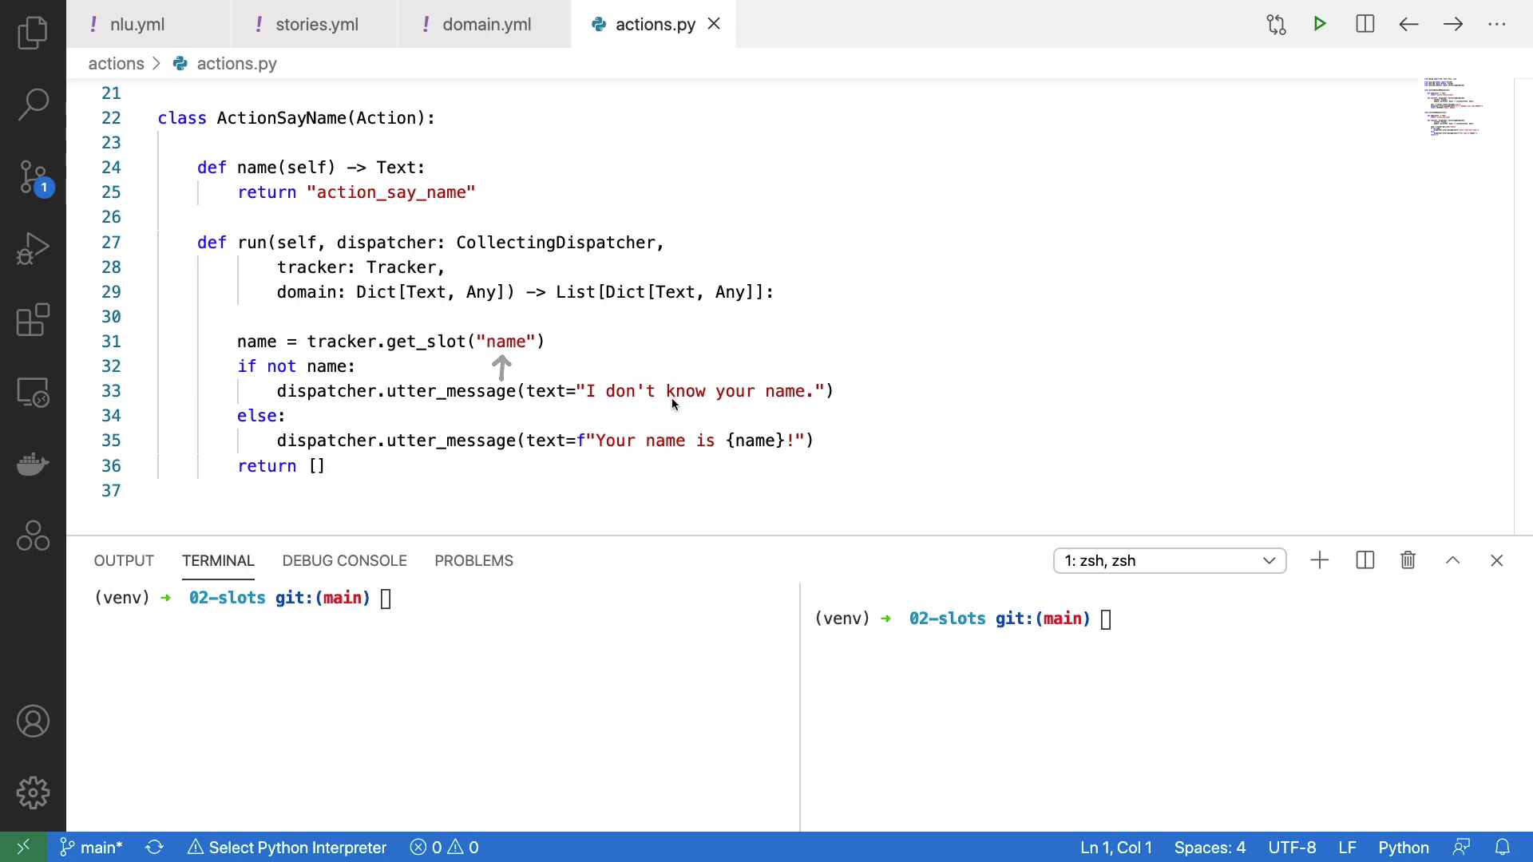
{"action": "mouse_move", "coordinate": [647, 388]}
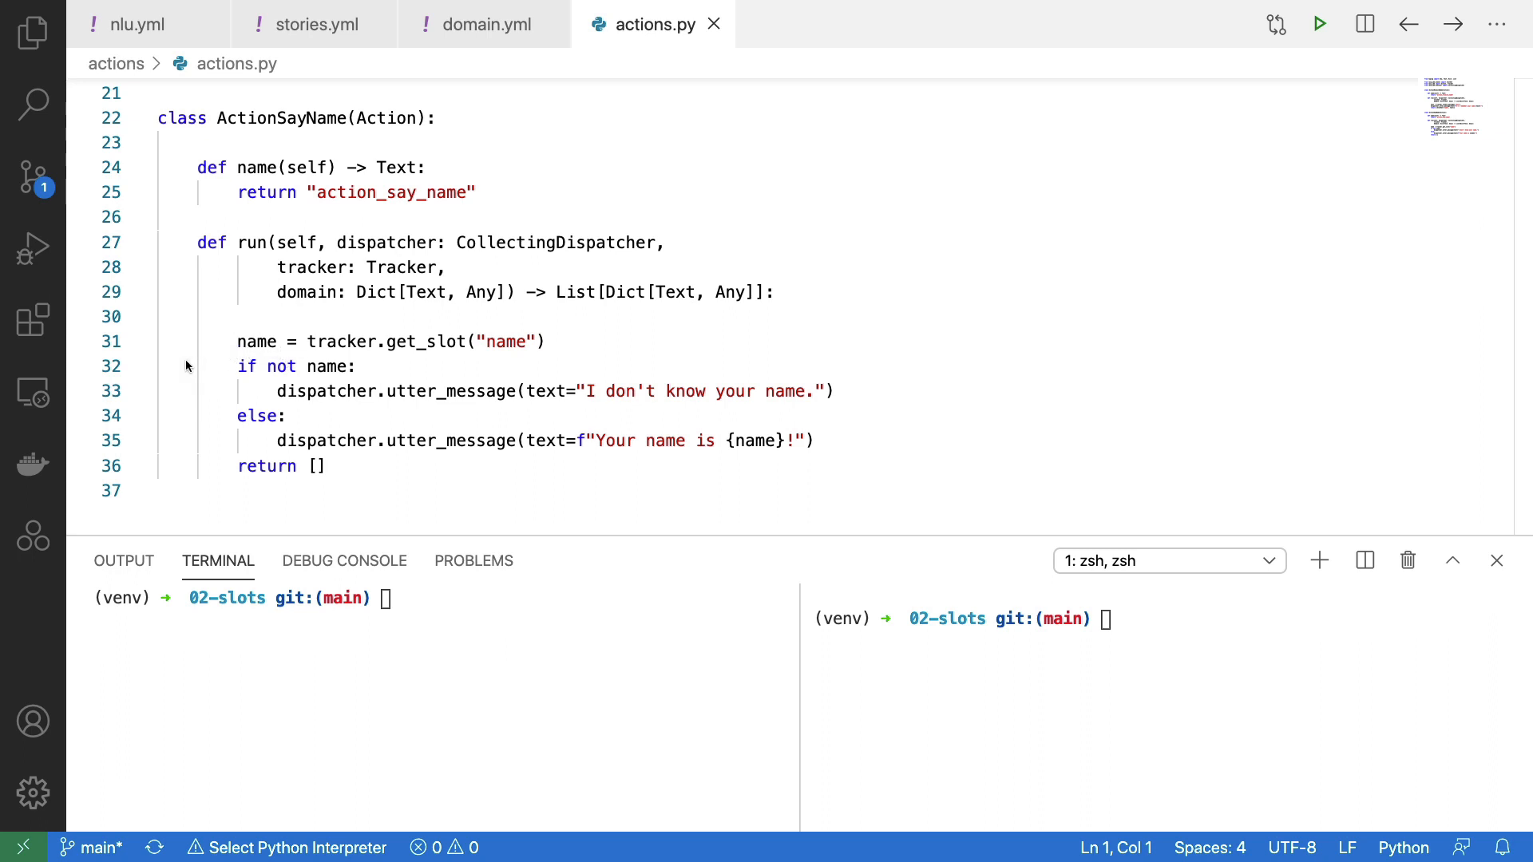
{"action": "mouse_move", "coordinate": [570, 365]}
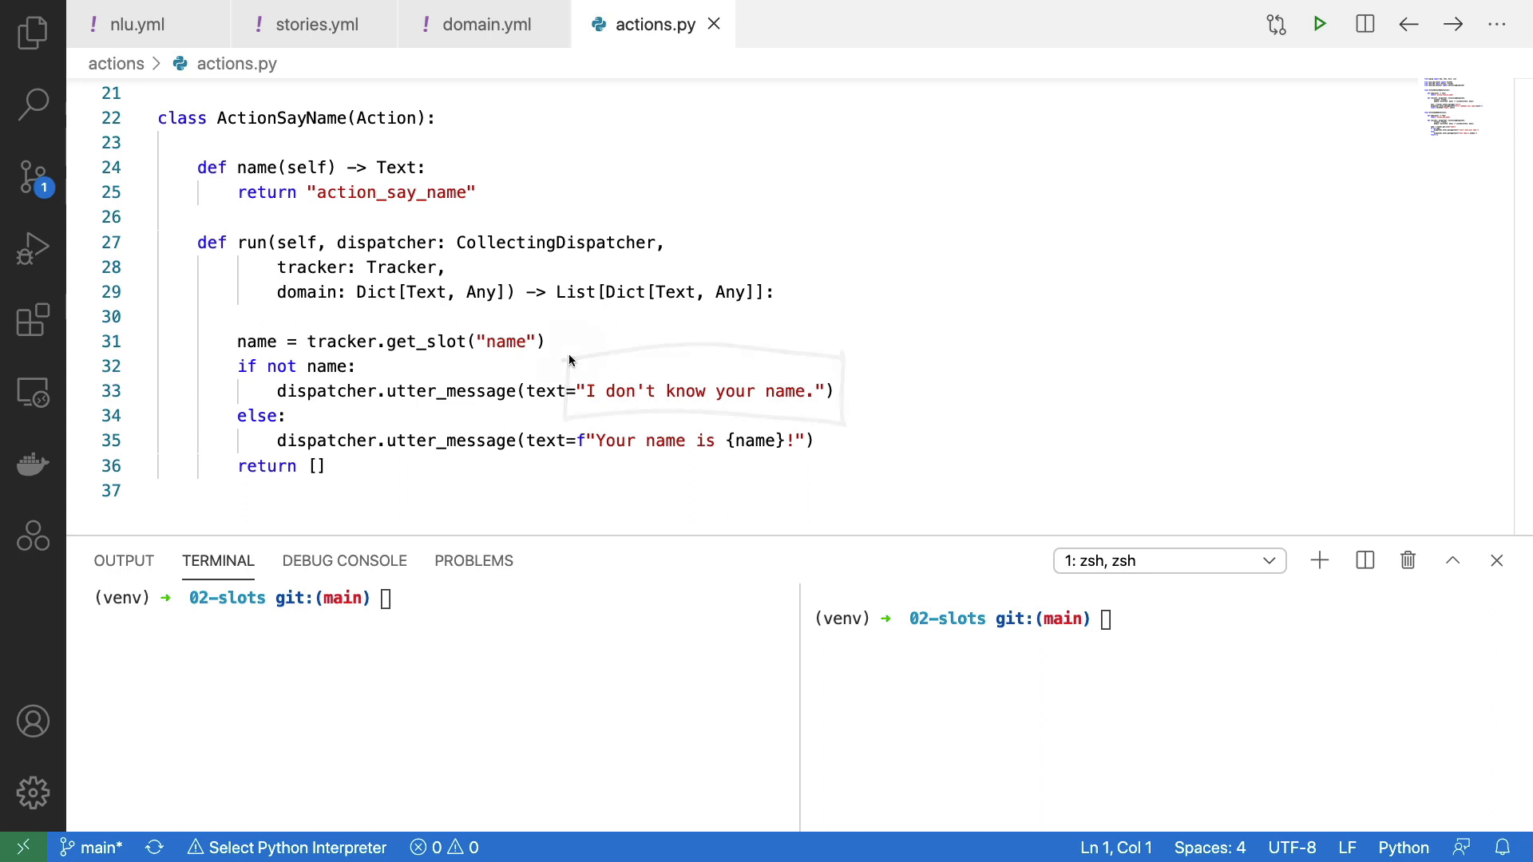
{"action": "mouse_move", "coordinate": [569, 414]}
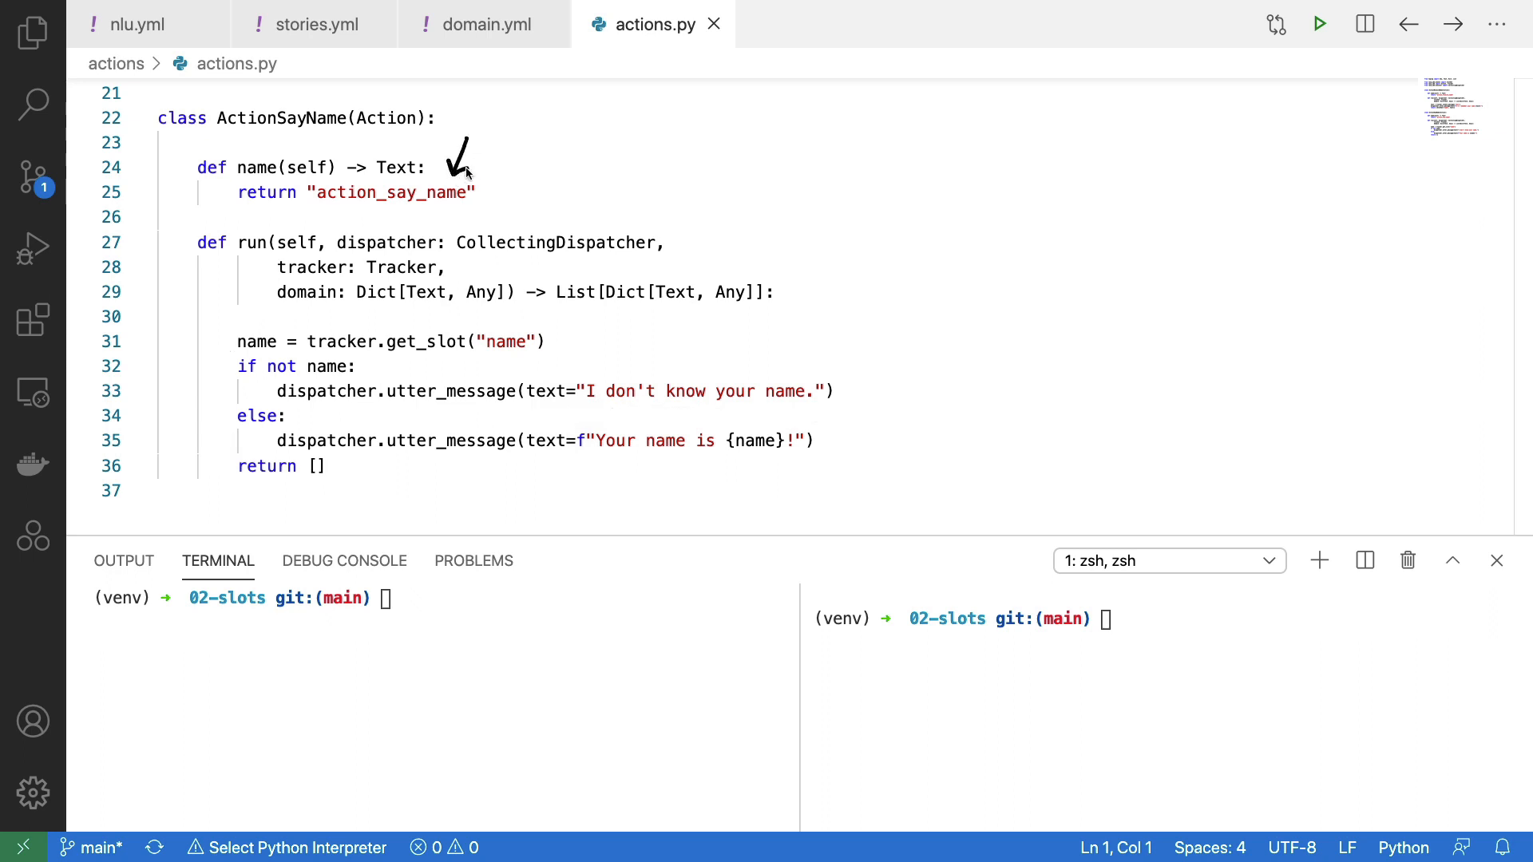
{"action": "mouse_move", "coordinate": [289, 447]}
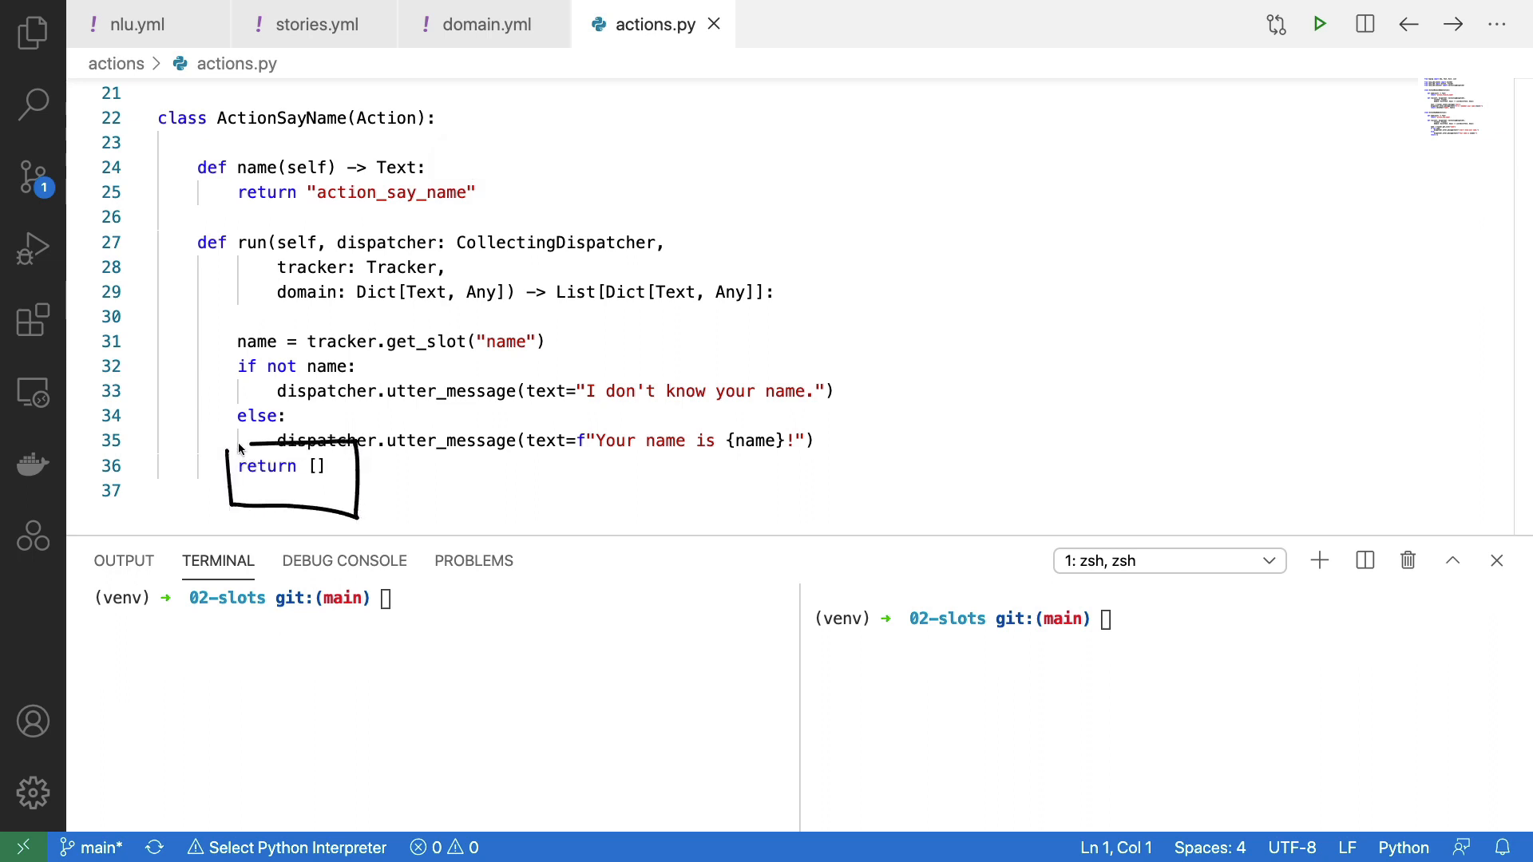
{"action": "left_click", "coordinate": [830, 24]}
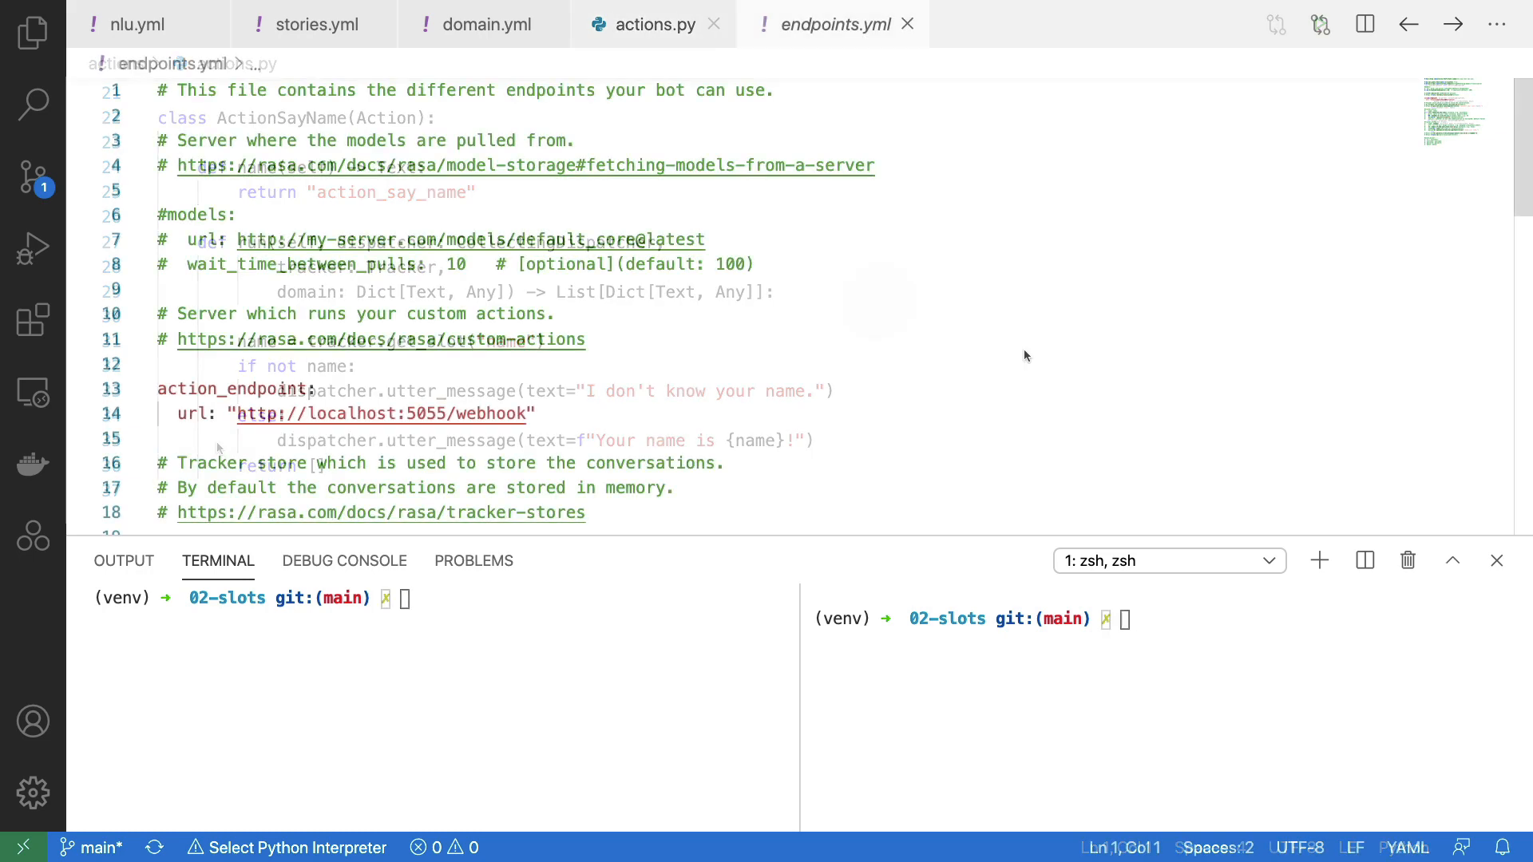
Start the action server with 'rasa run actions' in the right terminal
{"action": "left_click", "coordinate": [832, 24]}
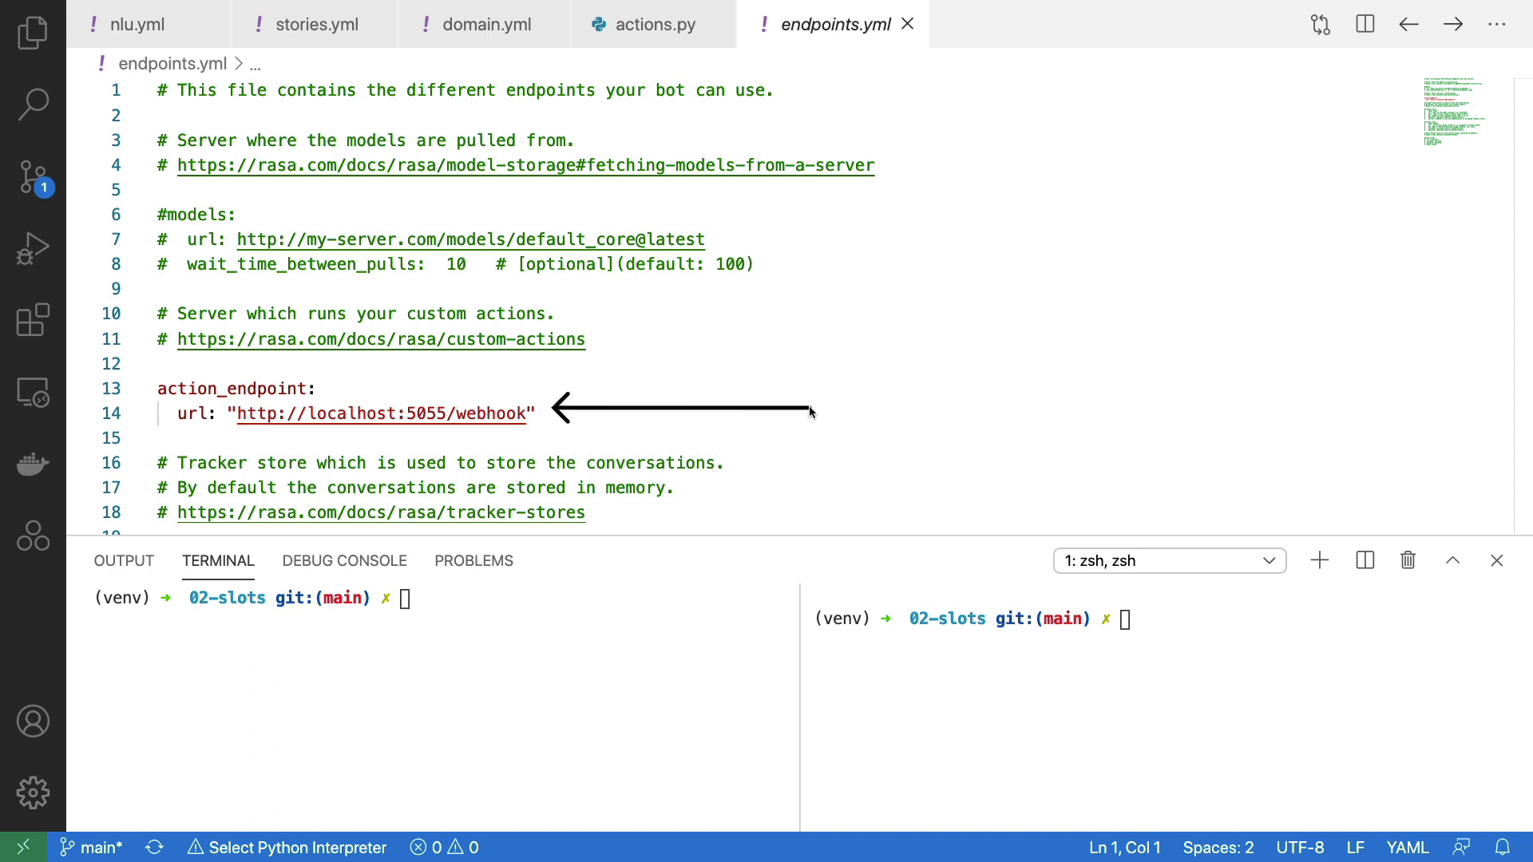
{"action": "type", "text": "rasa run action"}
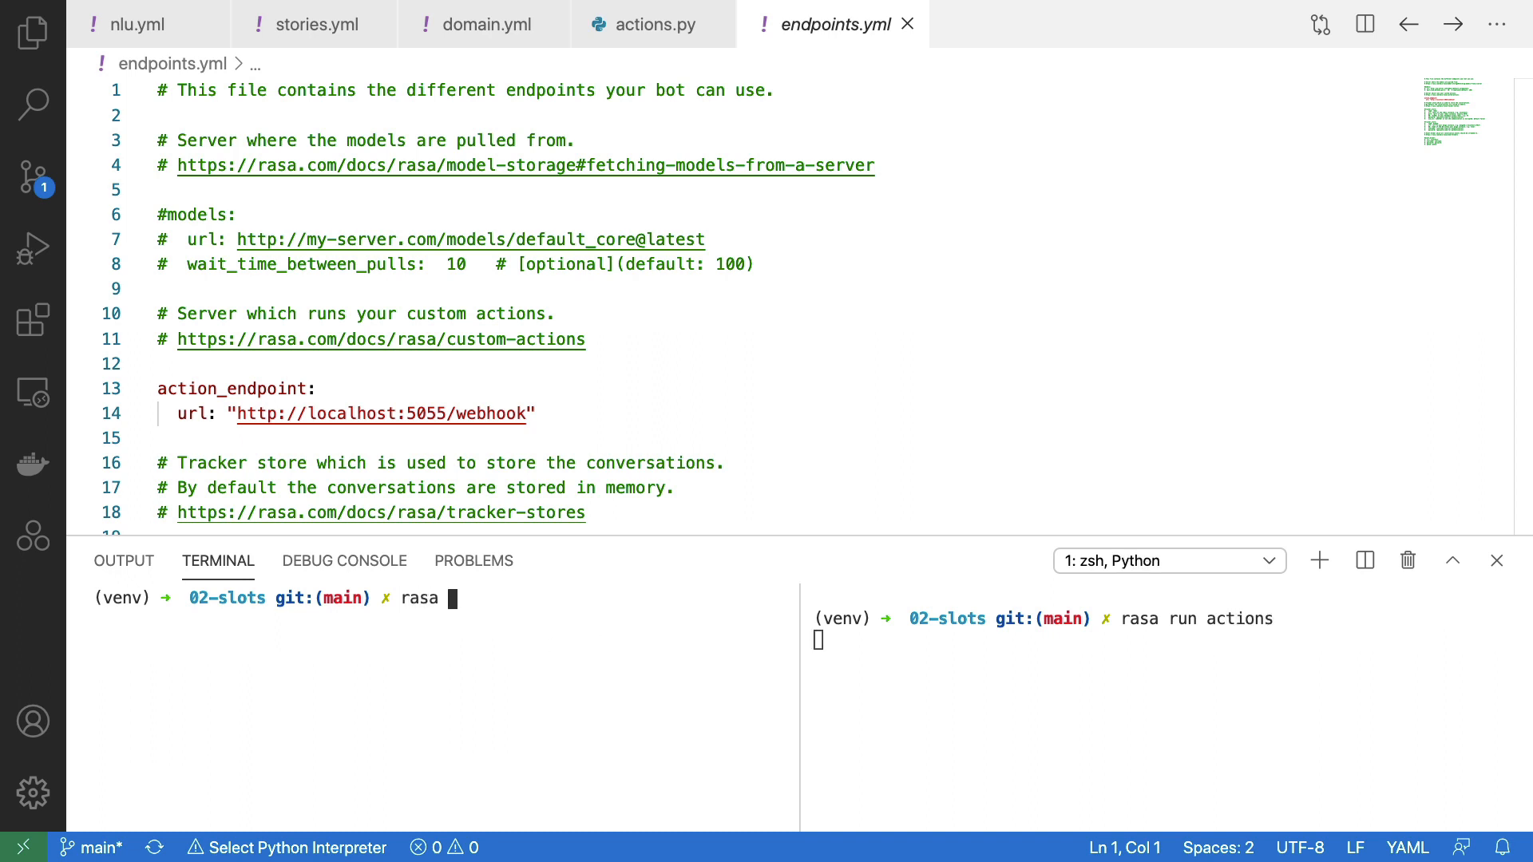
Run rasa shell, give the name 'vi', then ask 'what is my name'
{"action": "type", "text": "shell"}
{"action": "type", "text": "give name"}
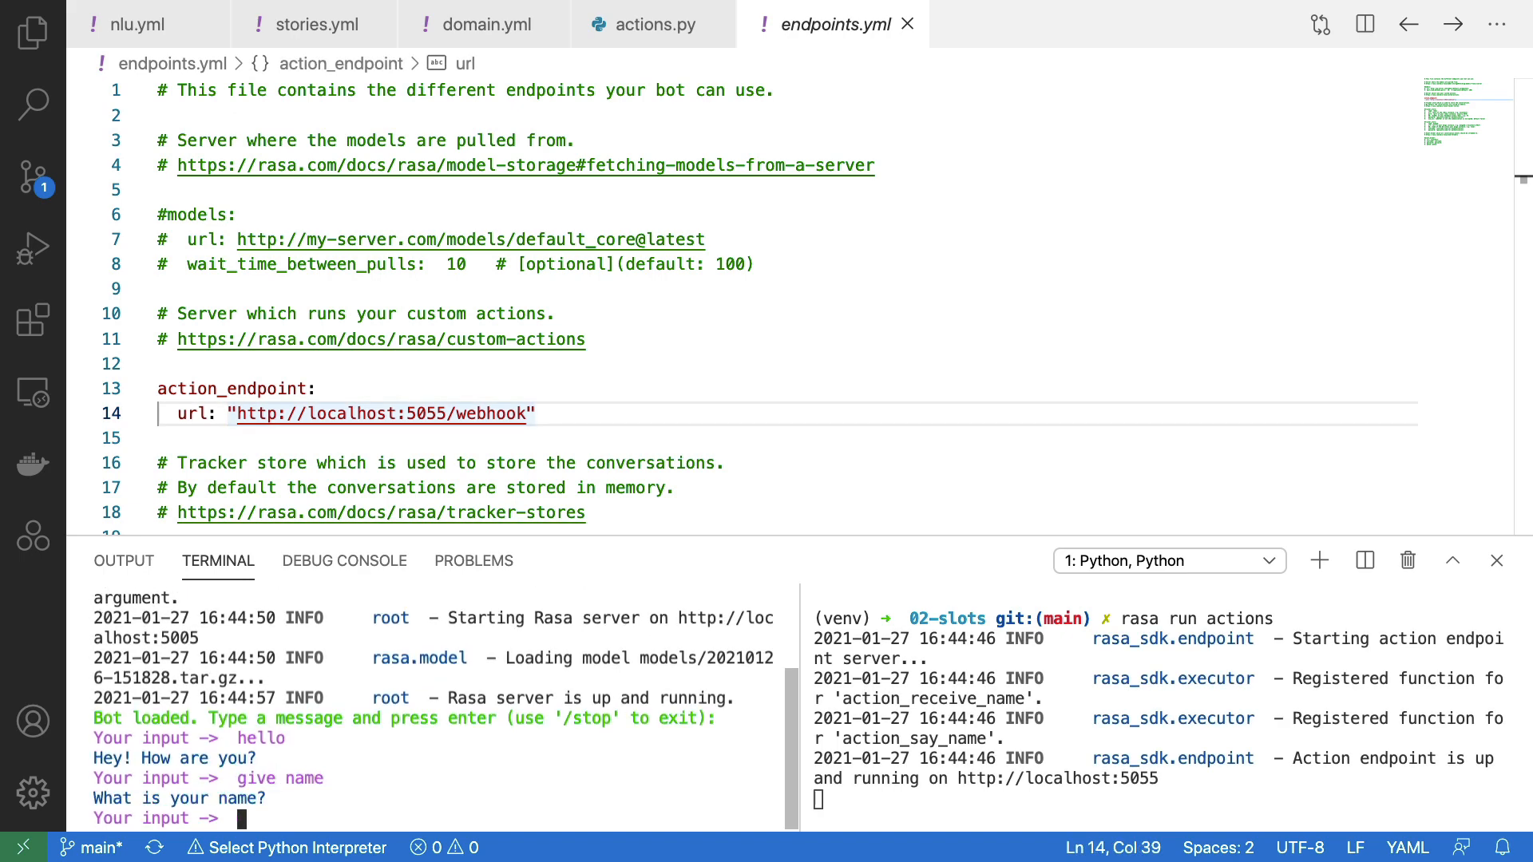
{"action": "type", "text": "vincent"}
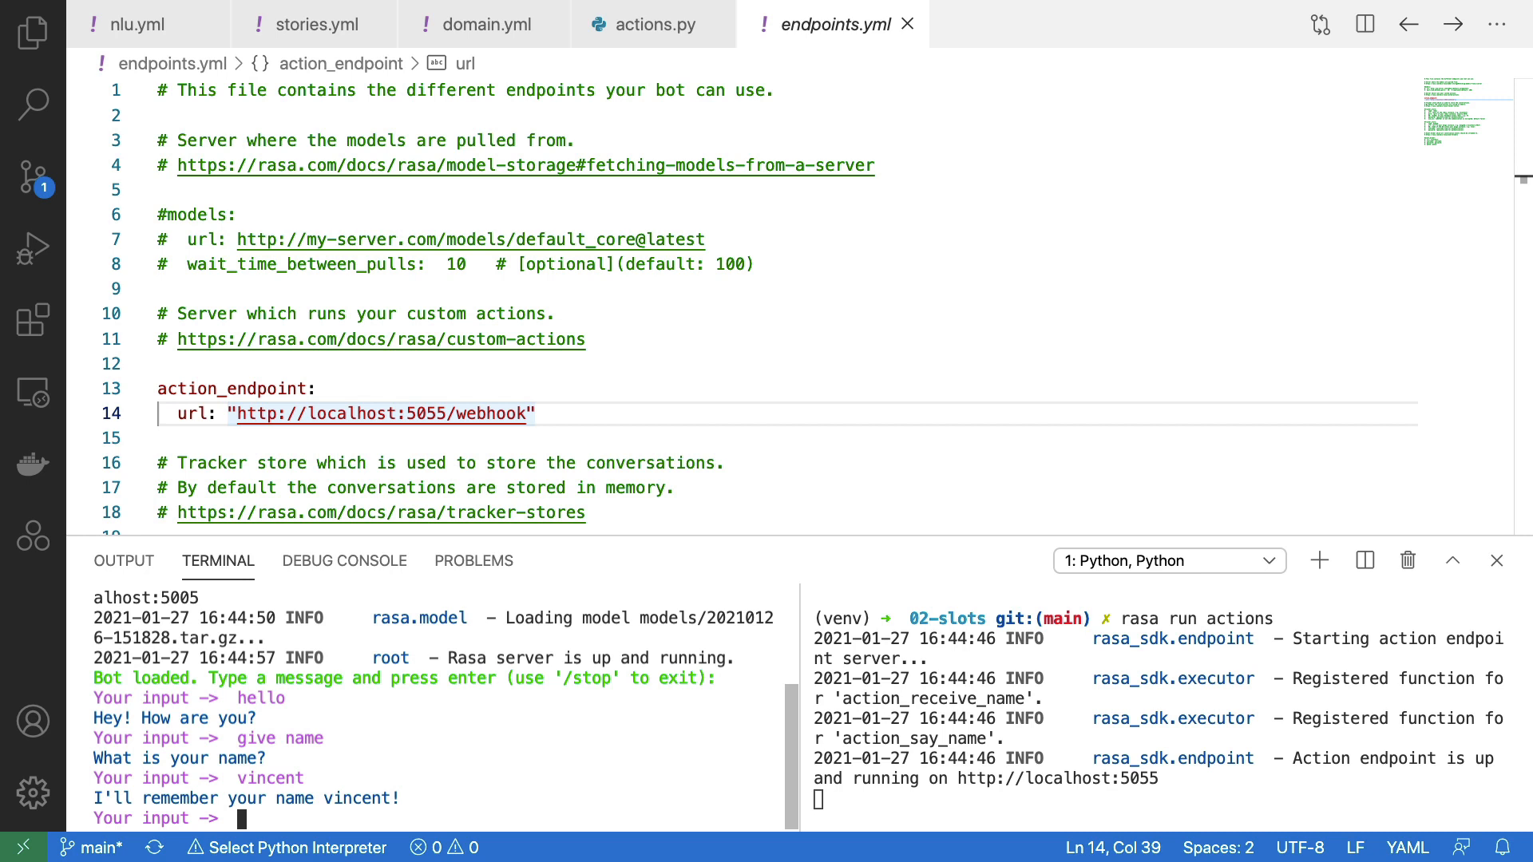
{"action": "type", "text": "what is my name"}
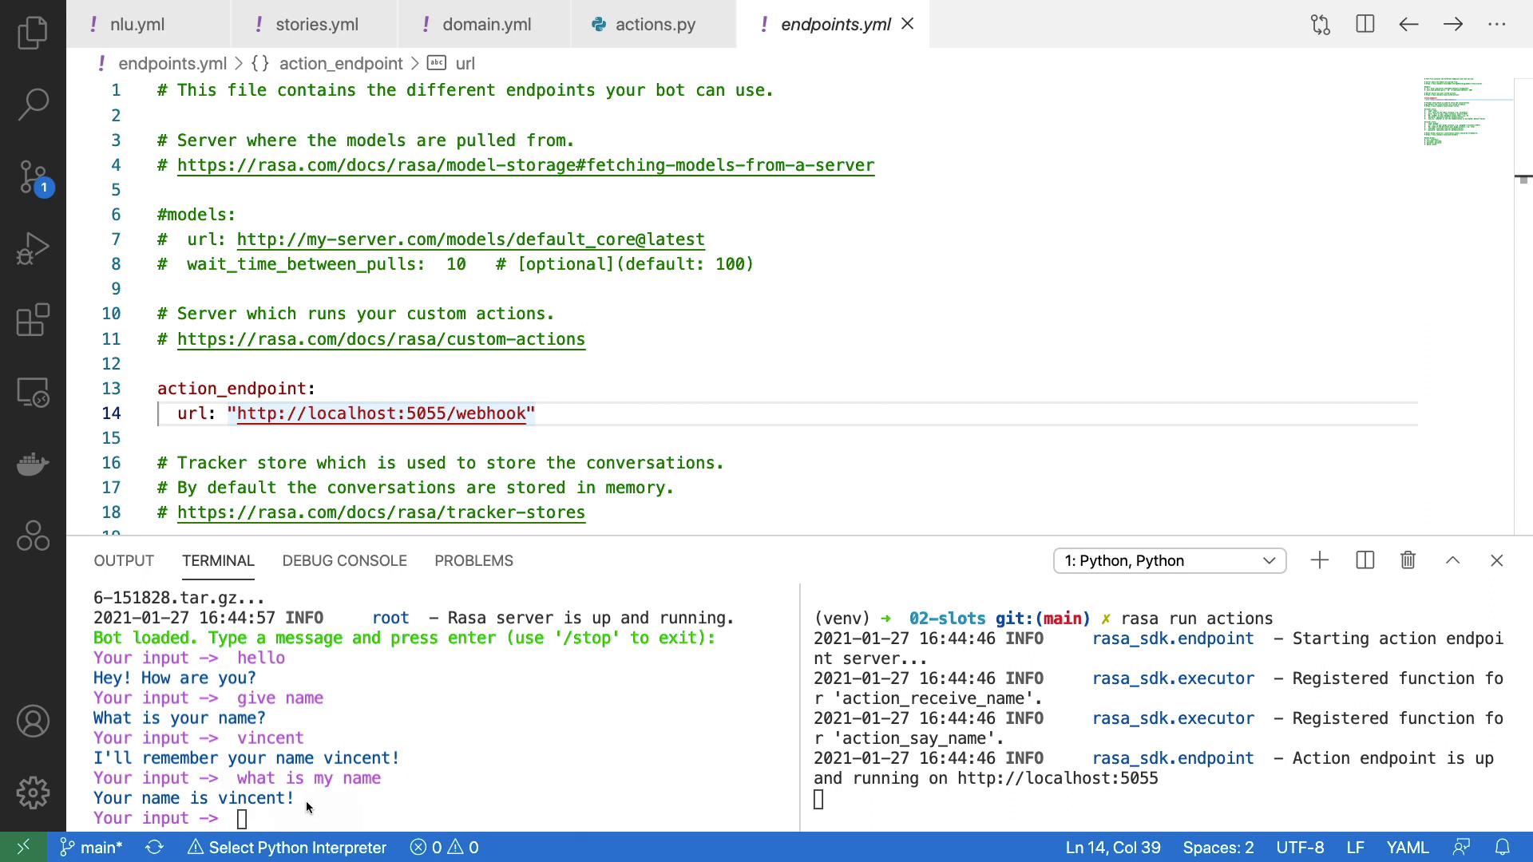
{"action": "mouse_move", "coordinate": [480, 815]}
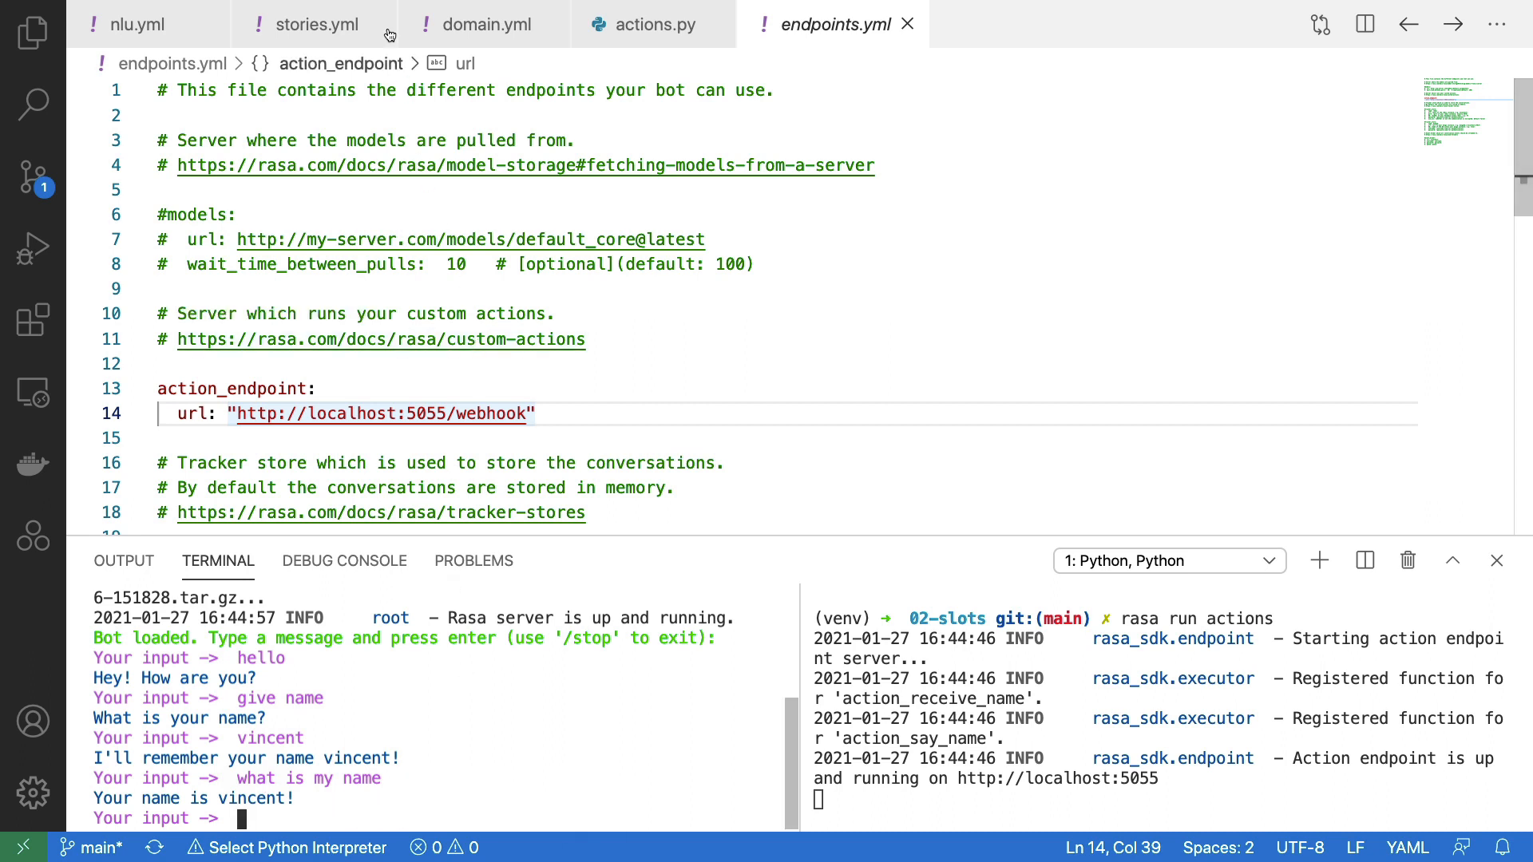
Switch to stories.yml to show the name path story
{"action": "left_click", "coordinate": [315, 24]}
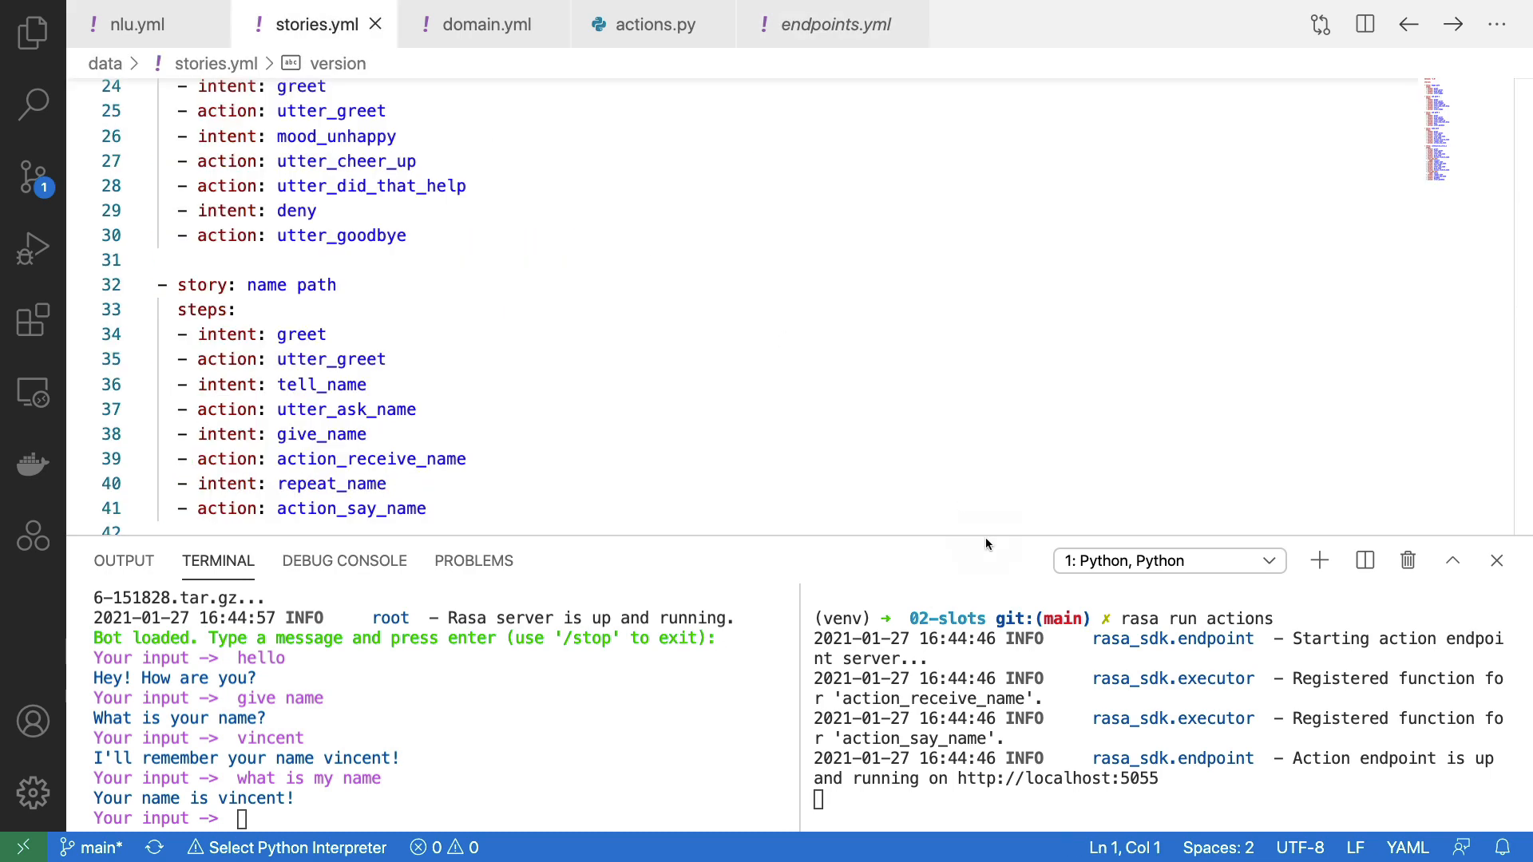
{"action": "mouse_move", "coordinate": [382, 441]}
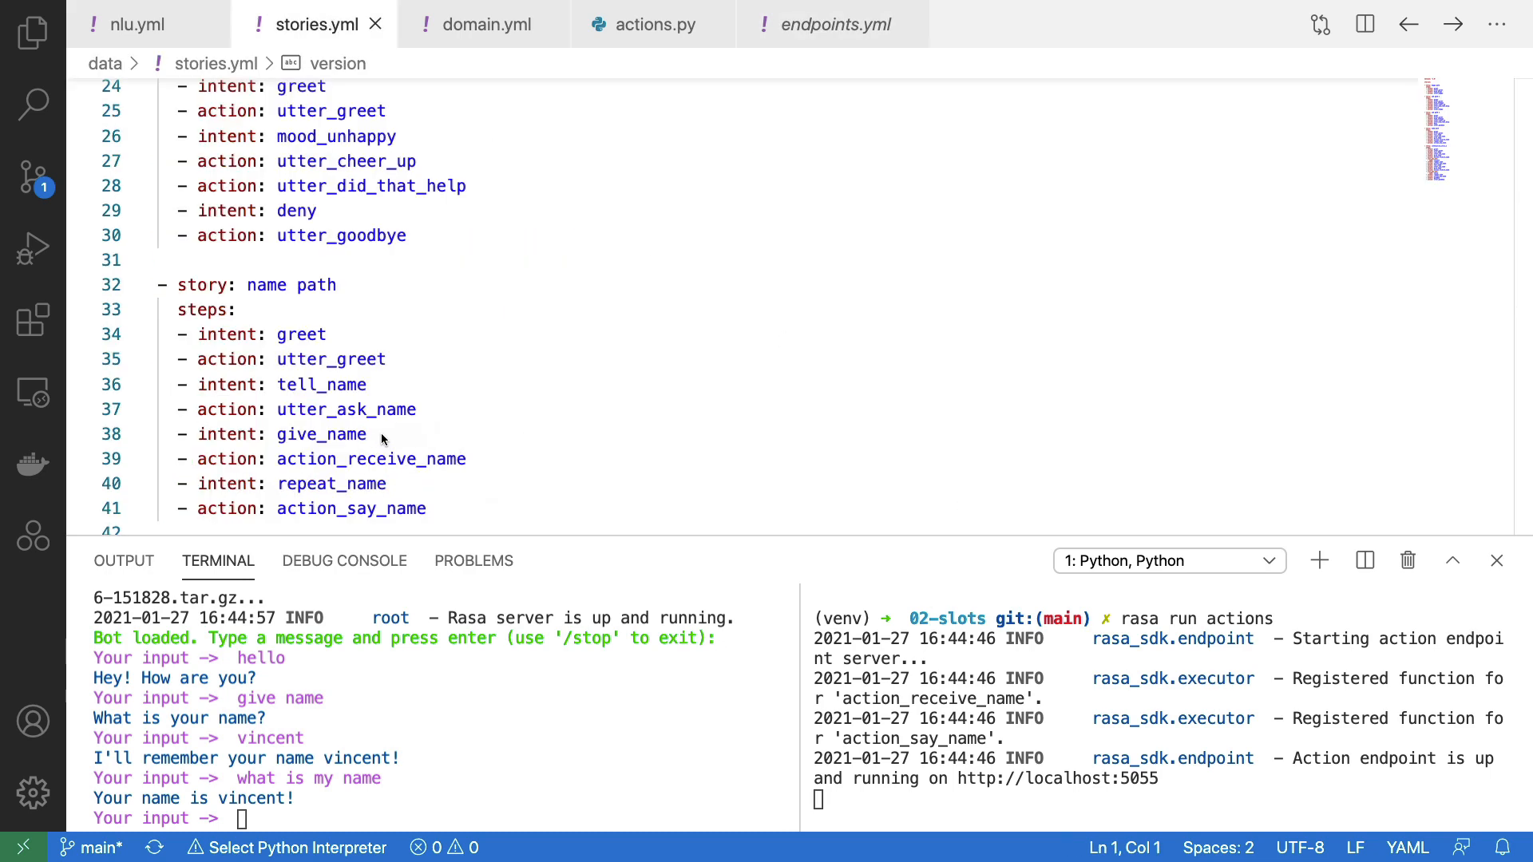
{"action": "mouse_move", "coordinate": [547, 495]}
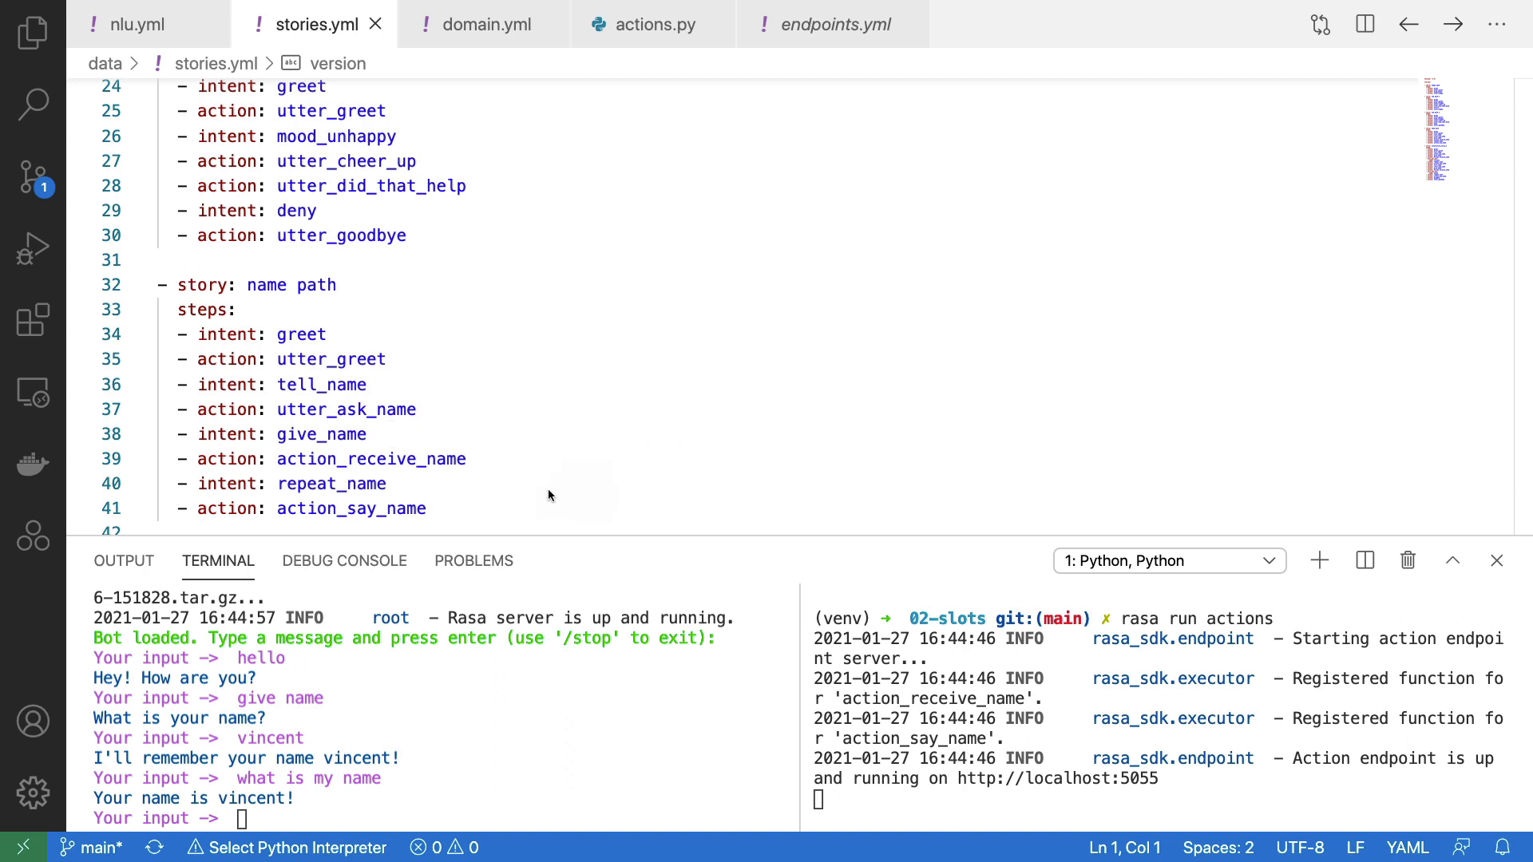